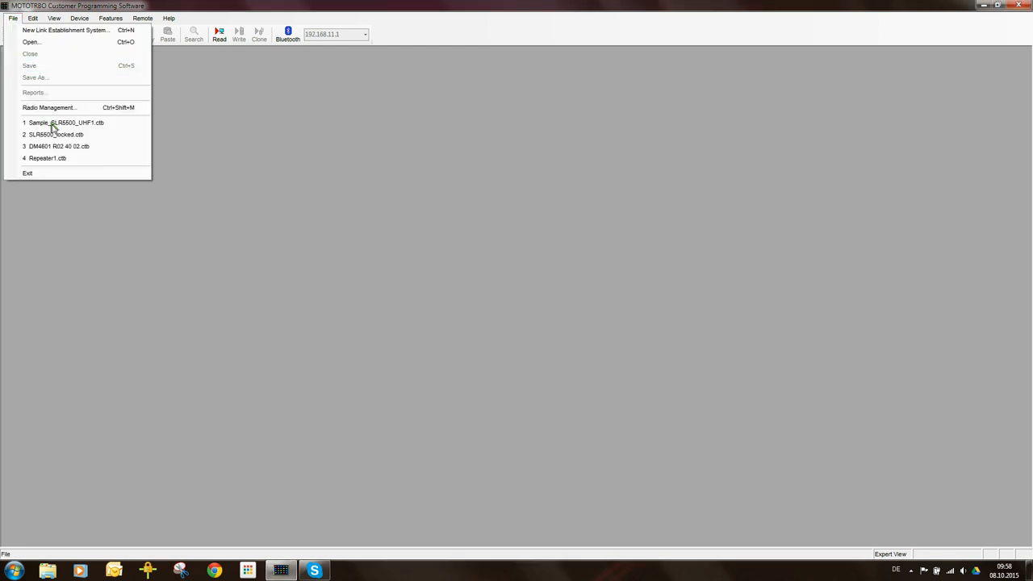
pyautogui.moveTo(58, 126)
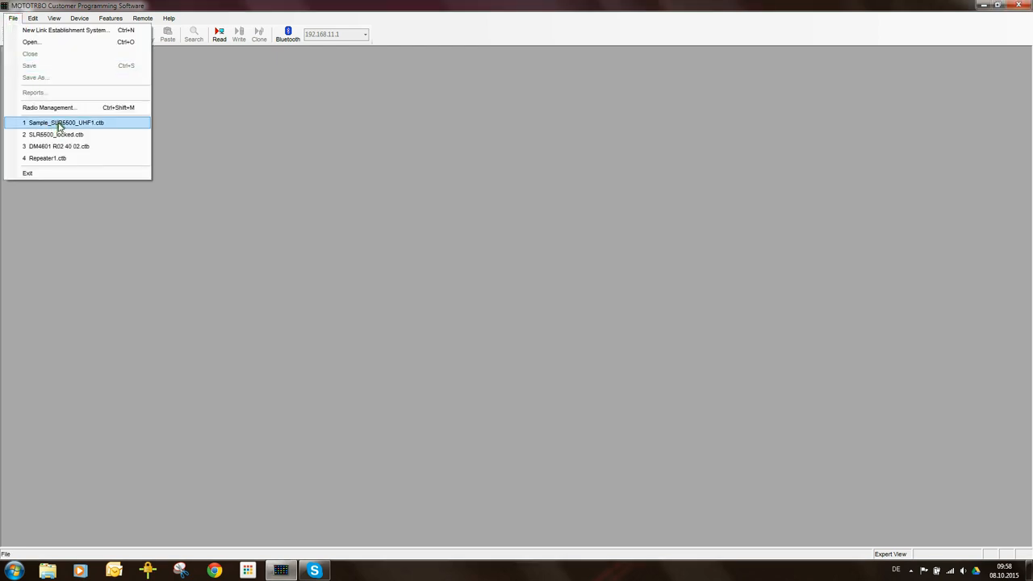
# Step: Open the recent Sample_SLR5500_UHF1.ctb codeplug and maximize its window
pyautogui.click(63, 123)
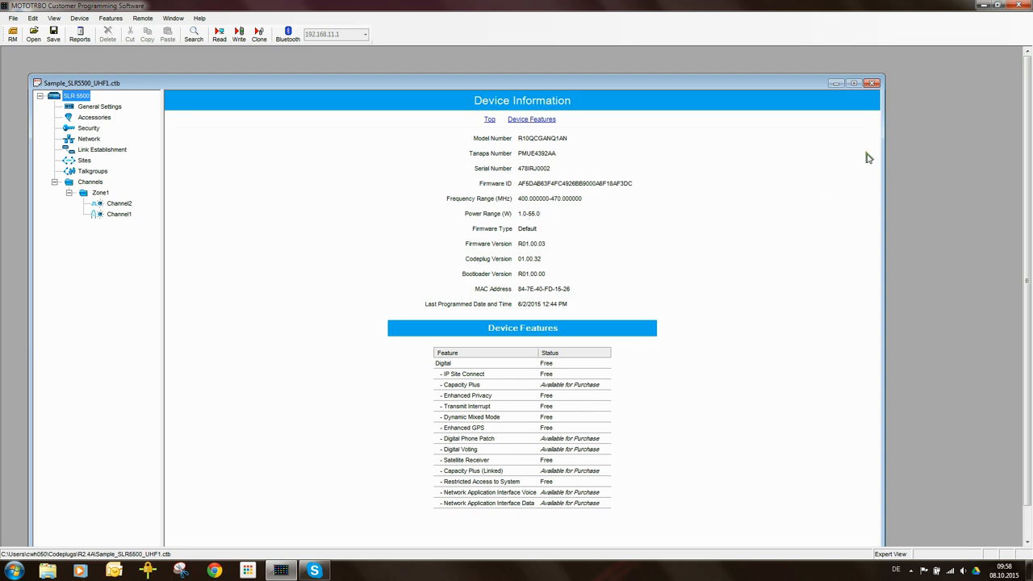
pyautogui.click(855, 81)
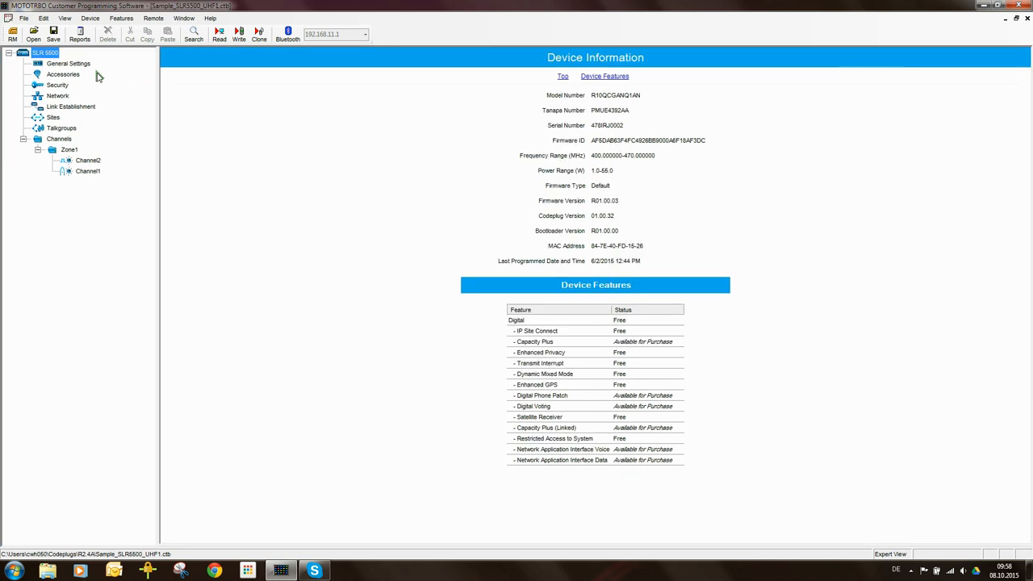
pyautogui.moveTo(63, 65)
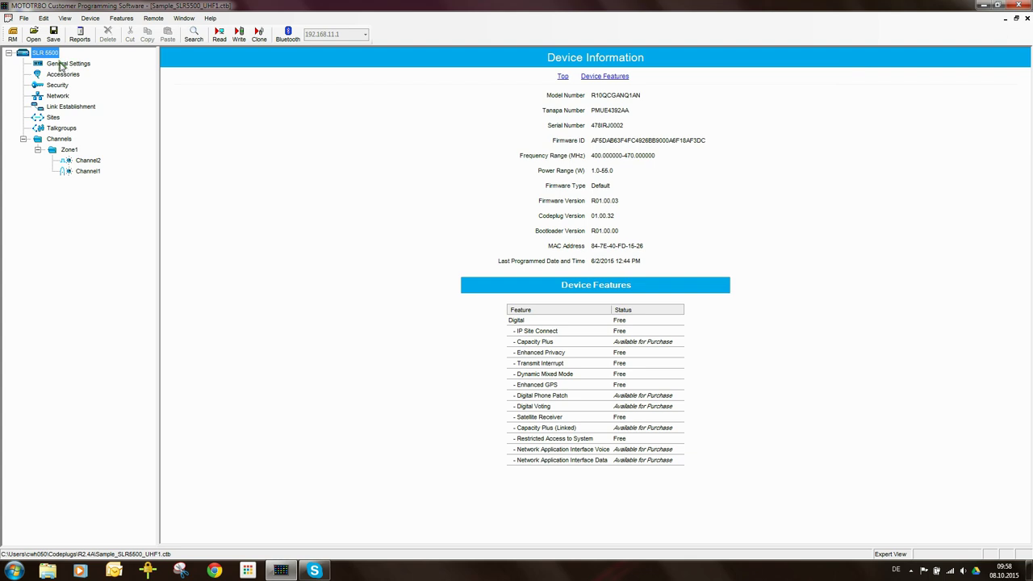
# Step: Set the Radio Name in General Settings to Repeater 1
pyautogui.click(68, 63)
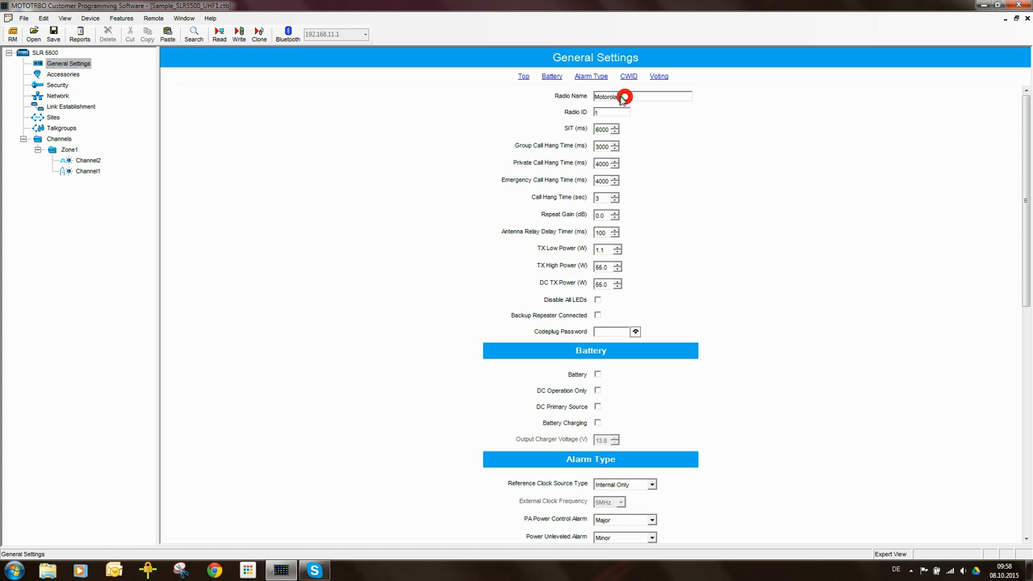
pyautogui.doubleClick(622, 97)
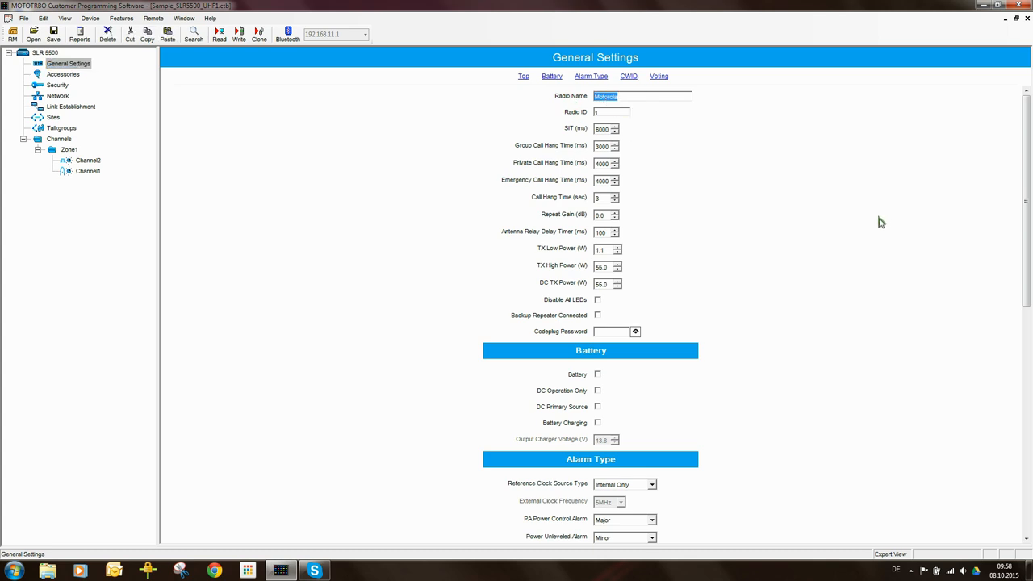
pyautogui.write('Repeater 1')
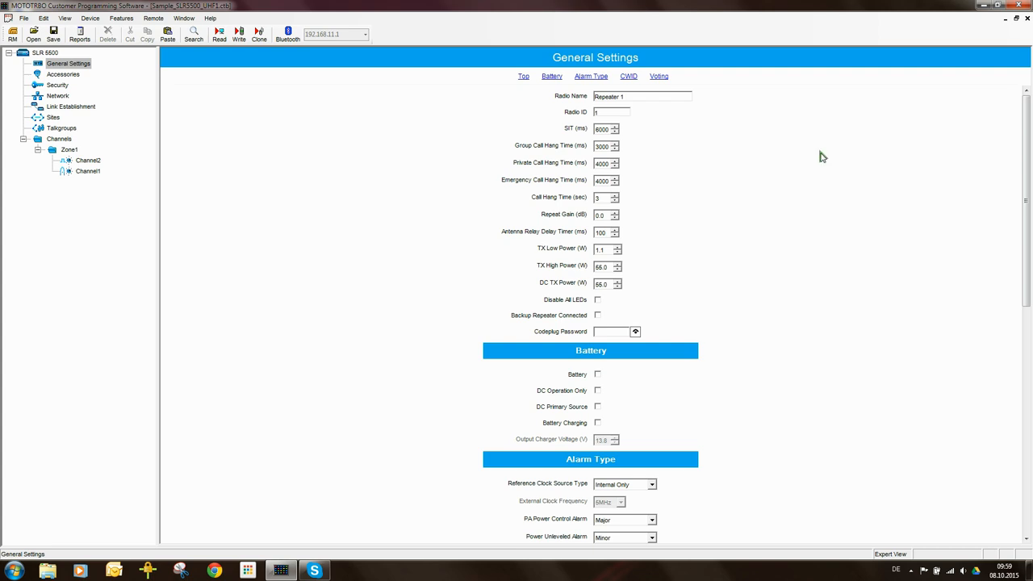
pyautogui.moveTo(690, 121)
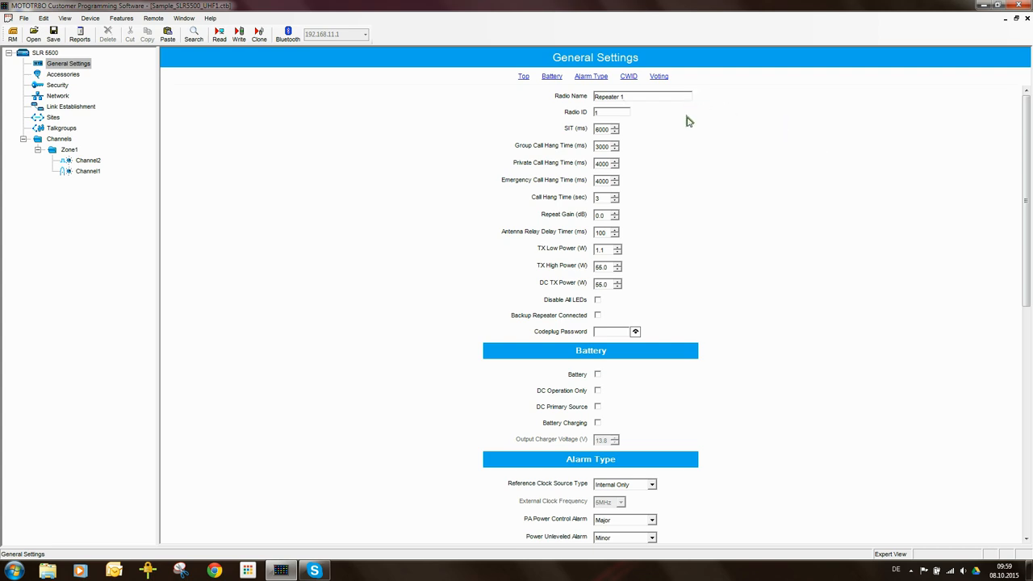
pyautogui.moveTo(781, 94)
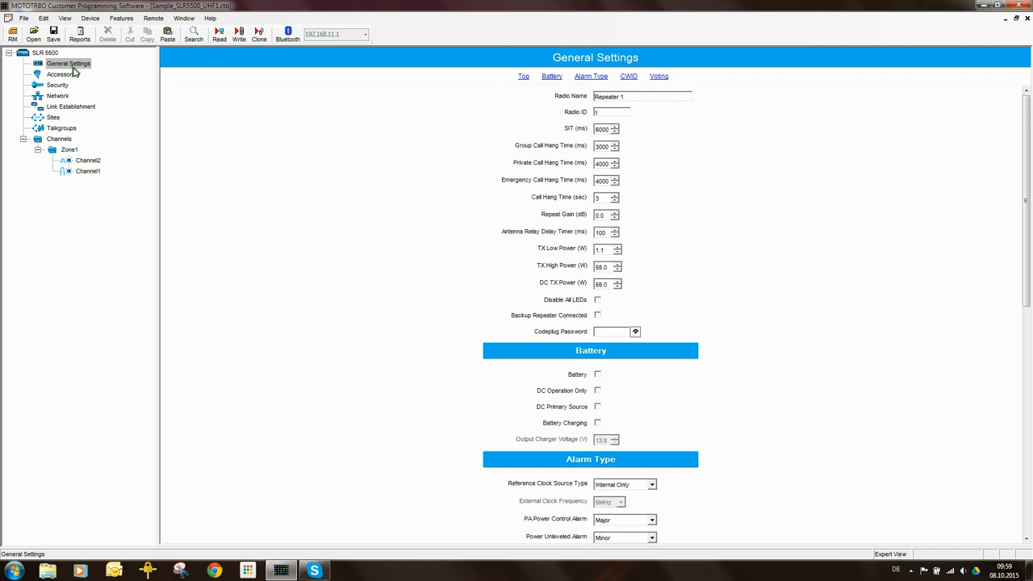
# Step: Step through the Accessories, Security and Network pages to reach Link Establishment
pyautogui.click(67, 81)
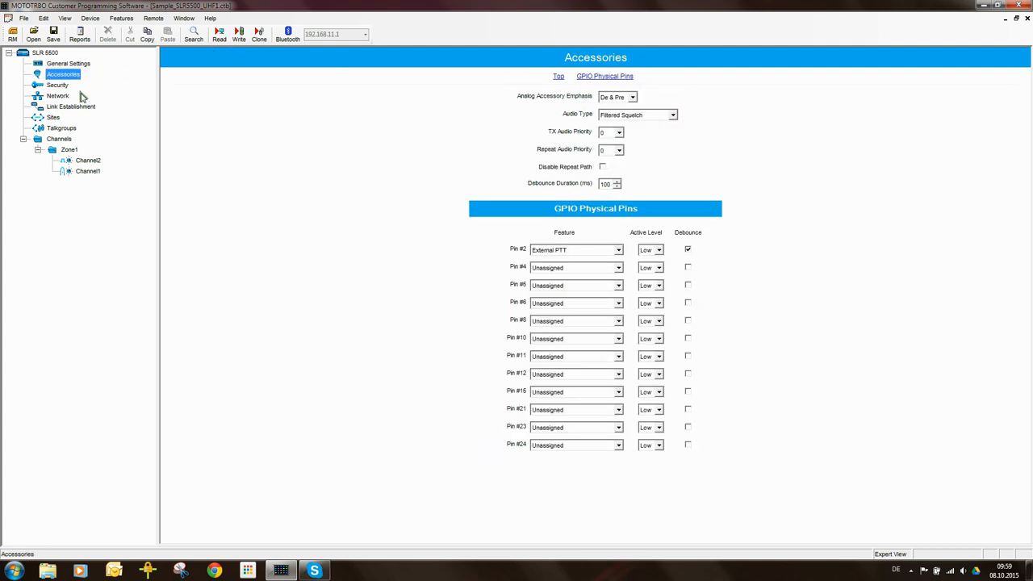
pyautogui.click(51, 84)
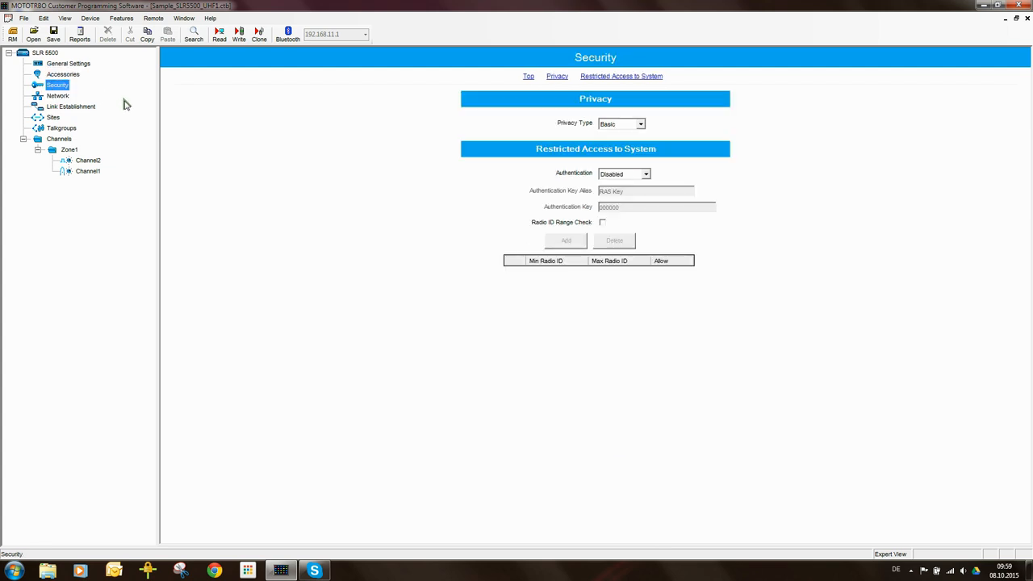
pyautogui.moveTo(58, 99)
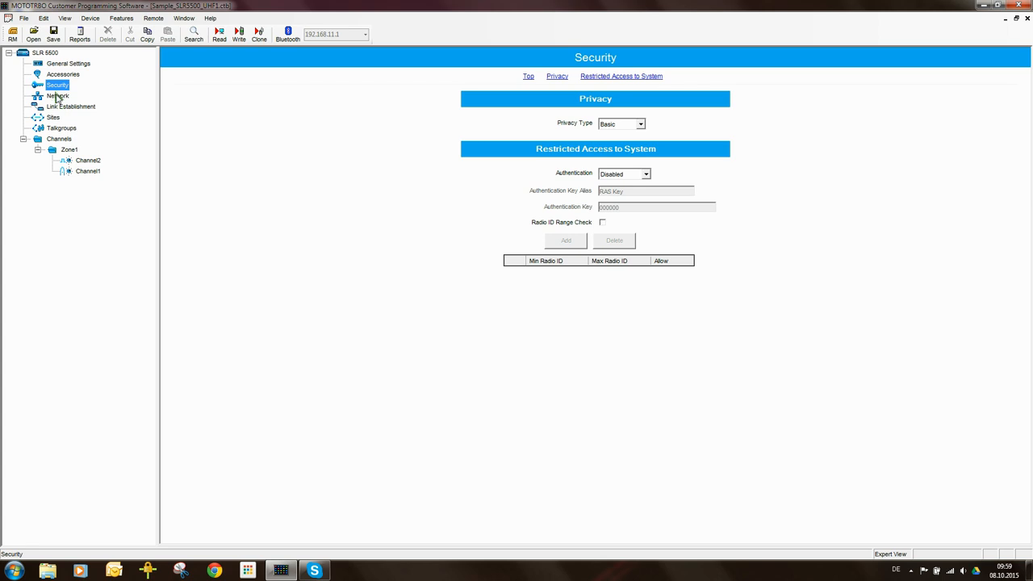
pyautogui.click(54, 94)
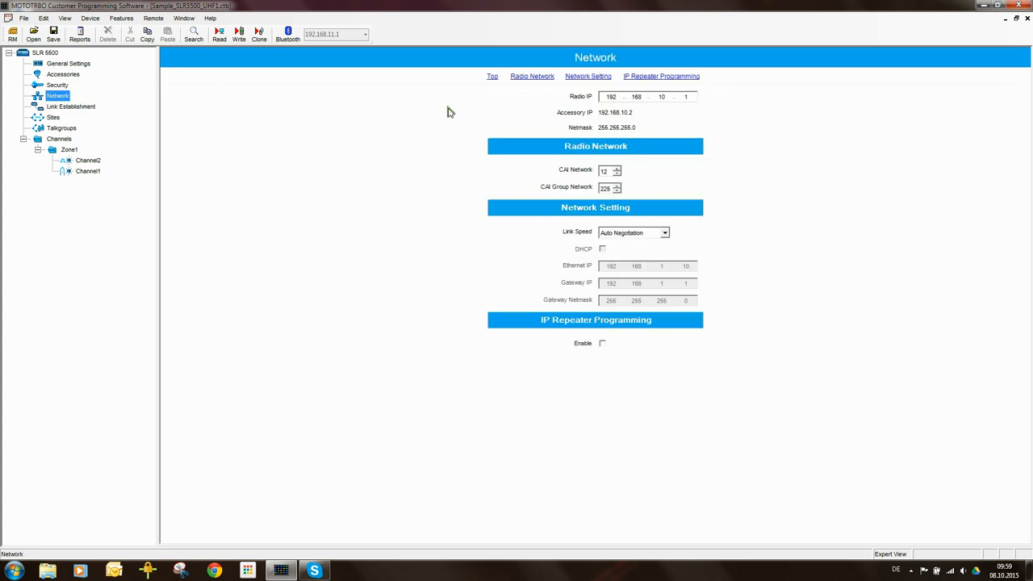
pyautogui.moveTo(719, 265)
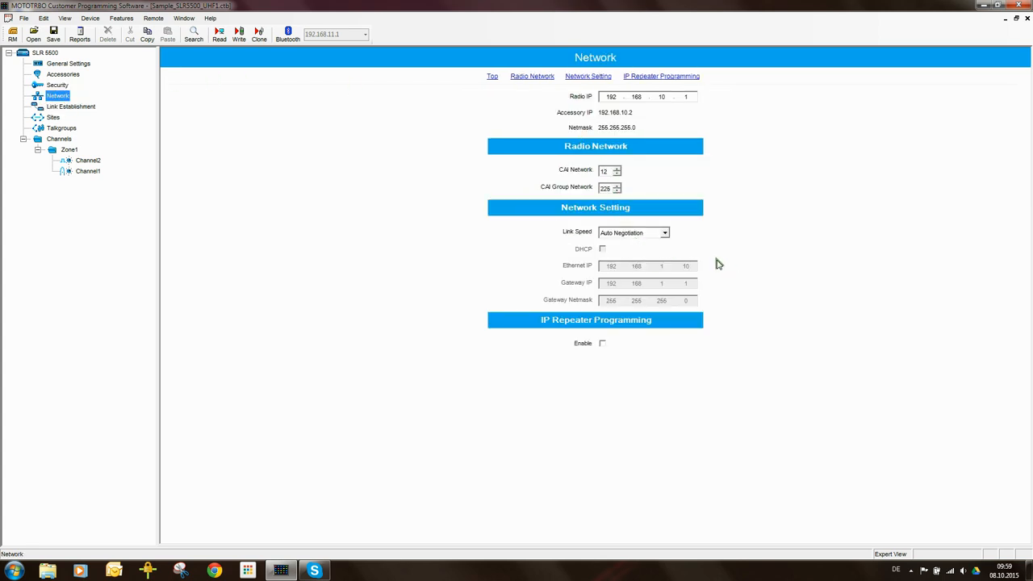
pyautogui.click(71, 106)
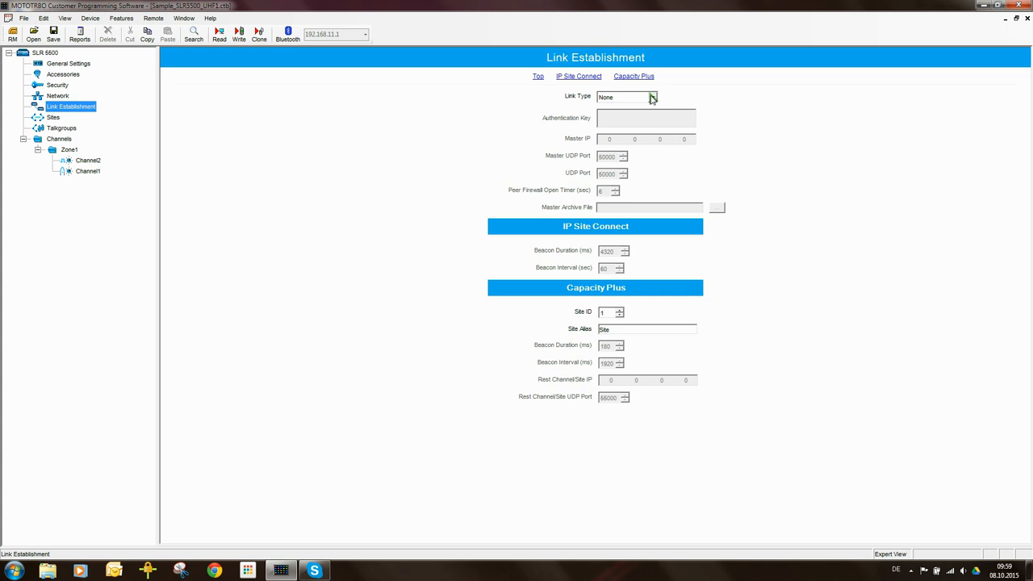
# Step: Choose a link type, dismiss the Capacity Plus notice and check the Network page
pyautogui.click(649, 97)
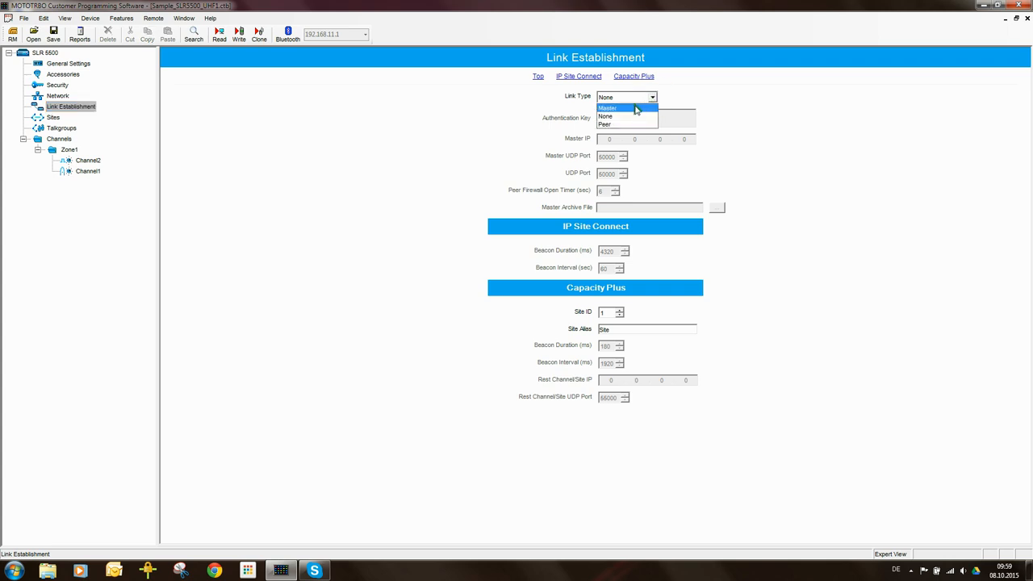
pyautogui.click(604, 116)
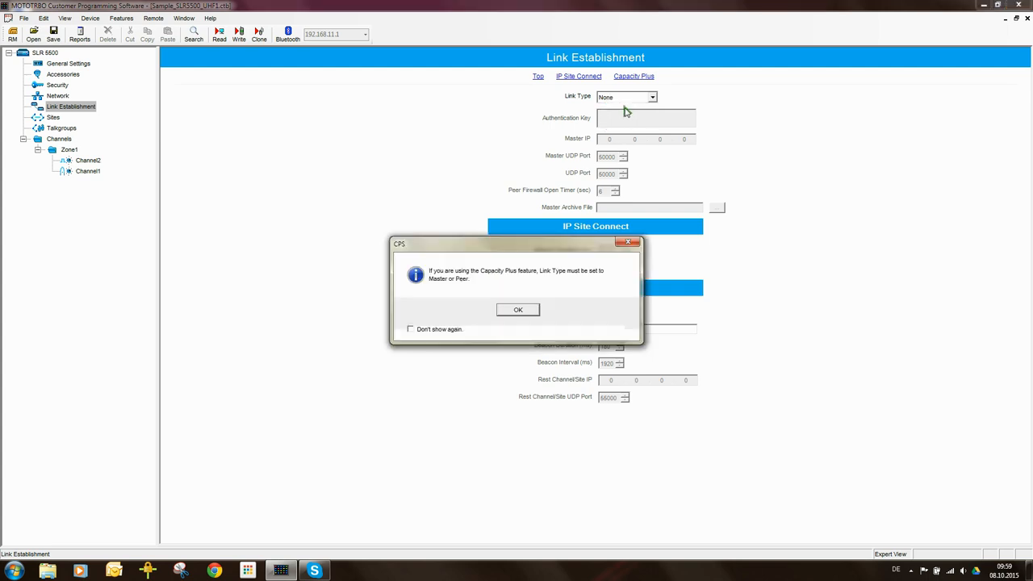
pyautogui.click(517, 310)
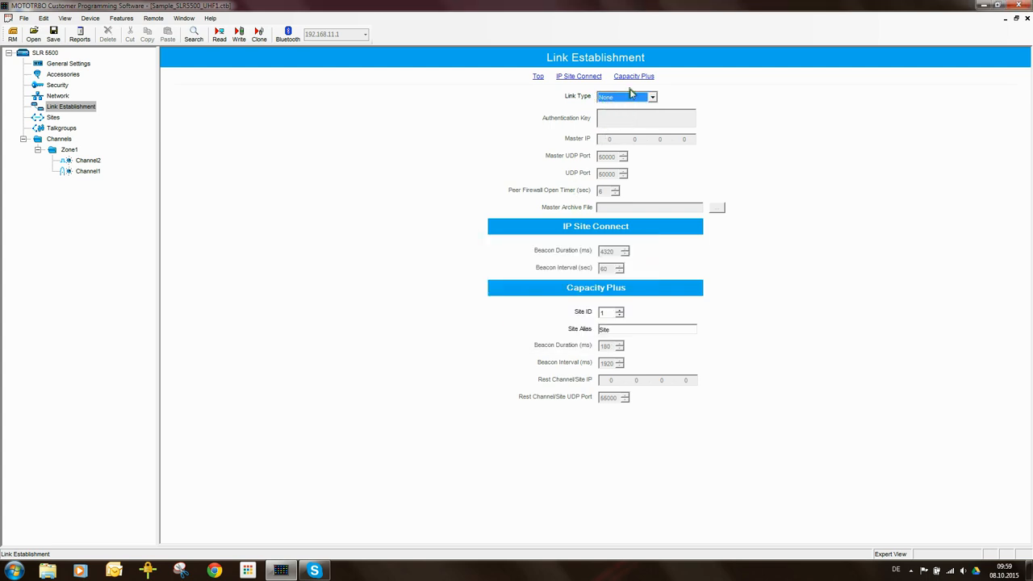
pyautogui.click(56, 97)
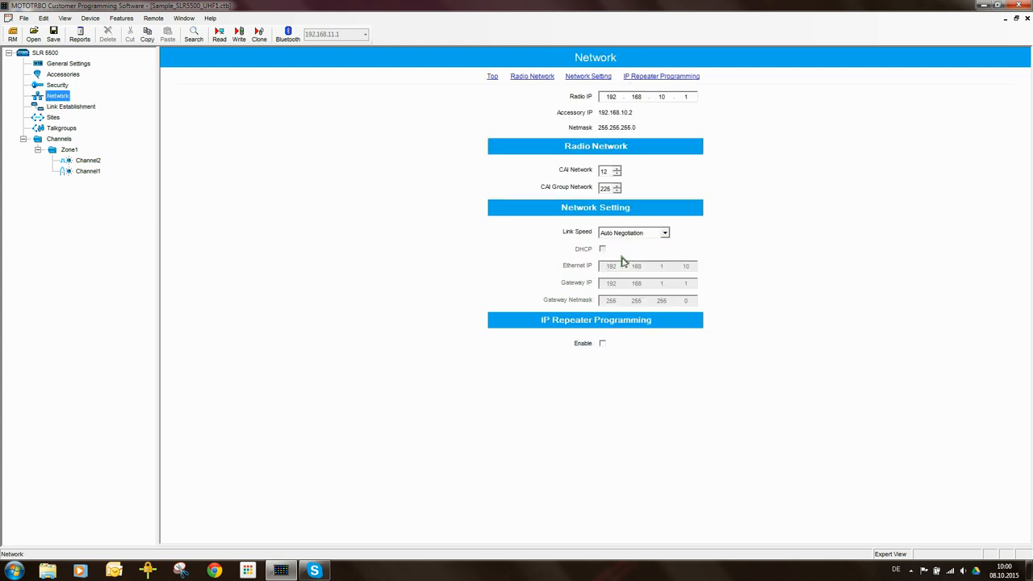
pyautogui.moveTo(611, 250)
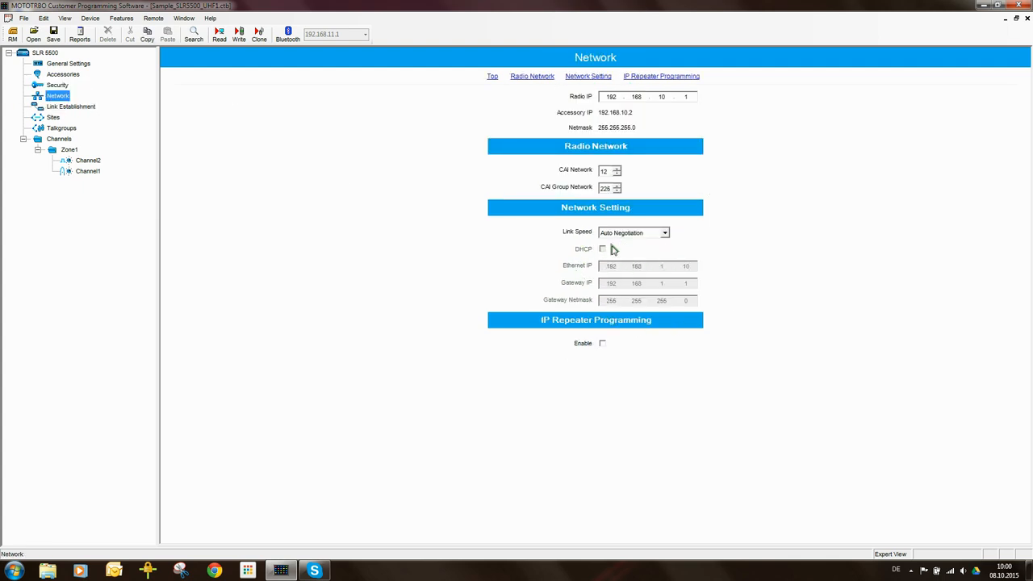
pyautogui.moveTo(728, 278)
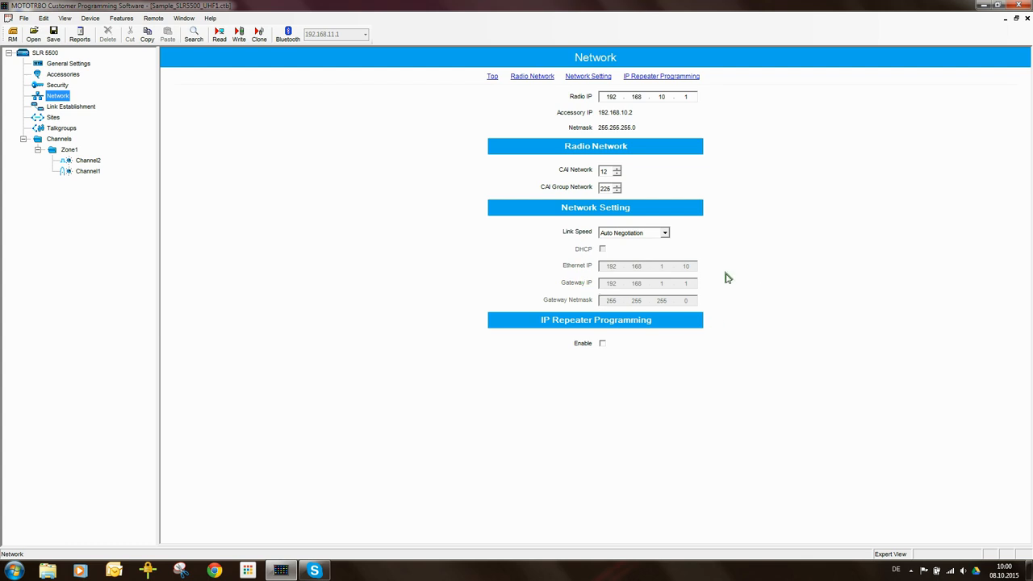
pyautogui.moveTo(452, 200)
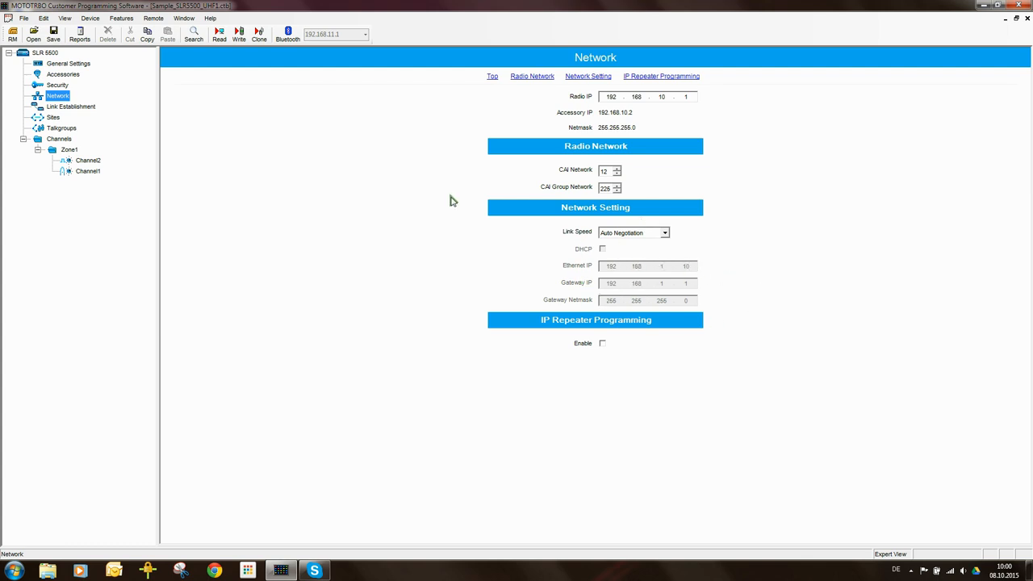
# Step: Set Link Type to Master in Link Establishment and return to the Network page
pyautogui.click(72, 106)
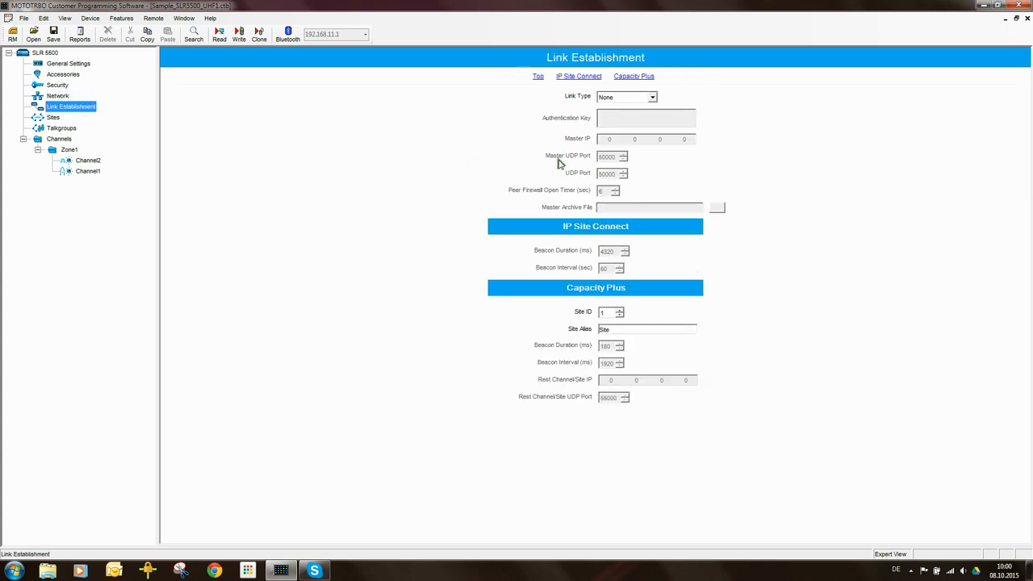
pyautogui.click(652, 97)
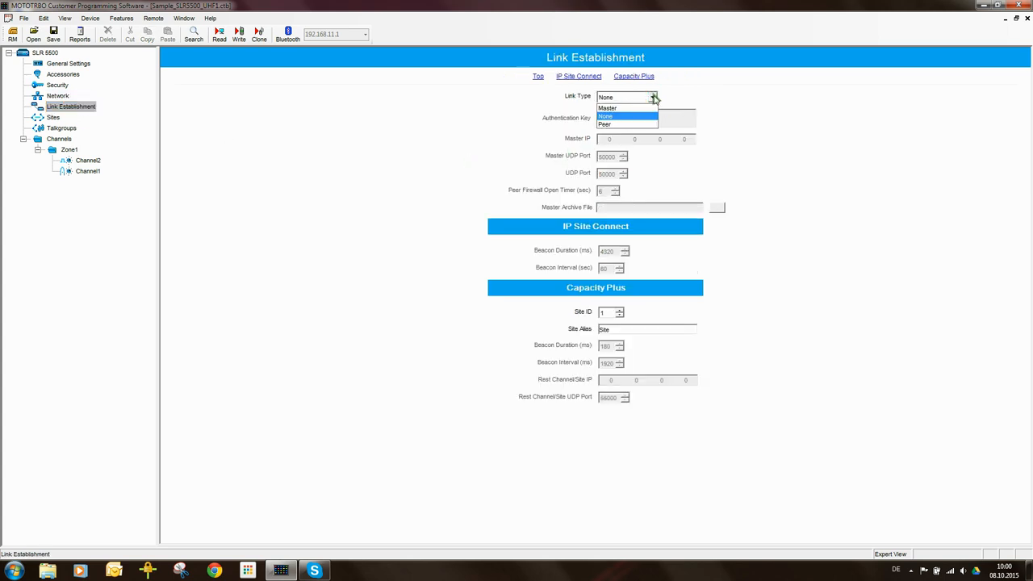
pyautogui.click(615, 107)
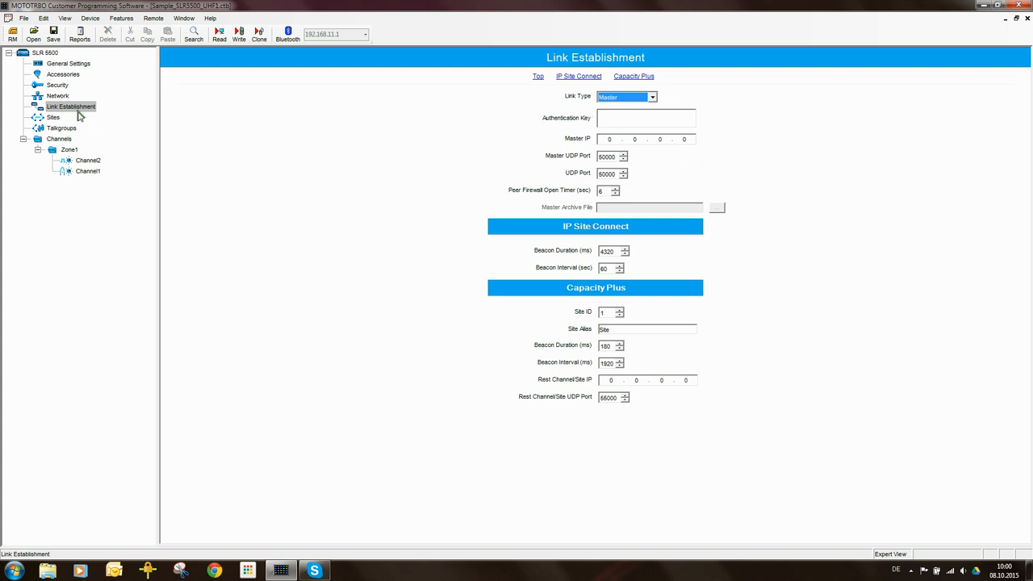
pyautogui.click(56, 94)
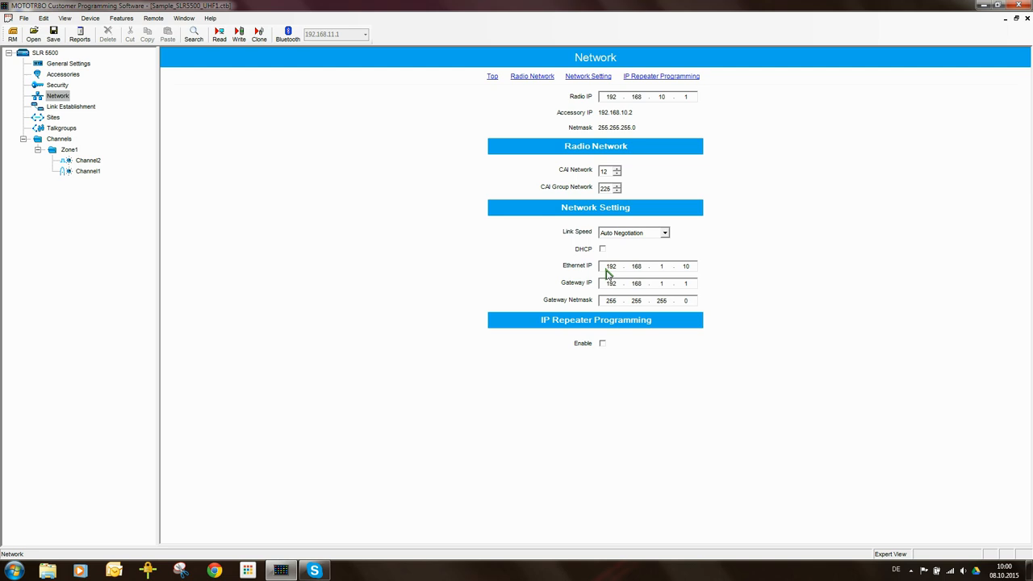
pyautogui.moveTo(577, 268)
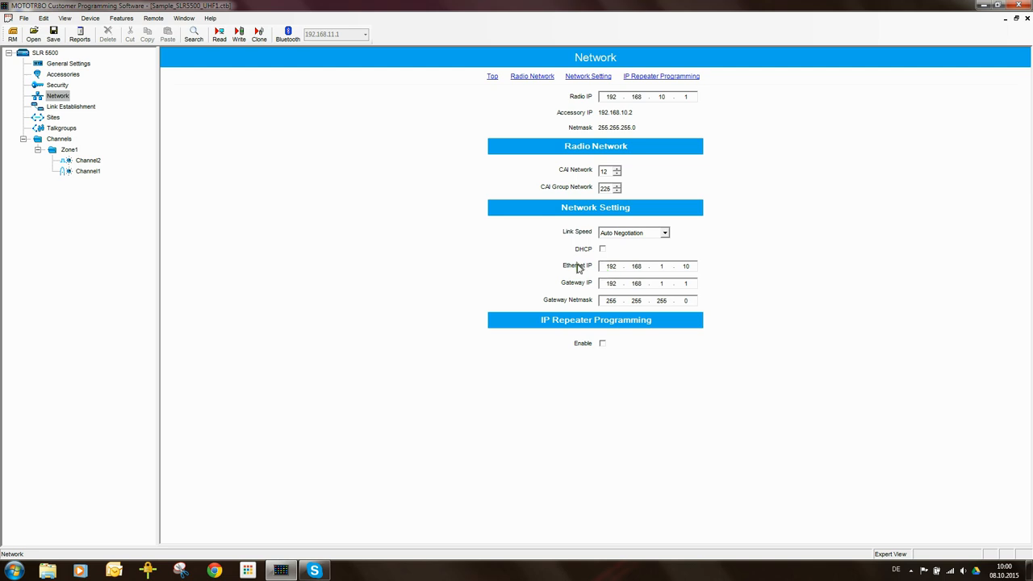
pyautogui.moveTo(617, 274)
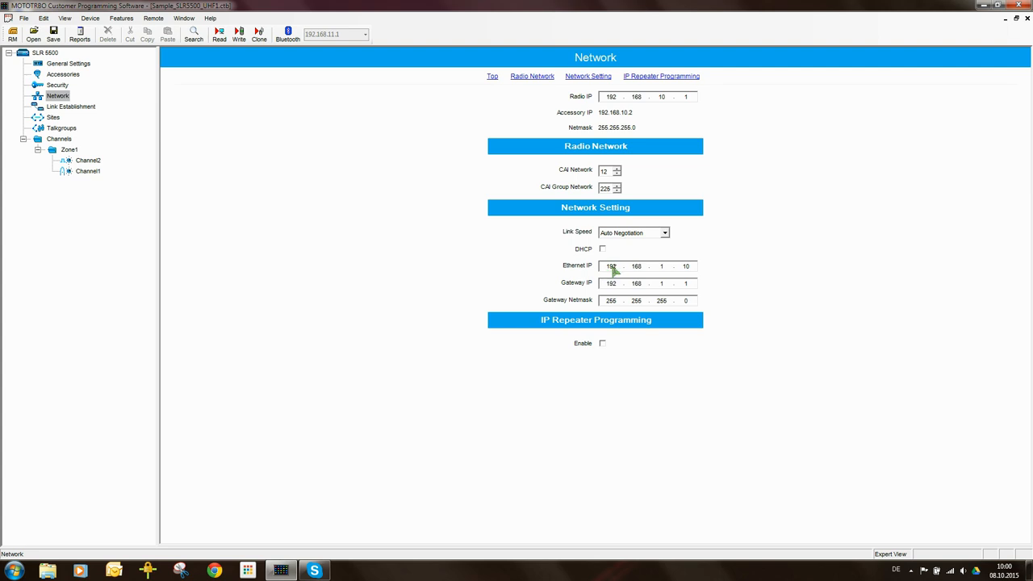
pyautogui.moveTo(647, 271)
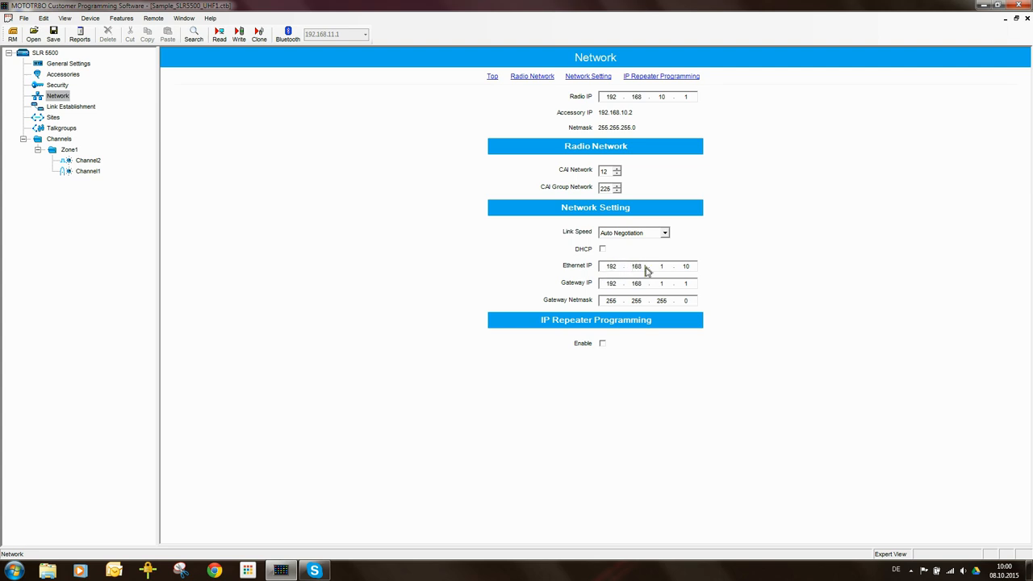
# Step: Change the Ethernet IP's last octet to 2, giving 192.168.1.2
pyautogui.click(687, 264)
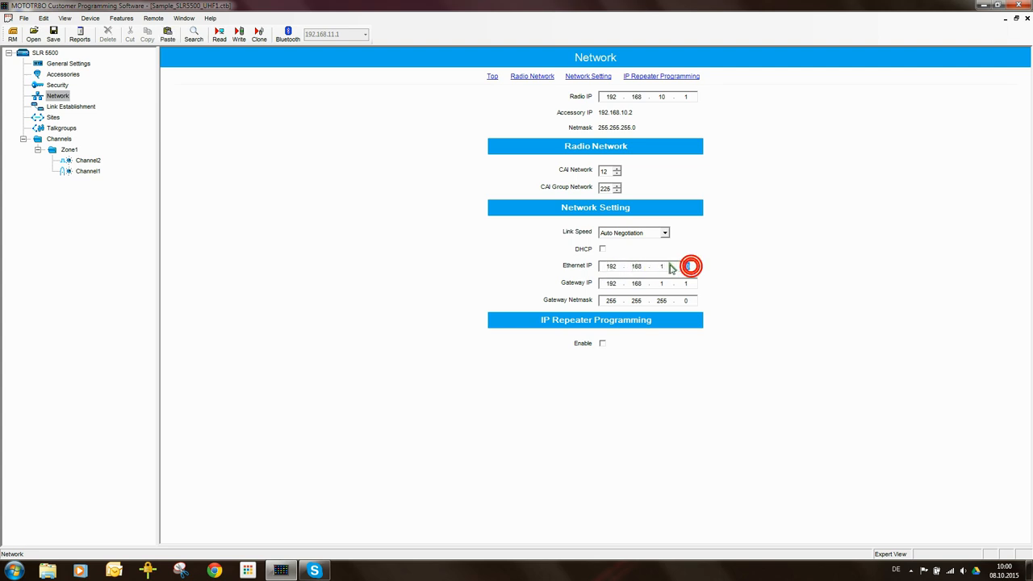
pyautogui.write('2')
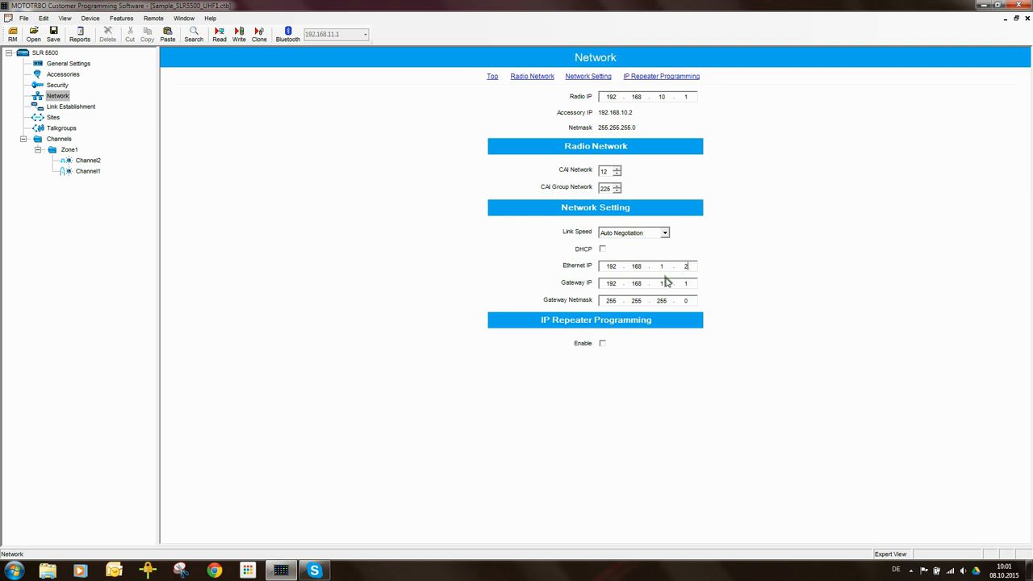
pyautogui.moveTo(778, 252)
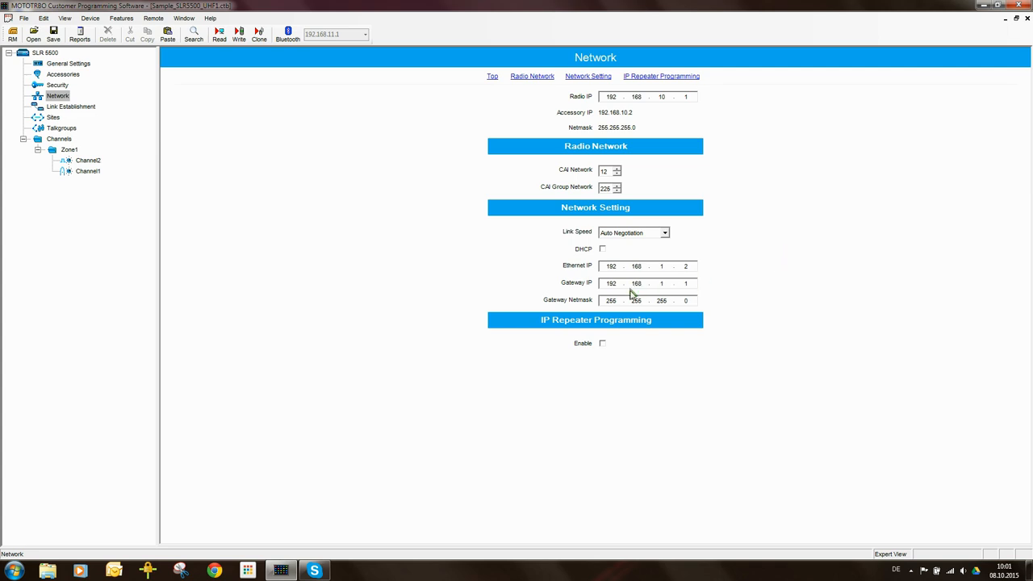
pyautogui.moveTo(606, 287)
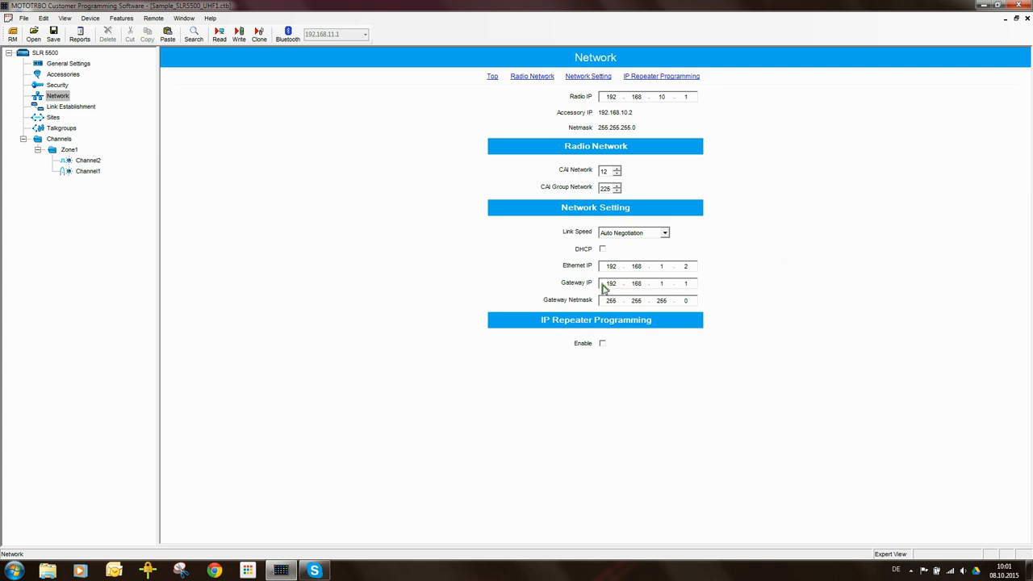
pyautogui.moveTo(591, 287)
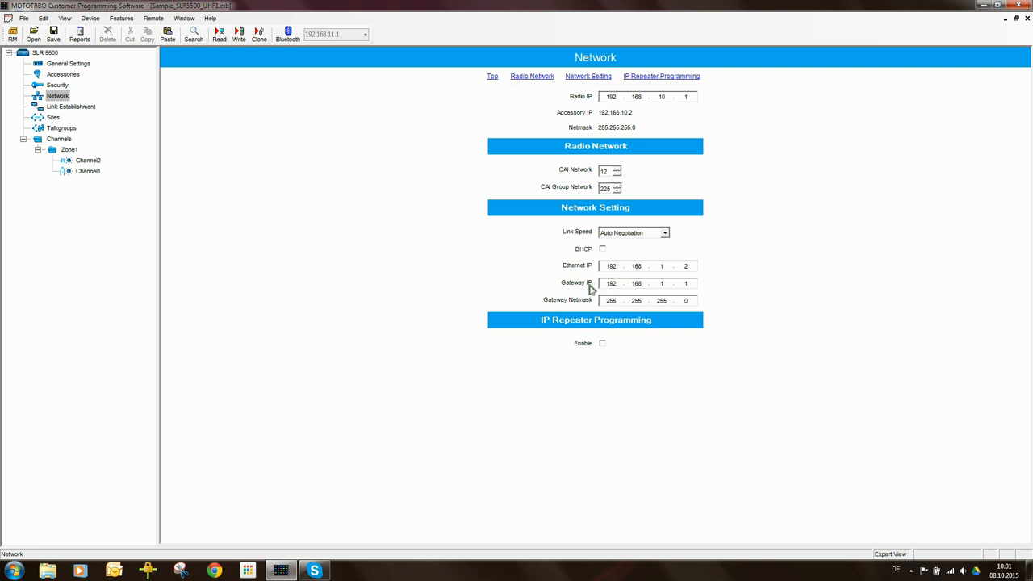
pyautogui.moveTo(623, 284)
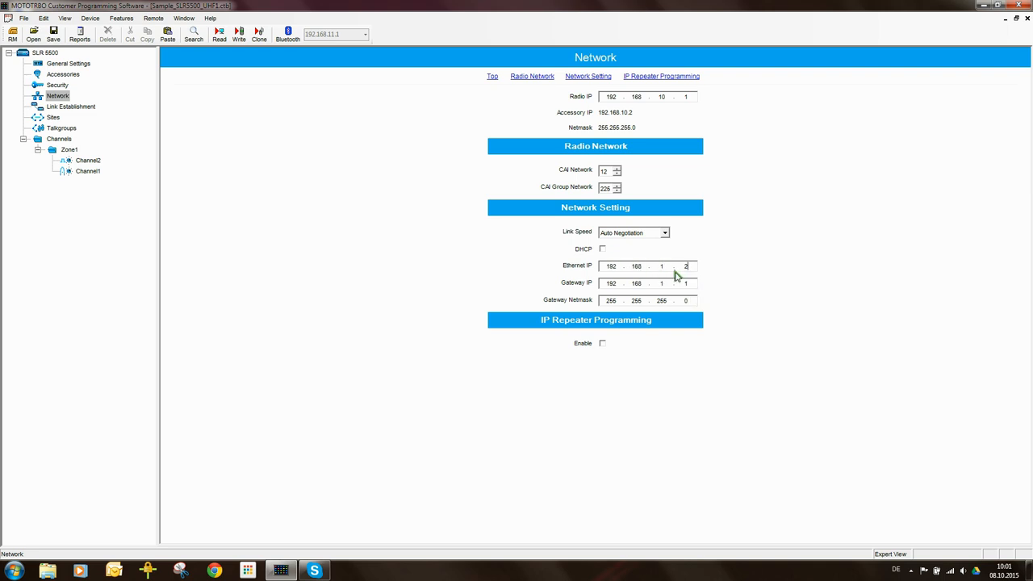
pyautogui.moveTo(615, 276)
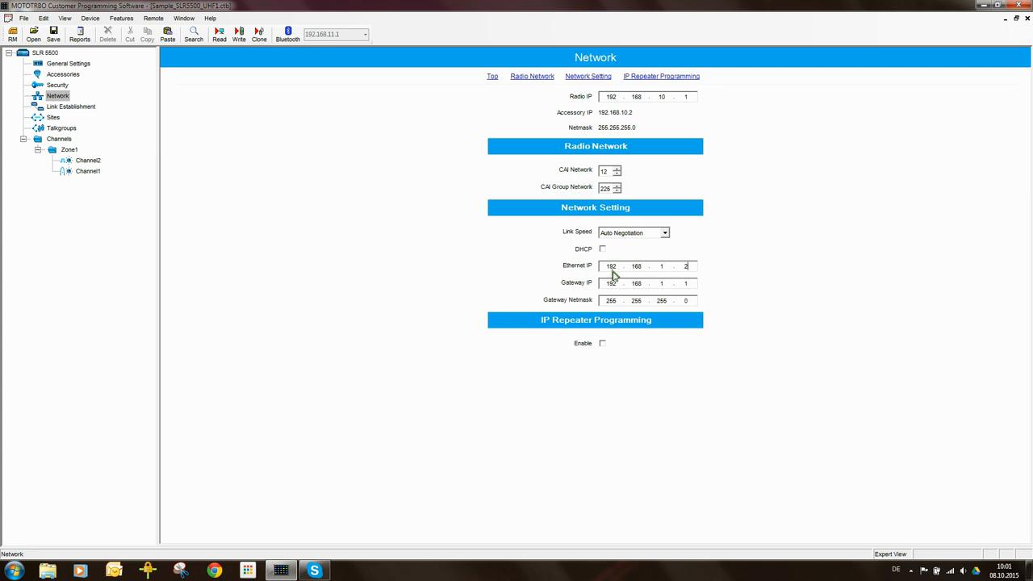
pyautogui.moveTo(652, 271)
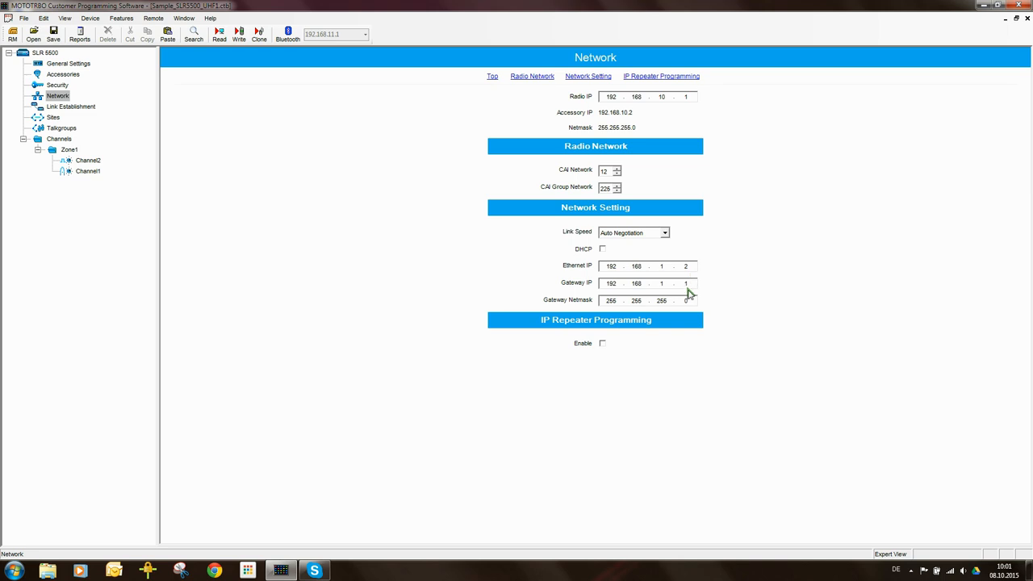
pyautogui.moveTo(698, 284)
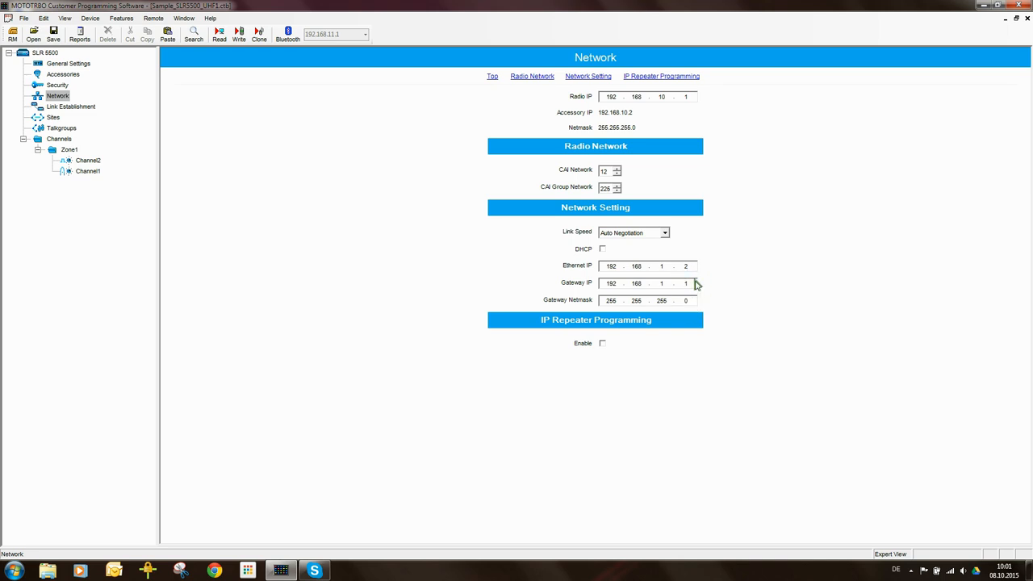
pyautogui.moveTo(668, 292)
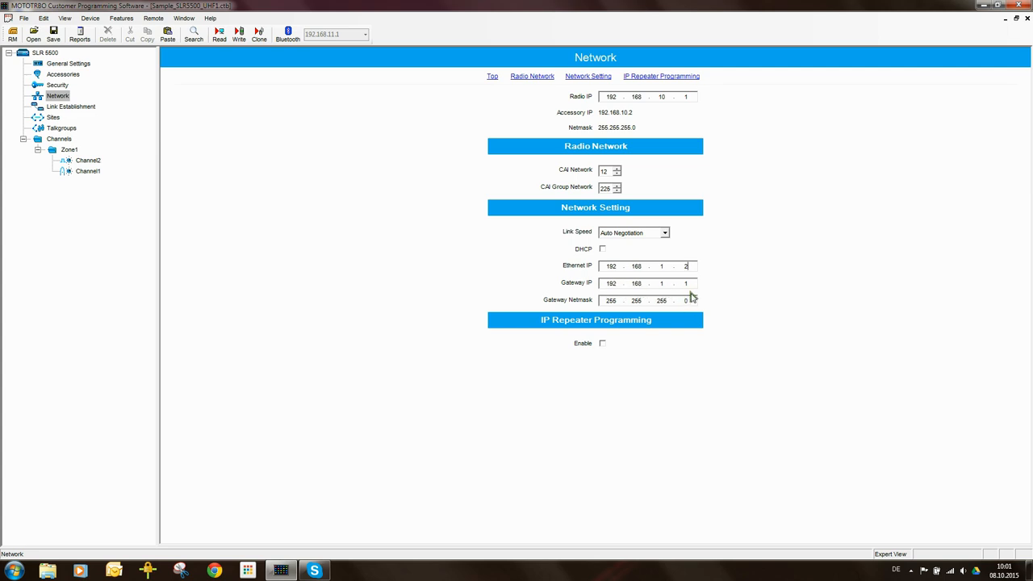
pyautogui.moveTo(723, 271)
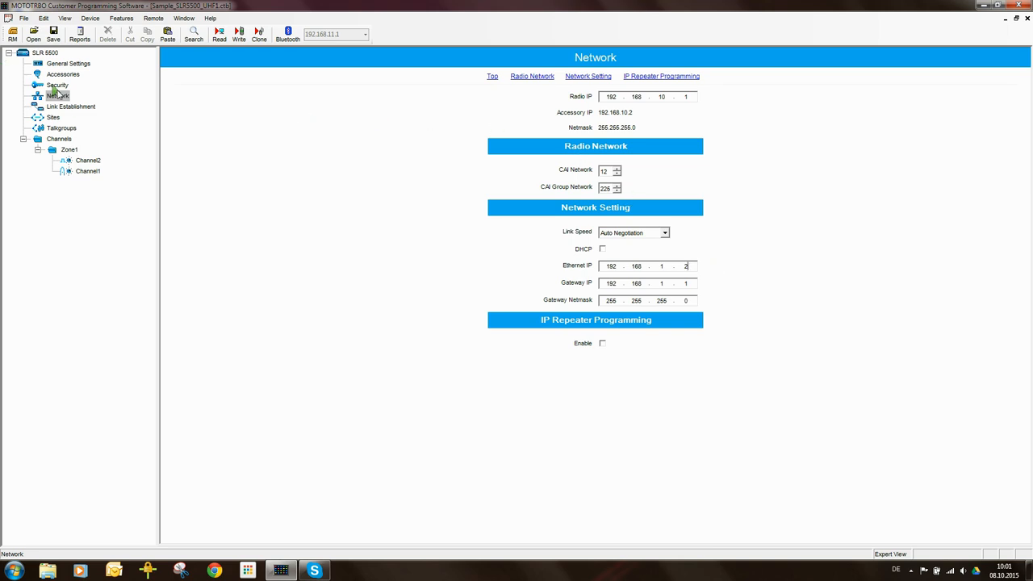
# Step: Enter Master IP 192.168.1.2 in Link Establishment, keeping Link Type Master
pyautogui.click(71, 107)
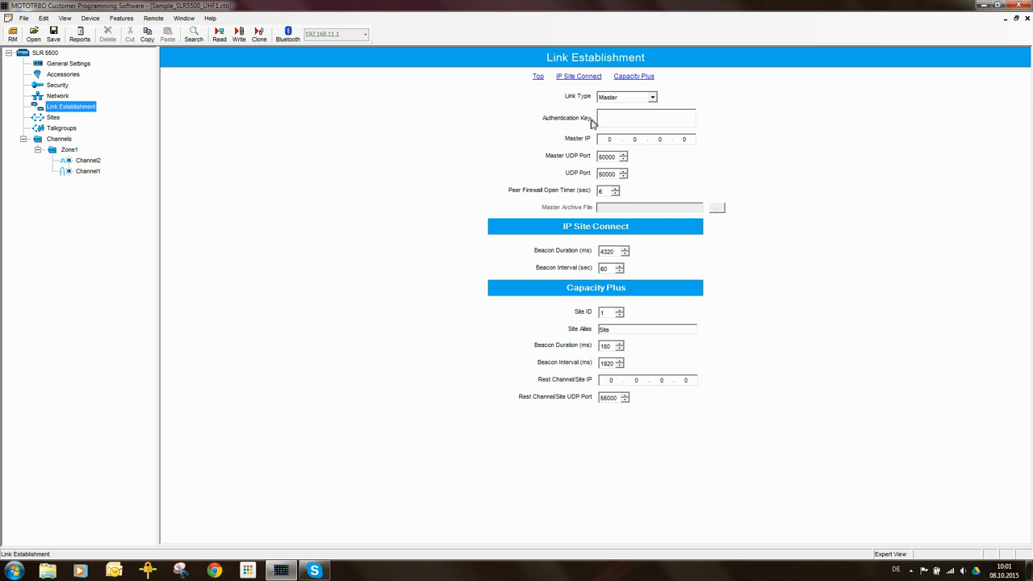
pyautogui.moveTo(628, 100)
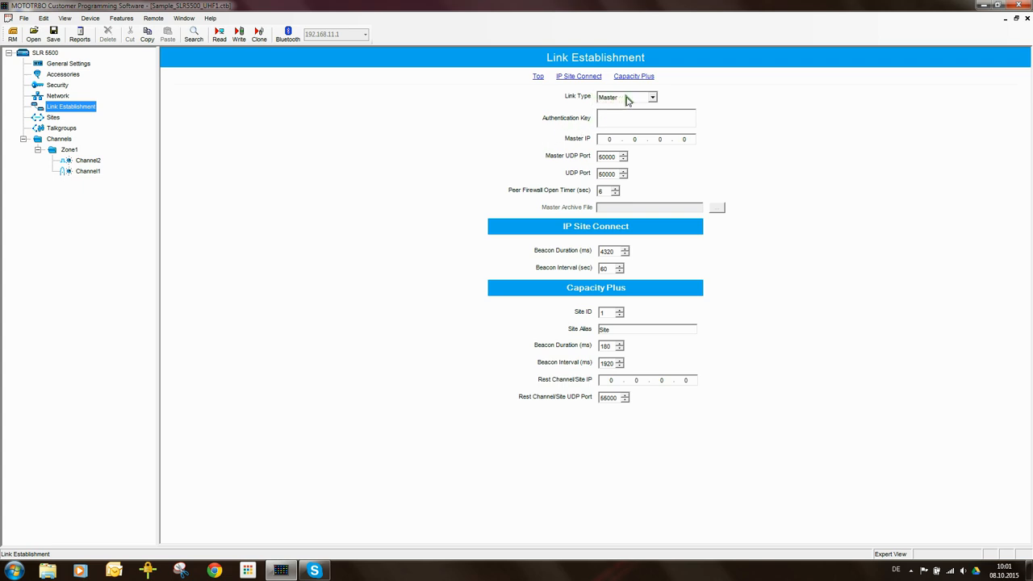
pyautogui.moveTo(637, 97)
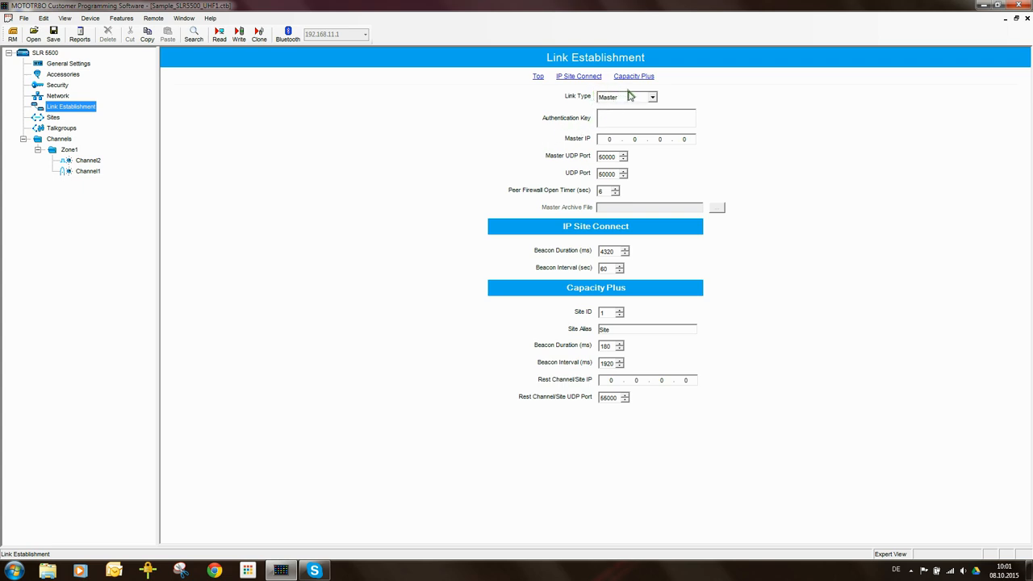
pyautogui.moveTo(623, 103)
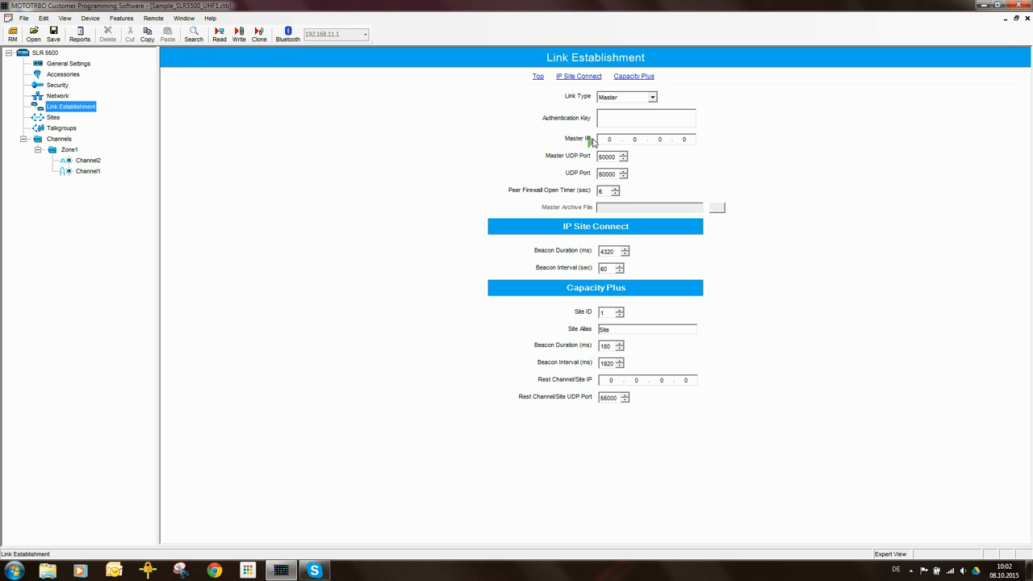
pyautogui.click(606, 139)
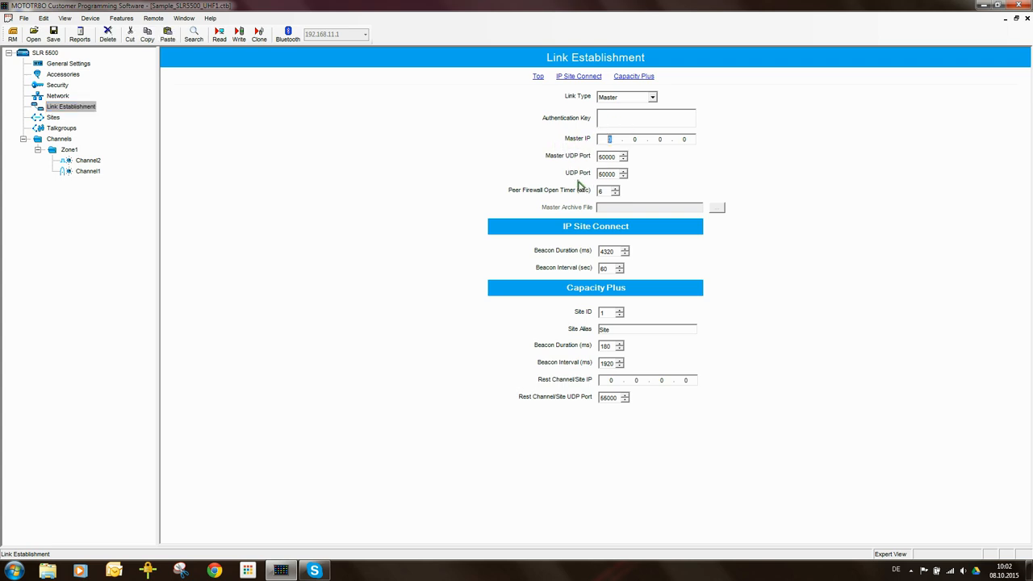
pyautogui.write('192')
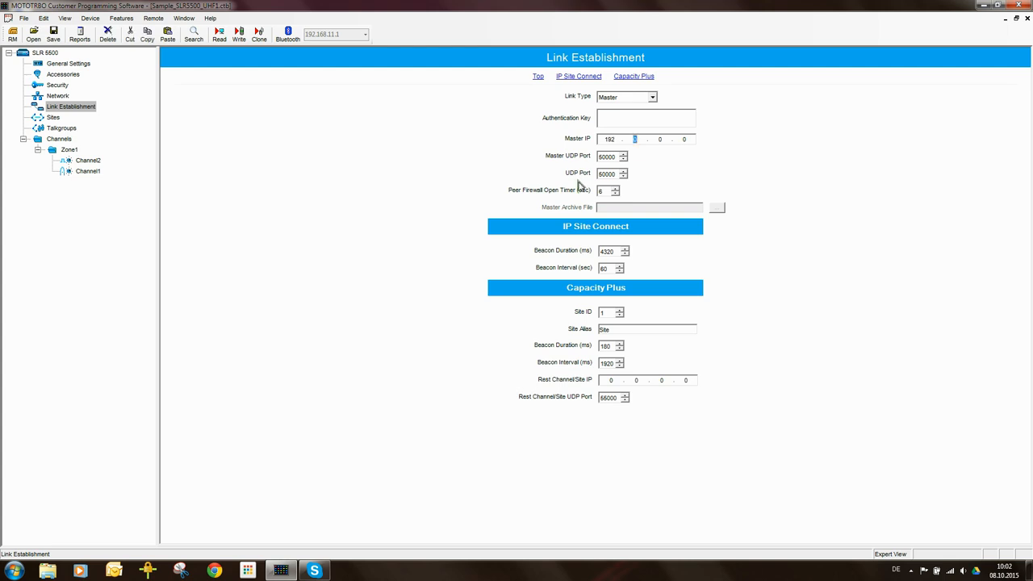
pyautogui.write('168')
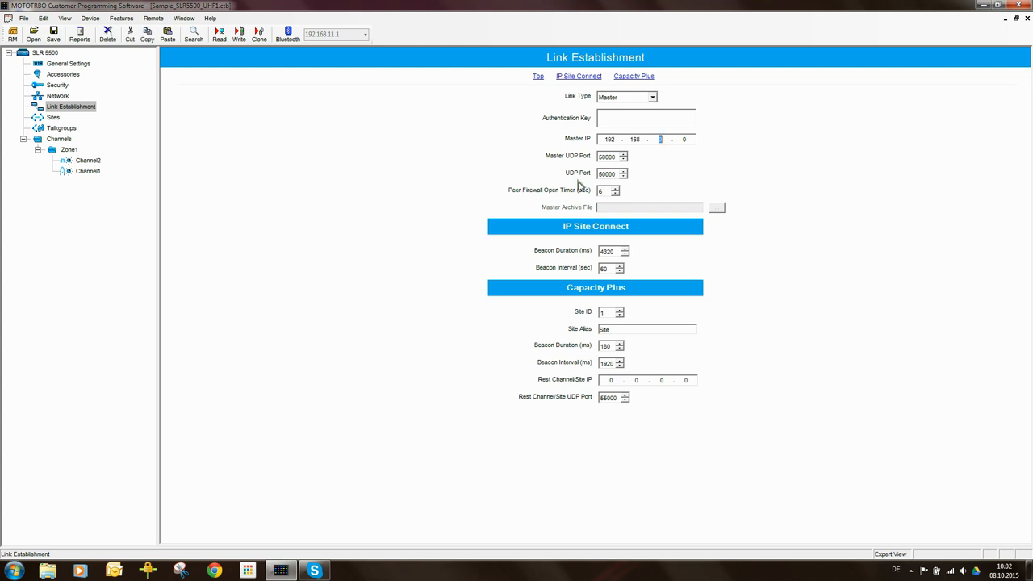
pyautogui.write('1')
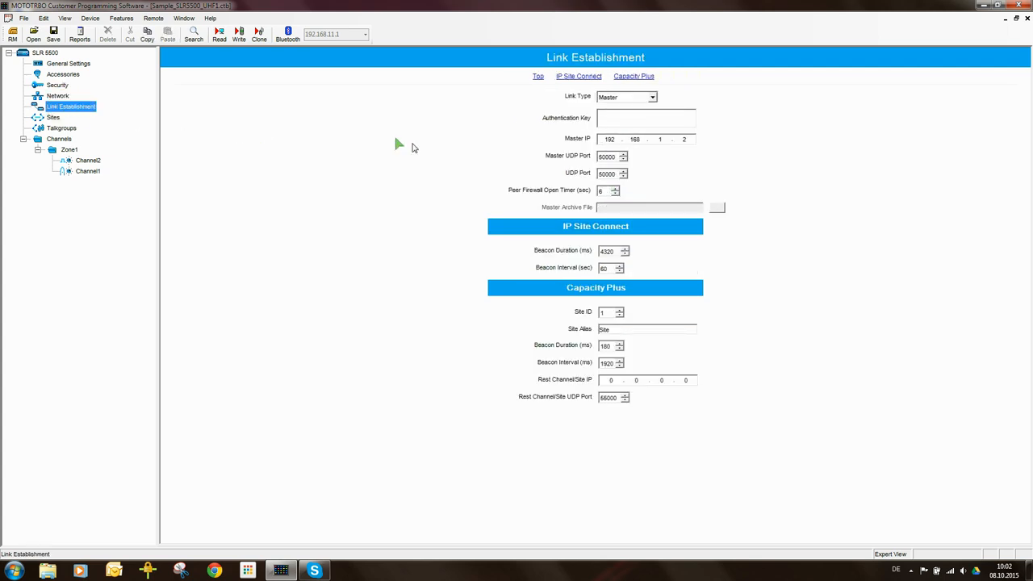
pyautogui.click(58, 92)
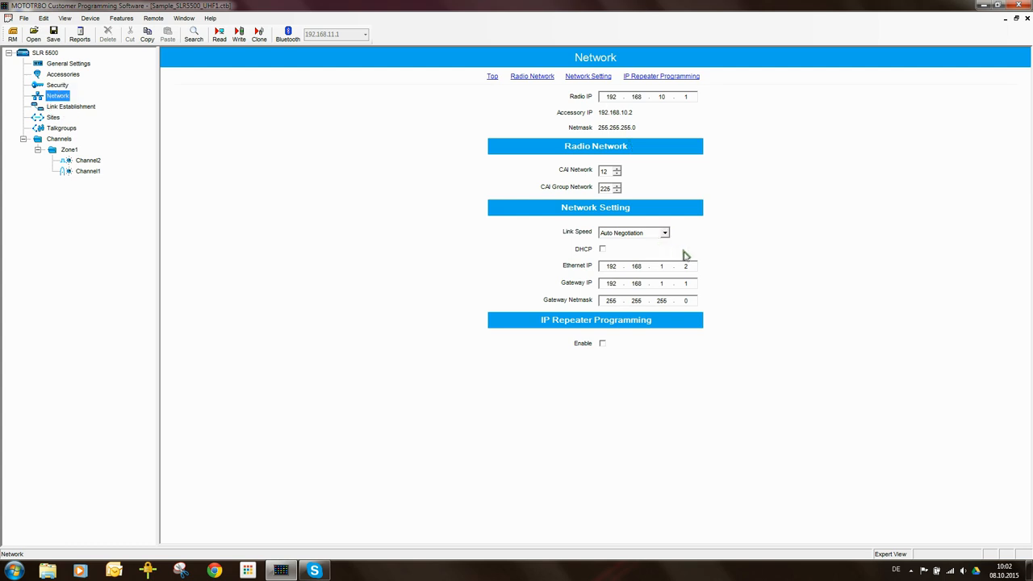
pyautogui.click(73, 106)
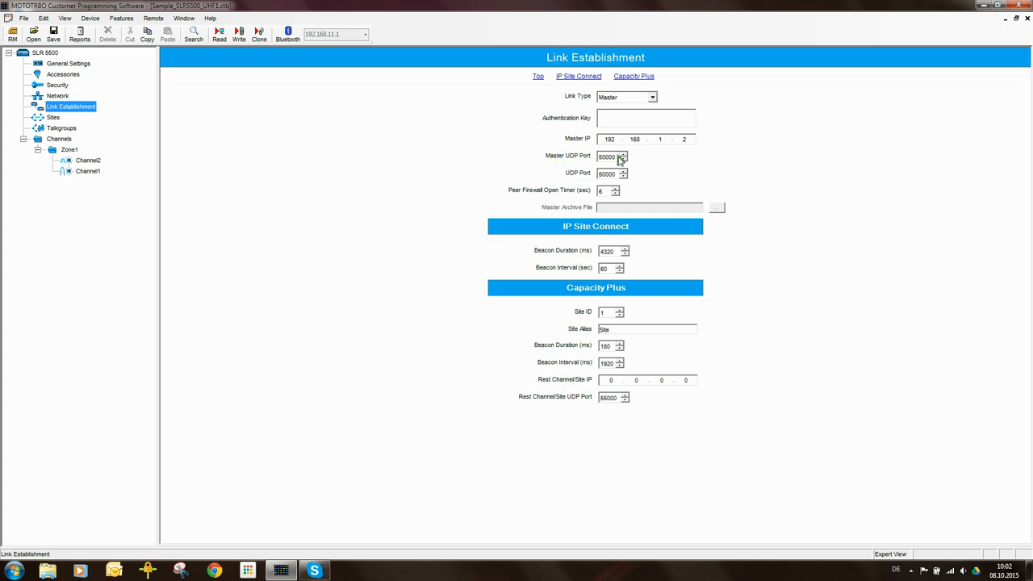
pyautogui.moveTo(562, 180)
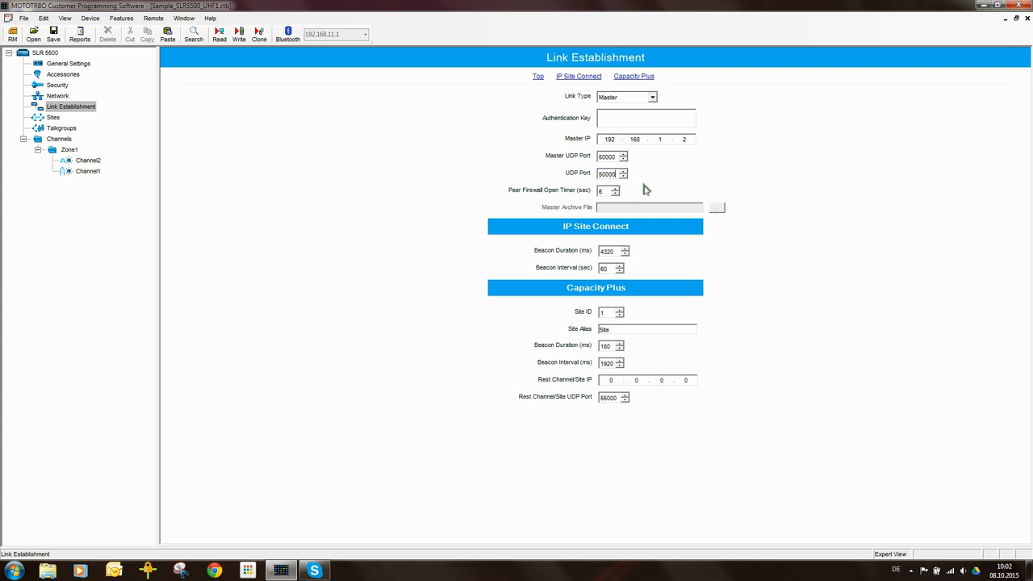
pyautogui.moveTo(613, 190)
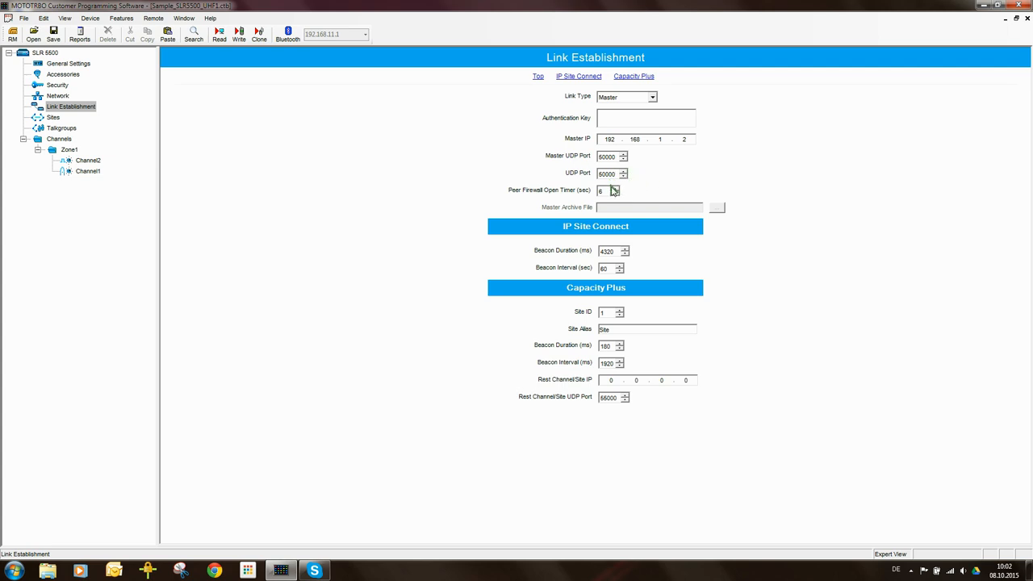
pyautogui.moveTo(649, 208)
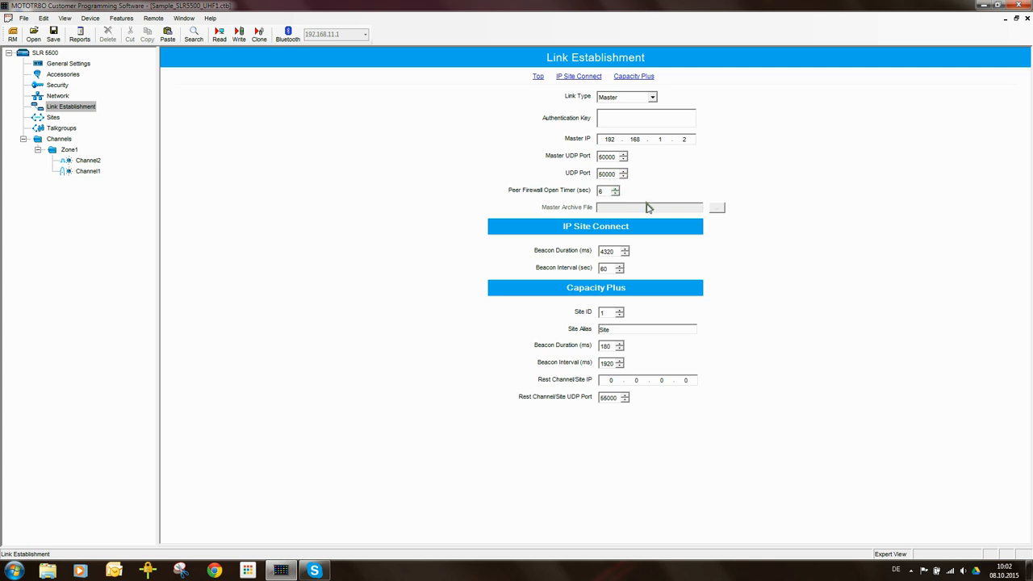
pyautogui.moveTo(649, 197)
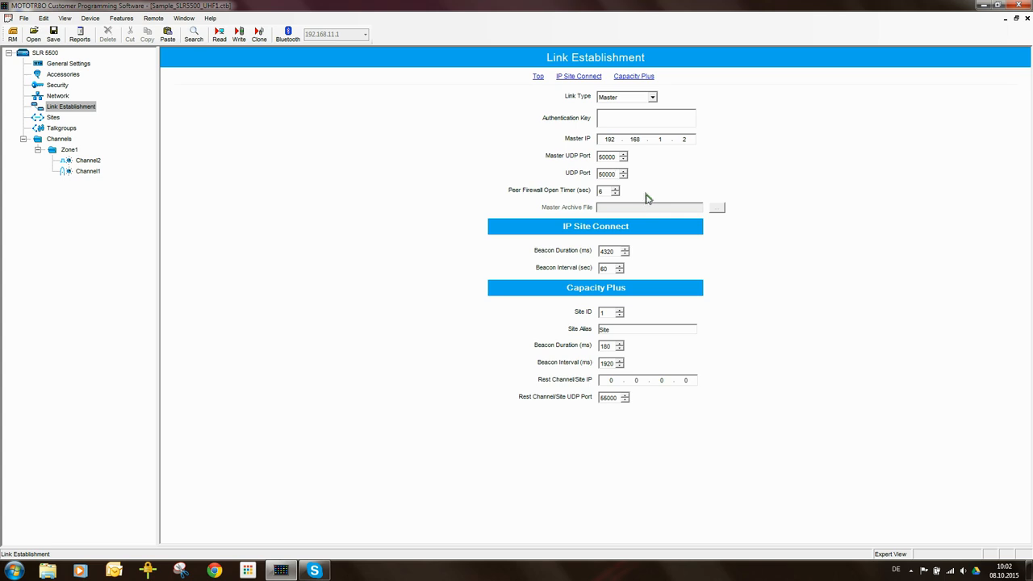
# Step: Review the empty Sites and Talkgroups lists, then select Channel2
pyautogui.click(53, 116)
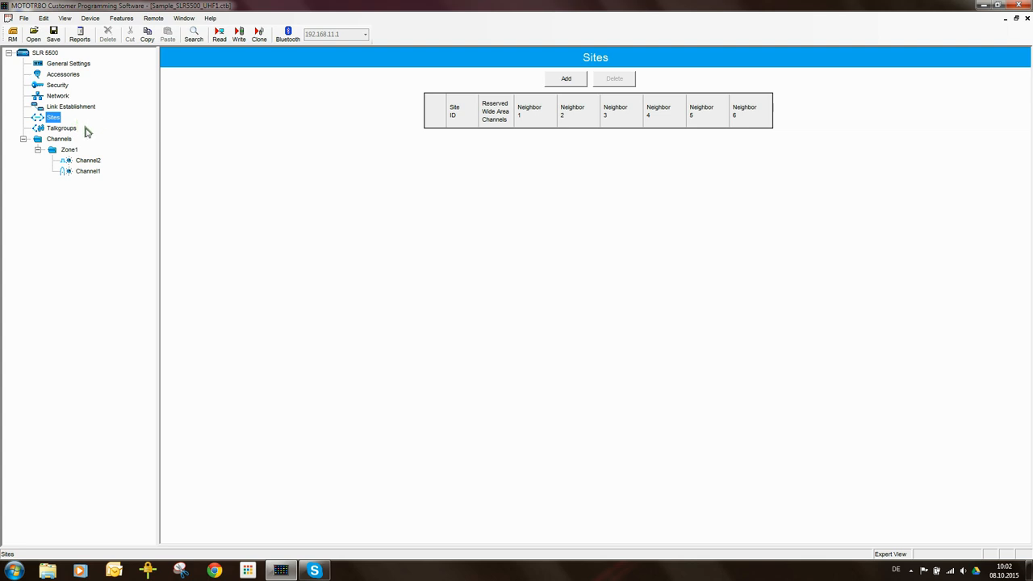
pyautogui.click(58, 127)
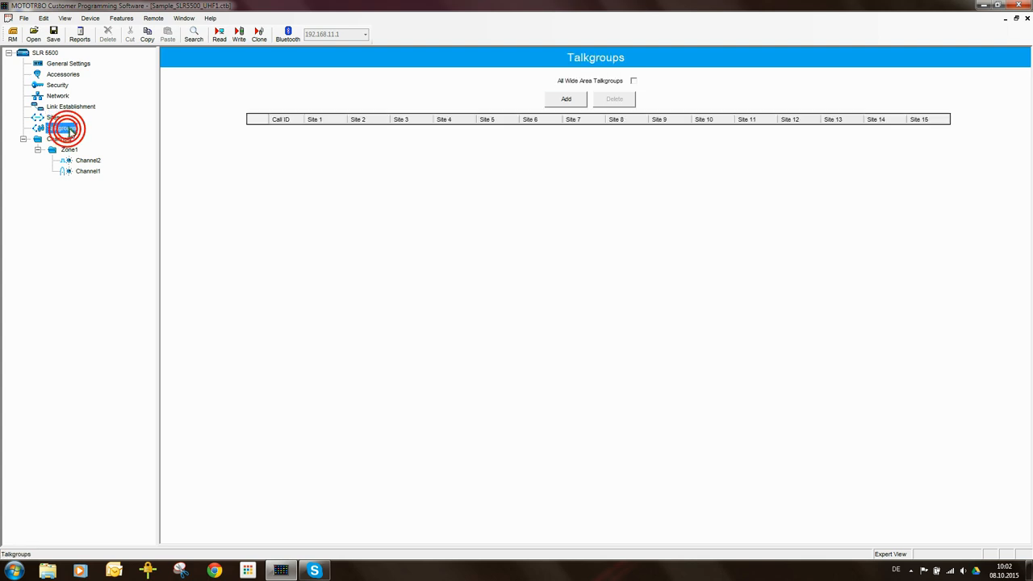
pyautogui.click(58, 128)
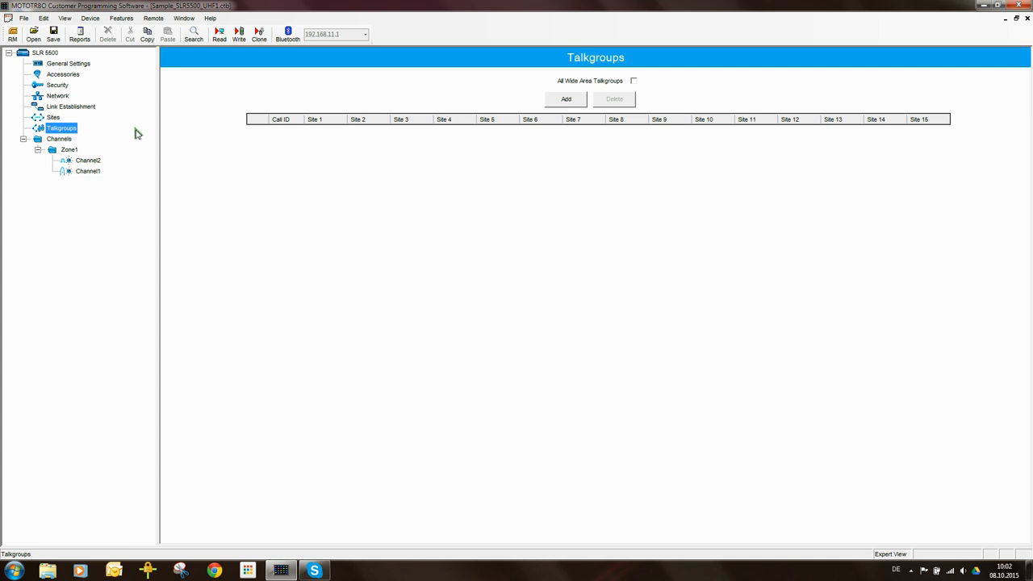
pyautogui.moveTo(168, 162)
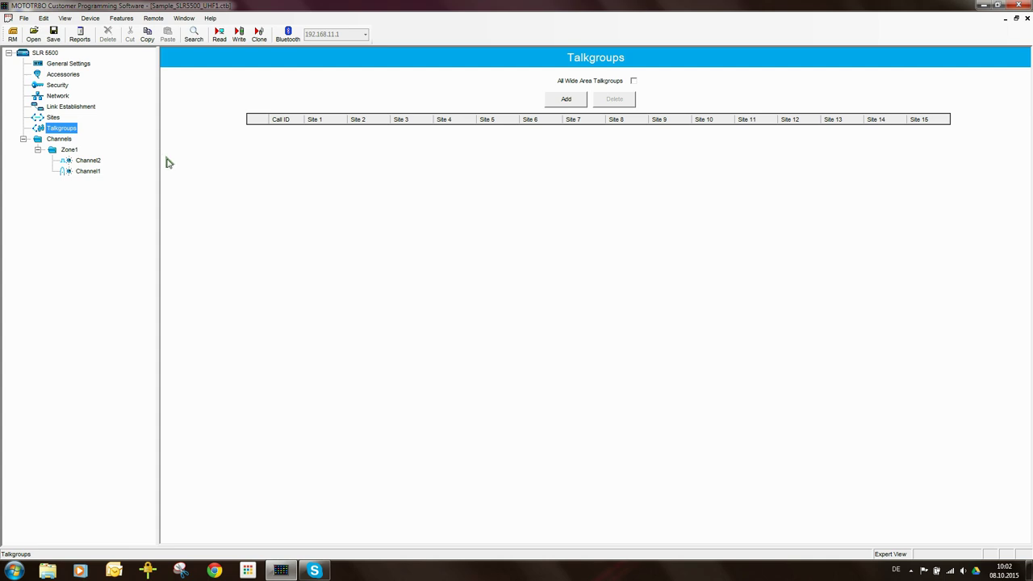
pyautogui.moveTo(163, 155)
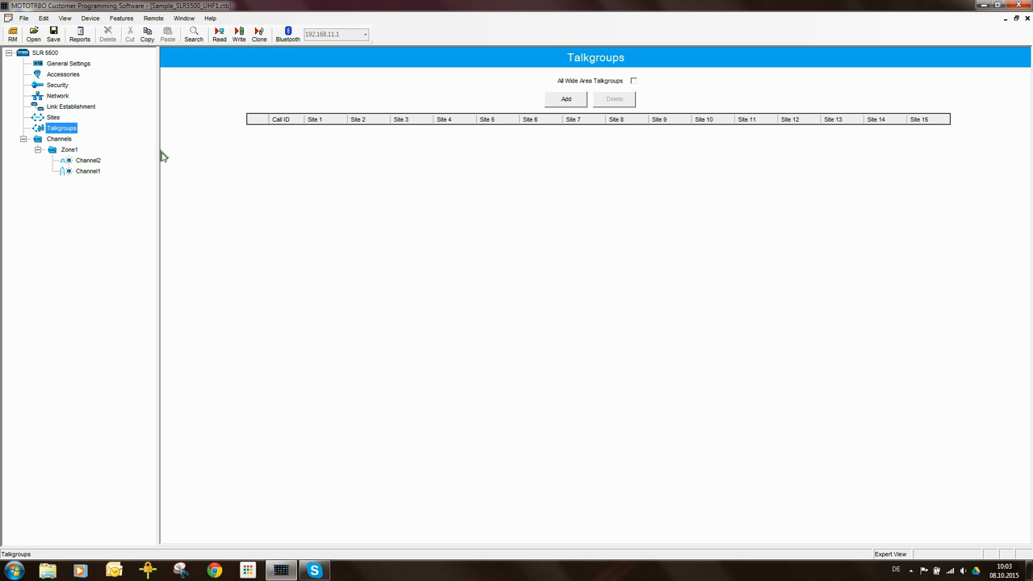
pyautogui.click(80, 159)
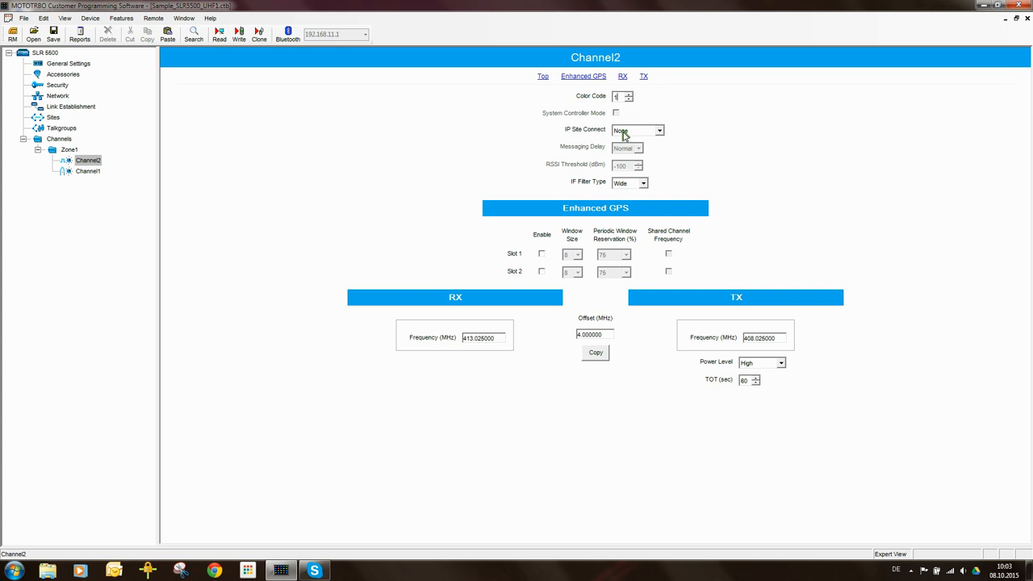
pyautogui.moveTo(633, 128)
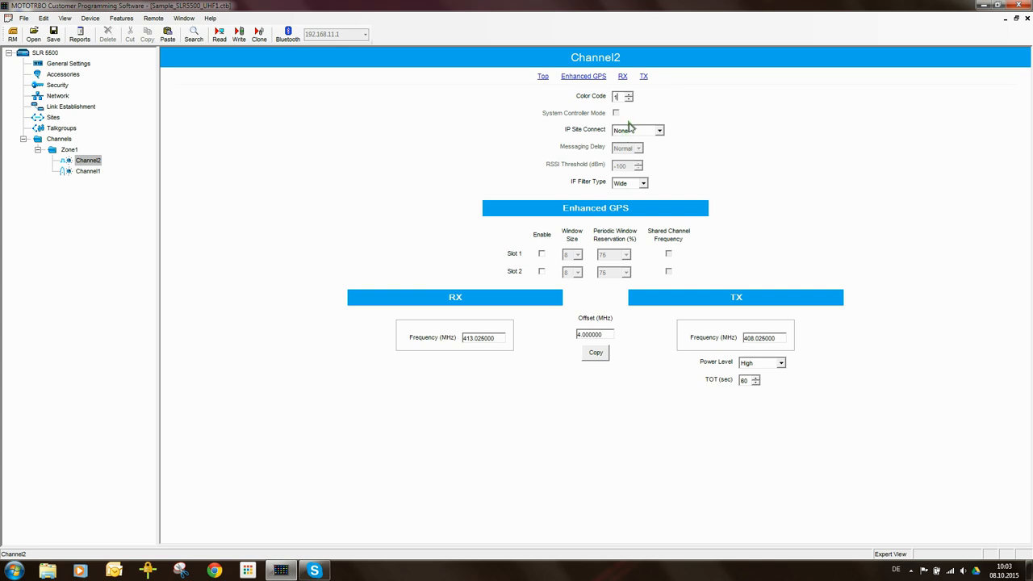
pyautogui.moveTo(641, 134)
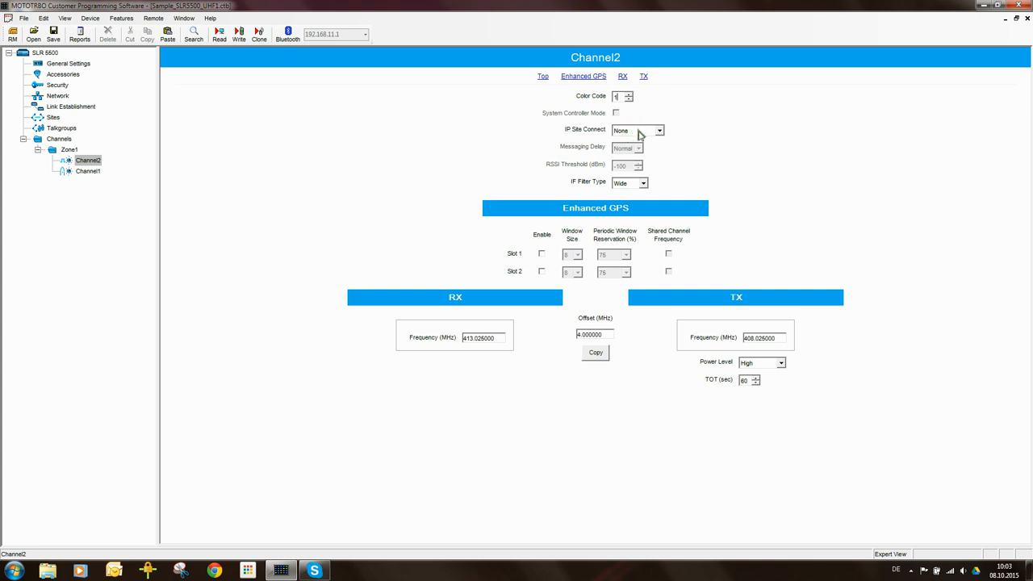
pyautogui.moveTo(636, 130)
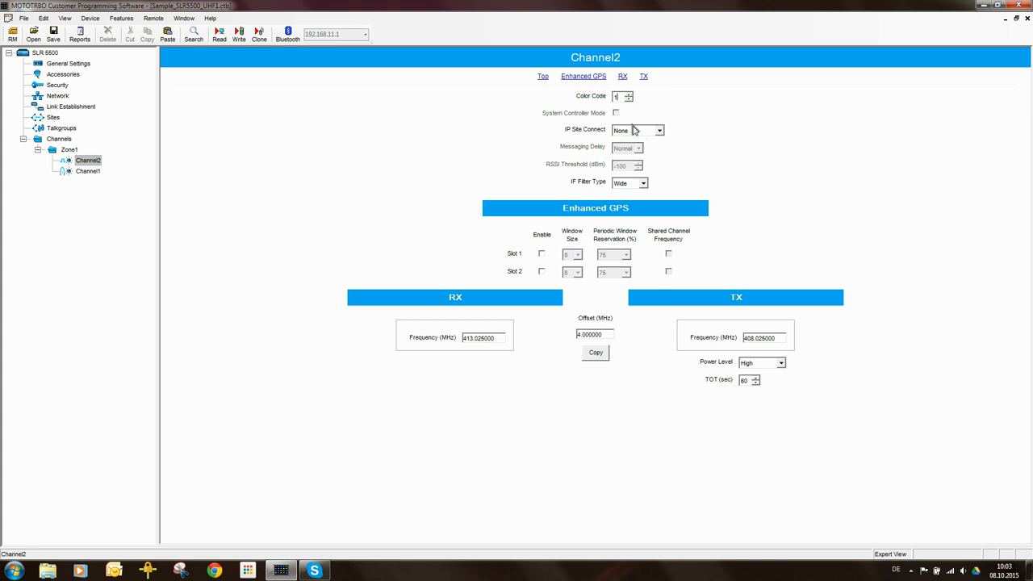
pyautogui.moveTo(567, 137)
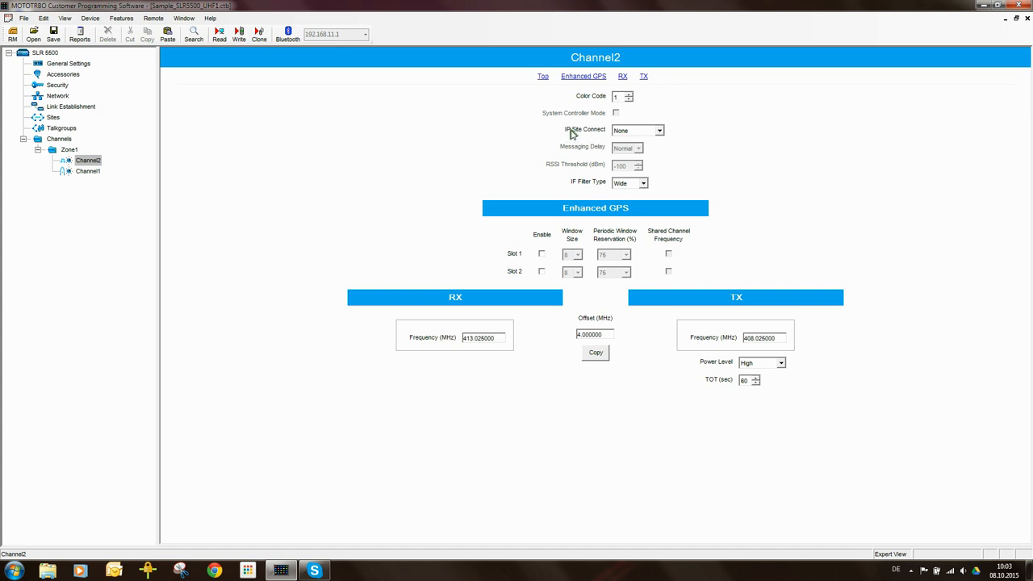
pyautogui.click(657, 129)
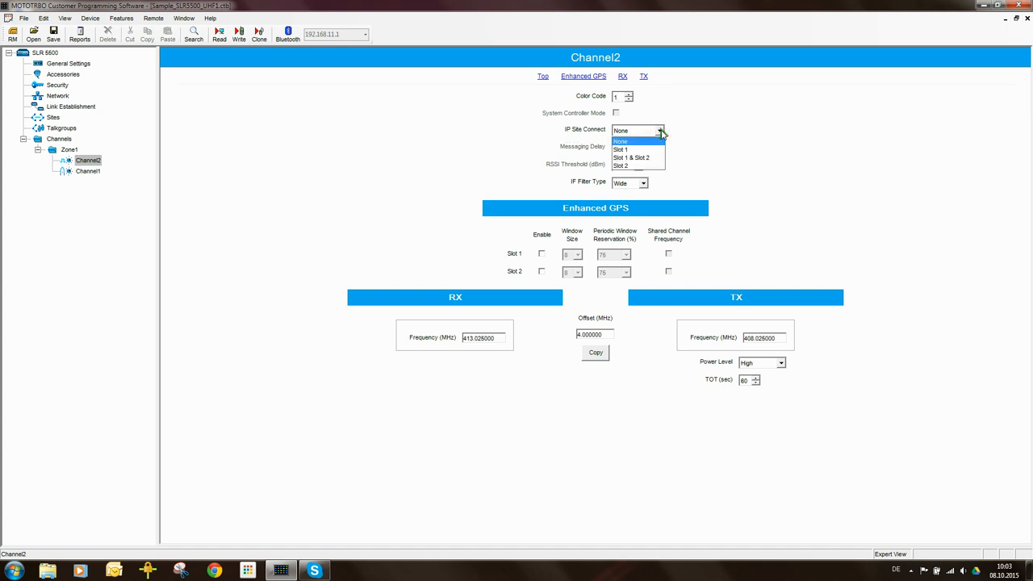
pyautogui.moveTo(670, 132)
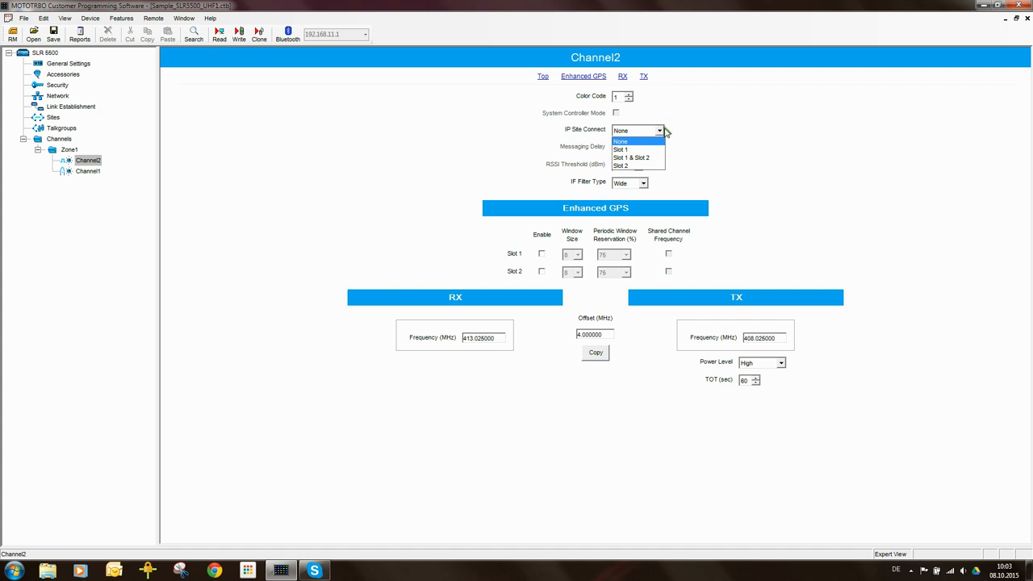
pyautogui.moveTo(610, 145)
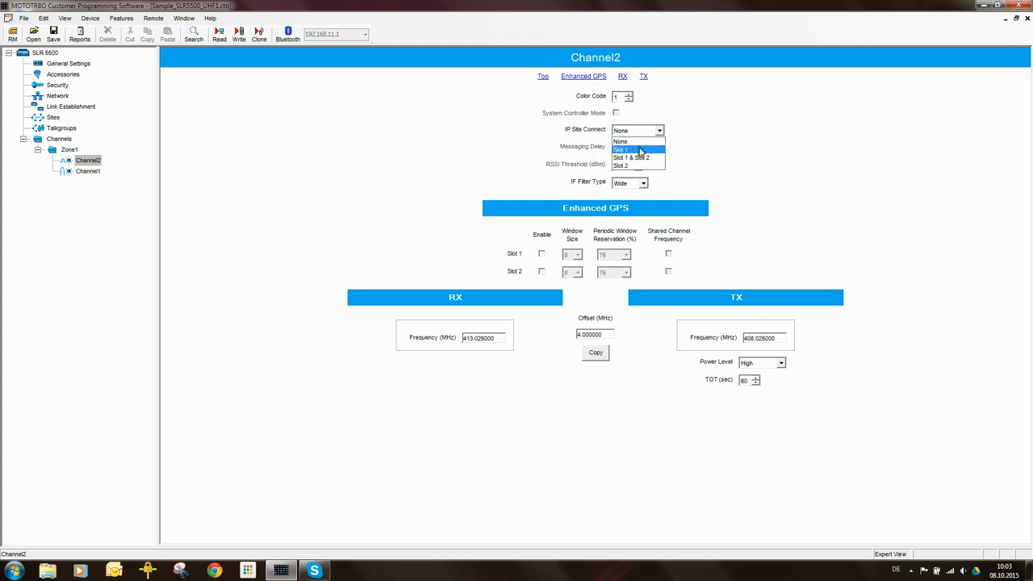
pyautogui.click(630, 149)
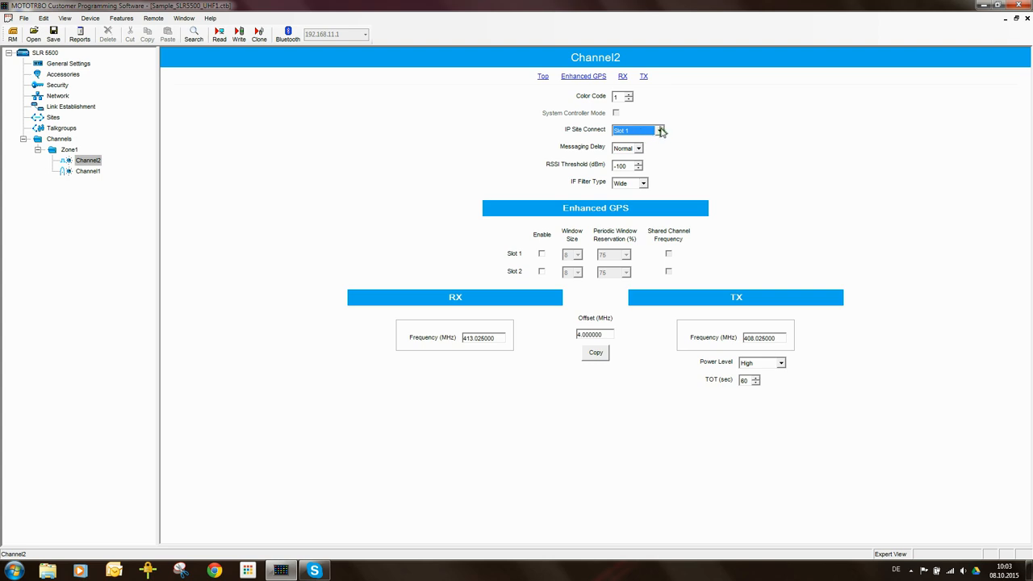
pyautogui.click(667, 129)
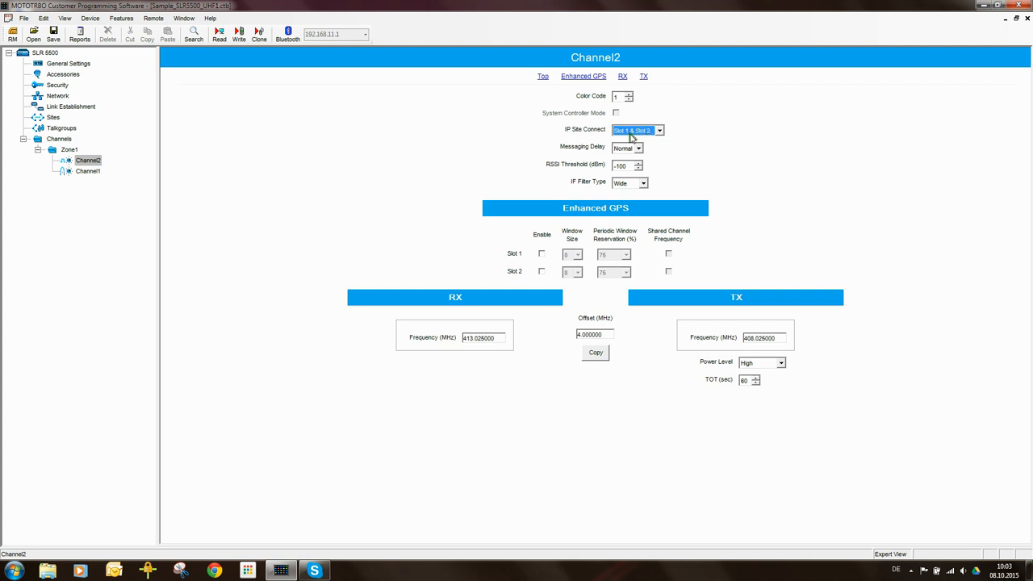
pyautogui.click(659, 130)
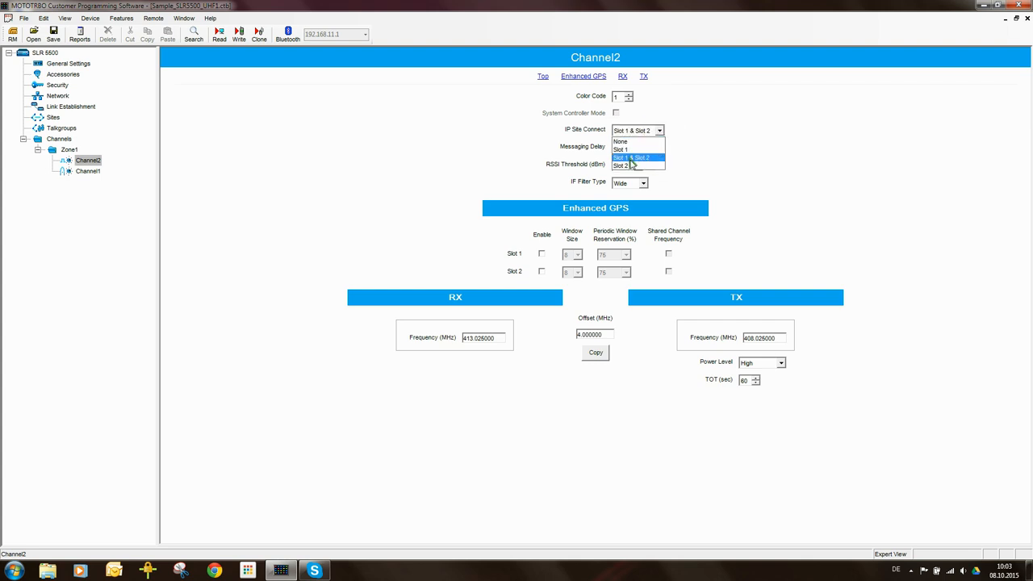
pyautogui.click(638, 165)
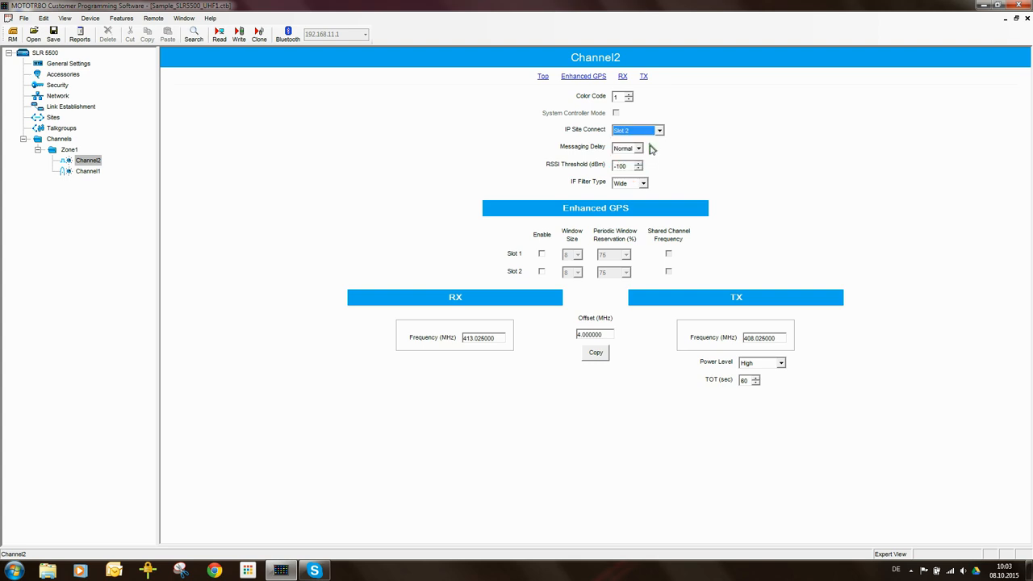
pyautogui.moveTo(646, 127)
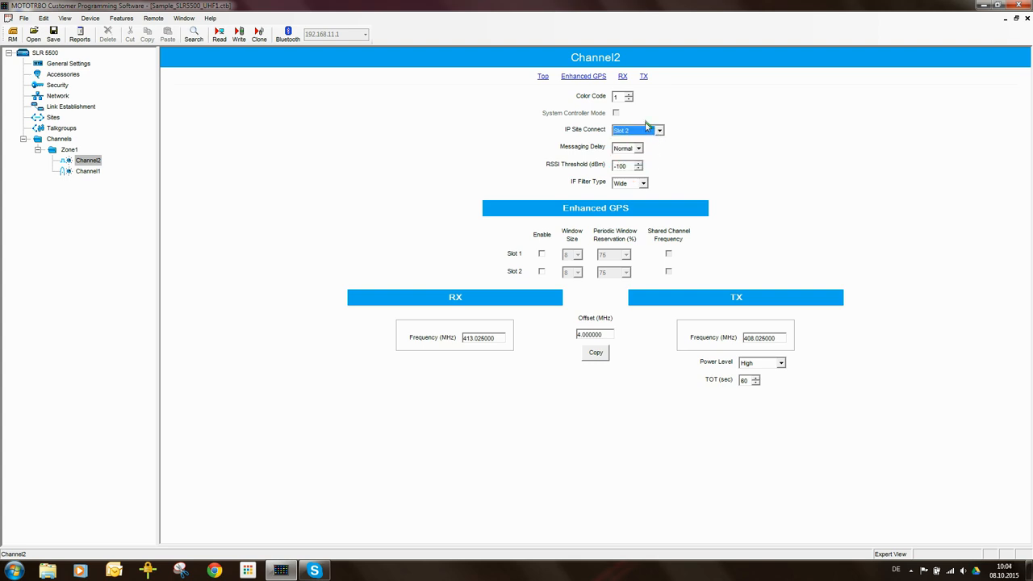
pyautogui.click(659, 129)
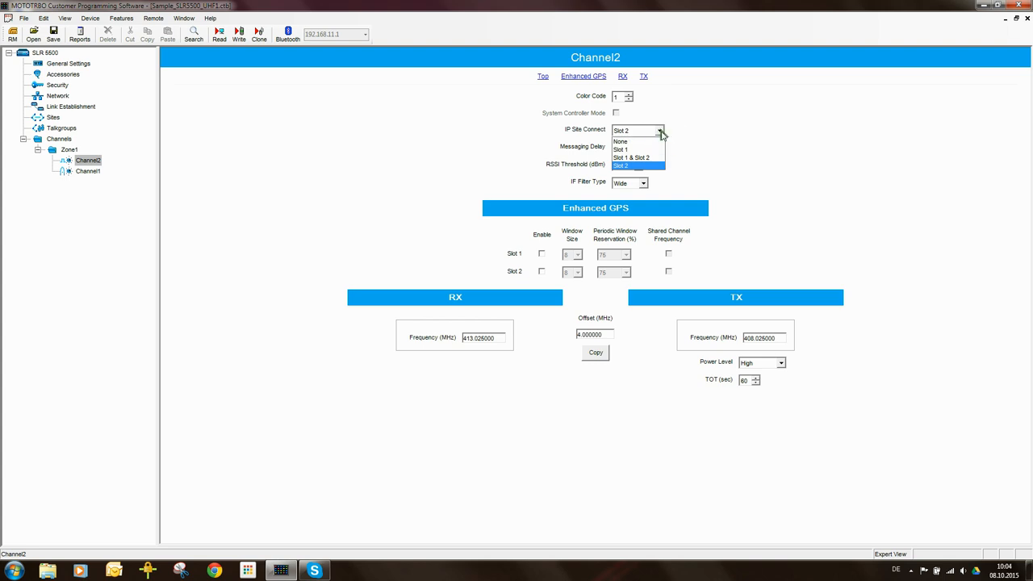
pyautogui.click(620, 142)
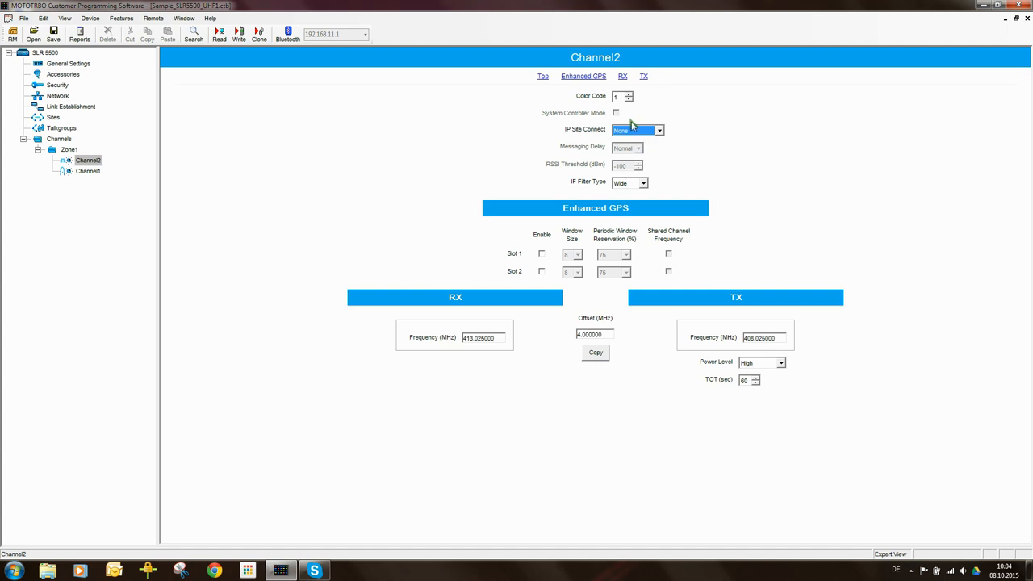
pyautogui.moveTo(660, 139)
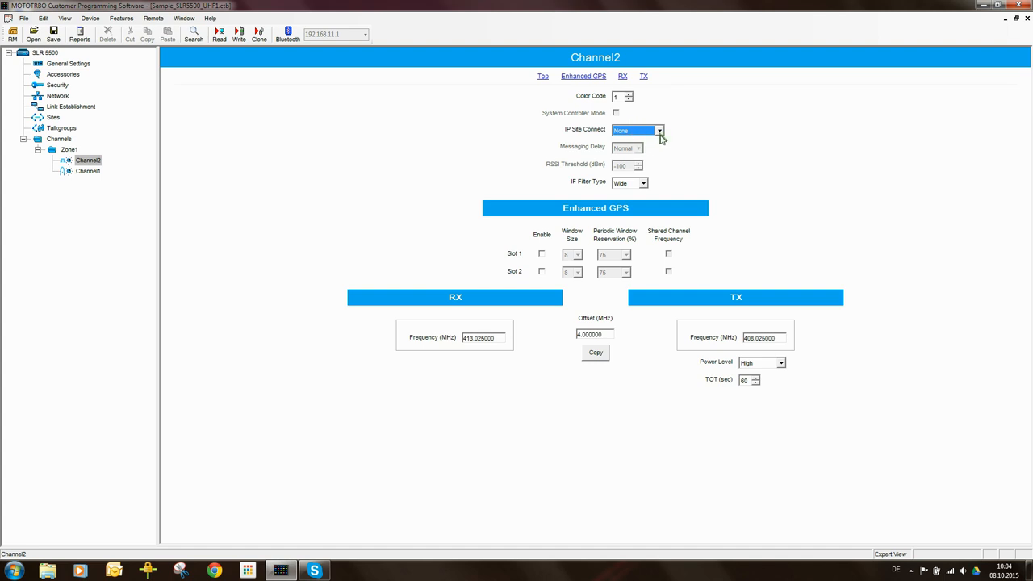
pyautogui.moveTo(617, 138)
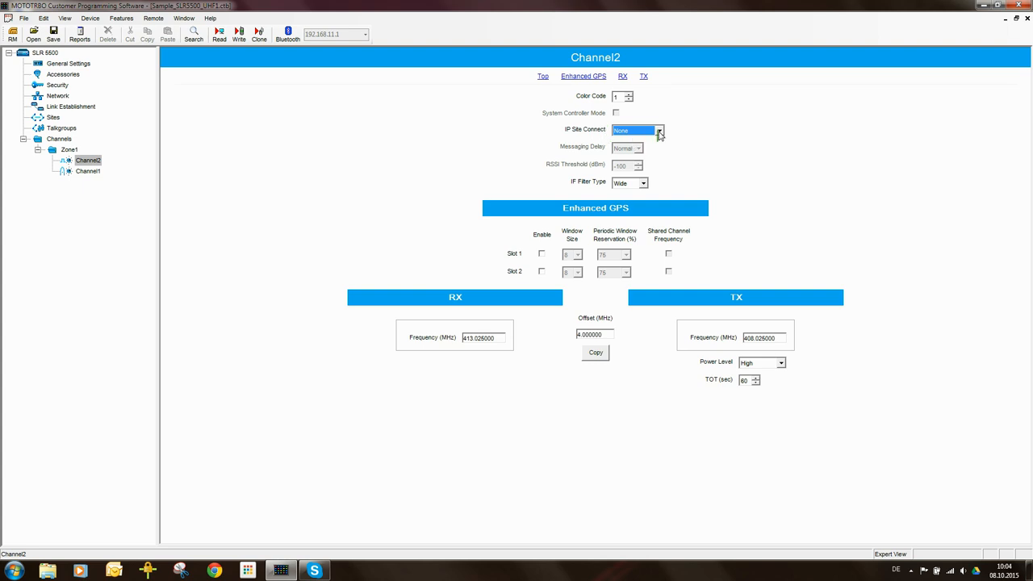
# Step: Set Channel2's IP Site Connect to Slot 1 and RSSI threshold to -100 dBm
pyautogui.click(657, 129)
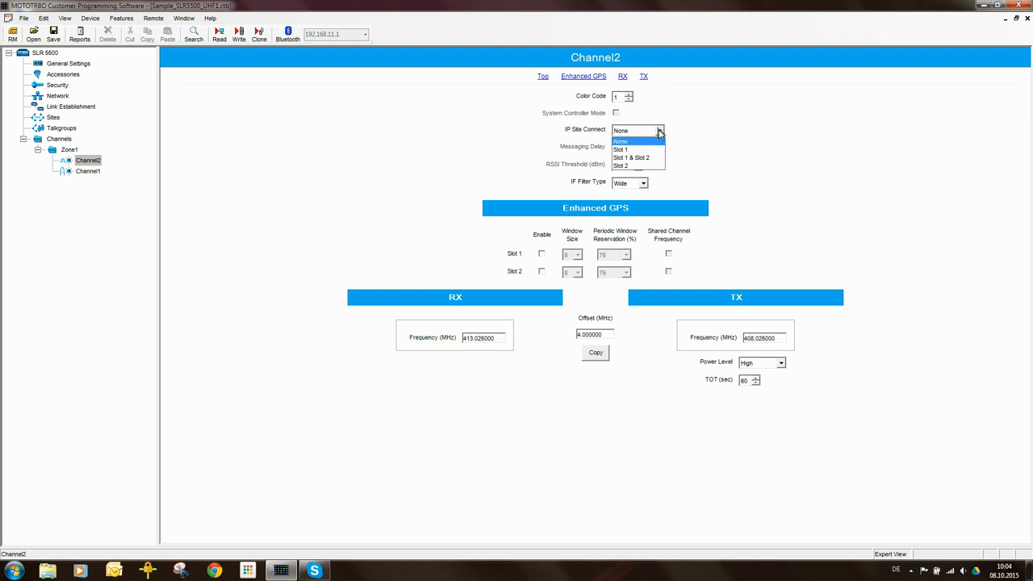
pyautogui.click(620, 149)
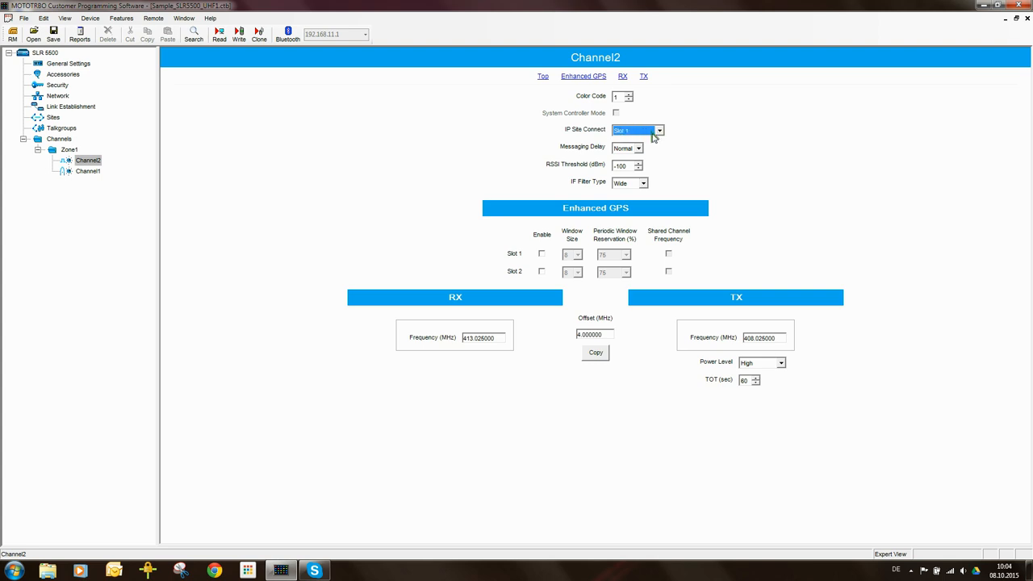
pyautogui.moveTo(620, 154)
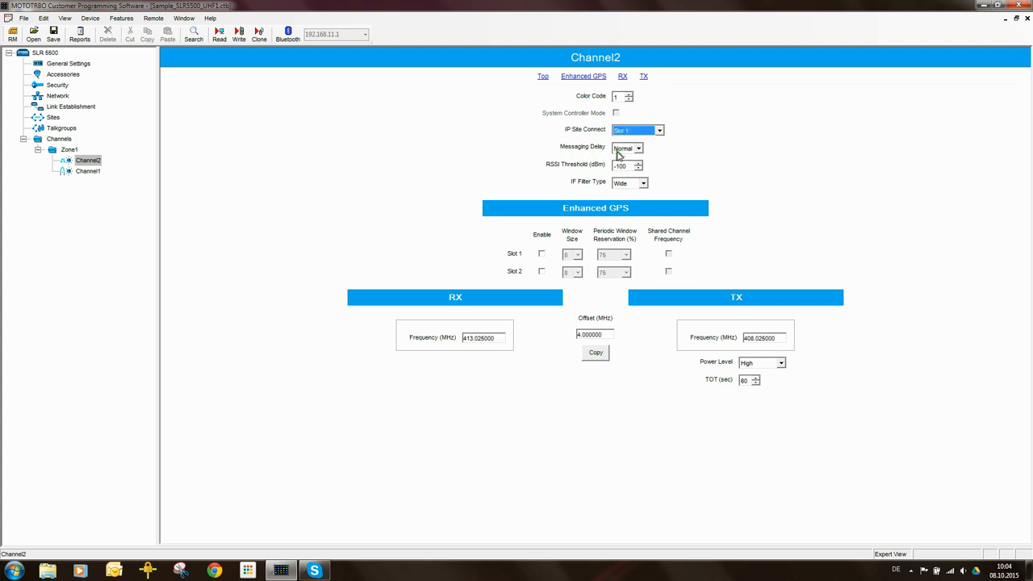
pyautogui.moveTo(648, 152)
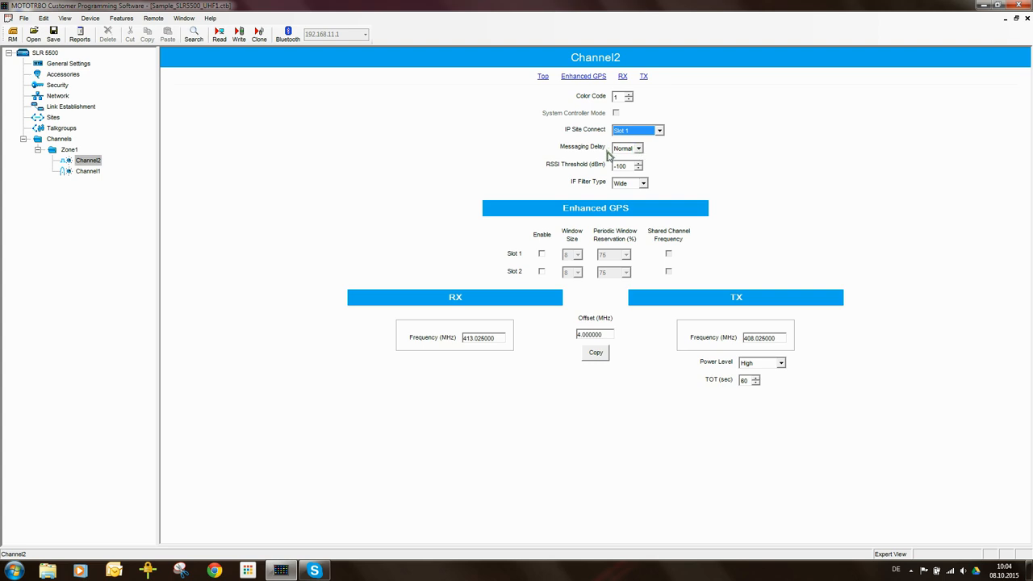
pyautogui.moveTo(619, 152)
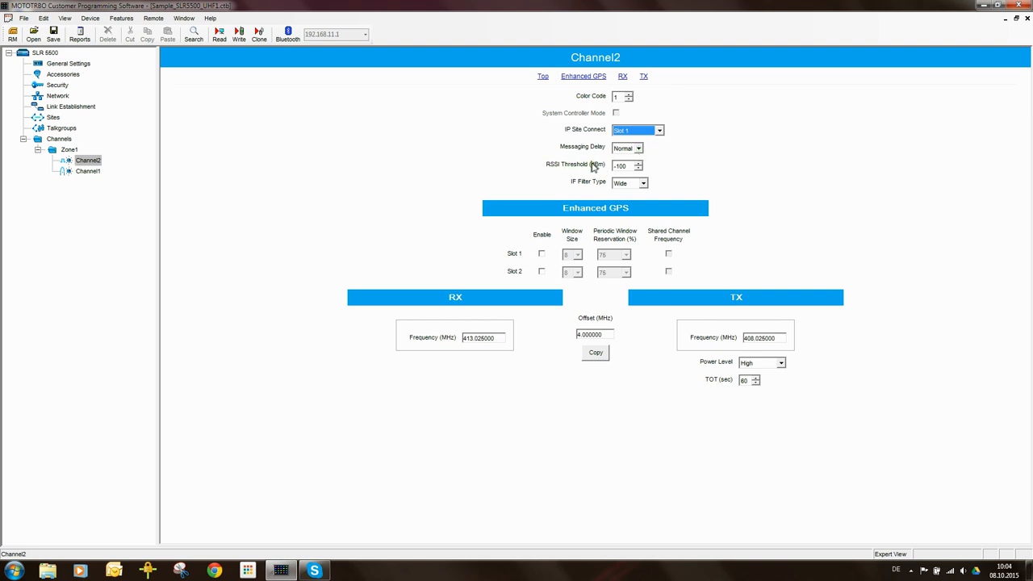
pyautogui.moveTo(604, 169)
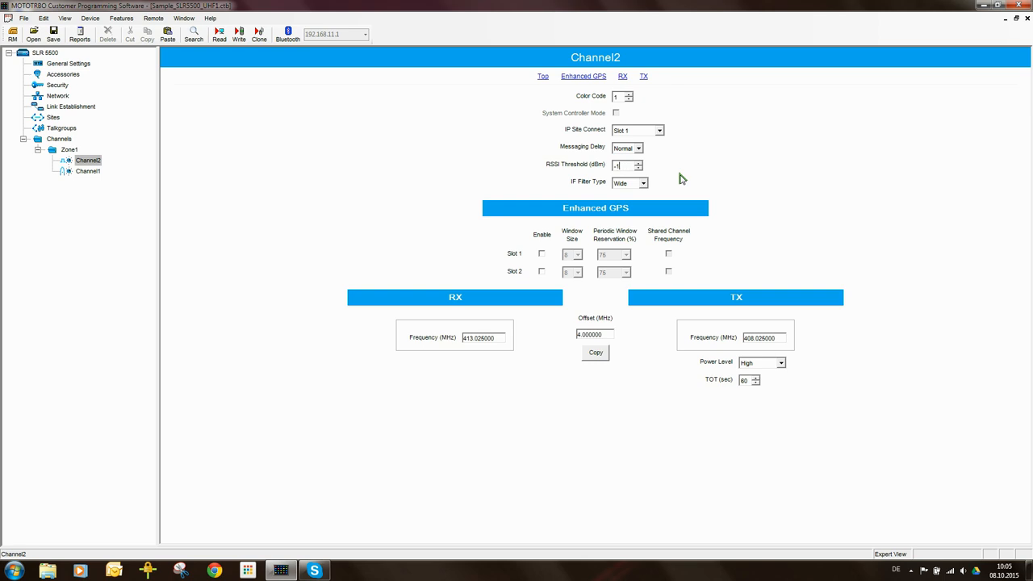
pyautogui.write('-40')
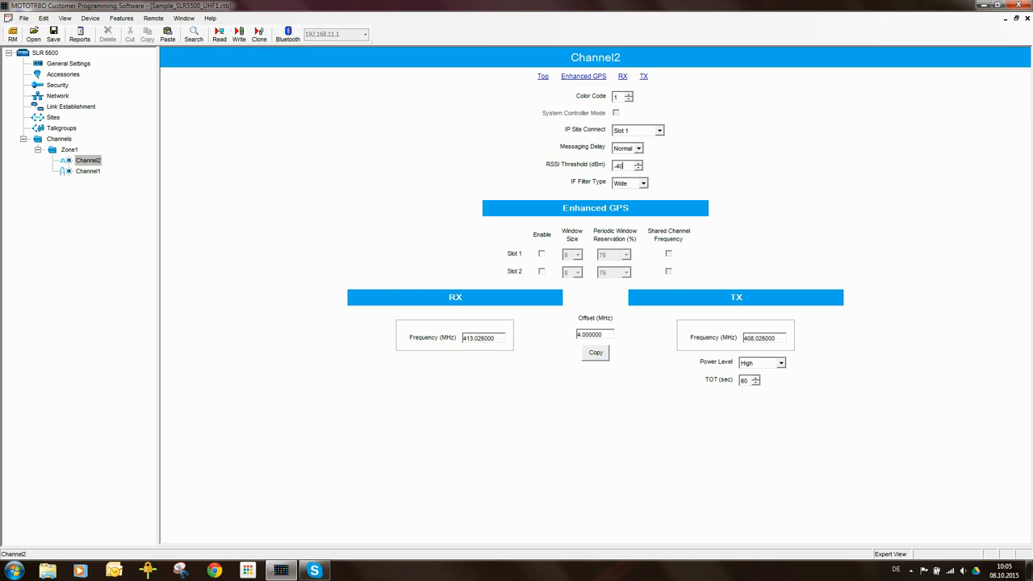
pyautogui.moveTo(628, 181)
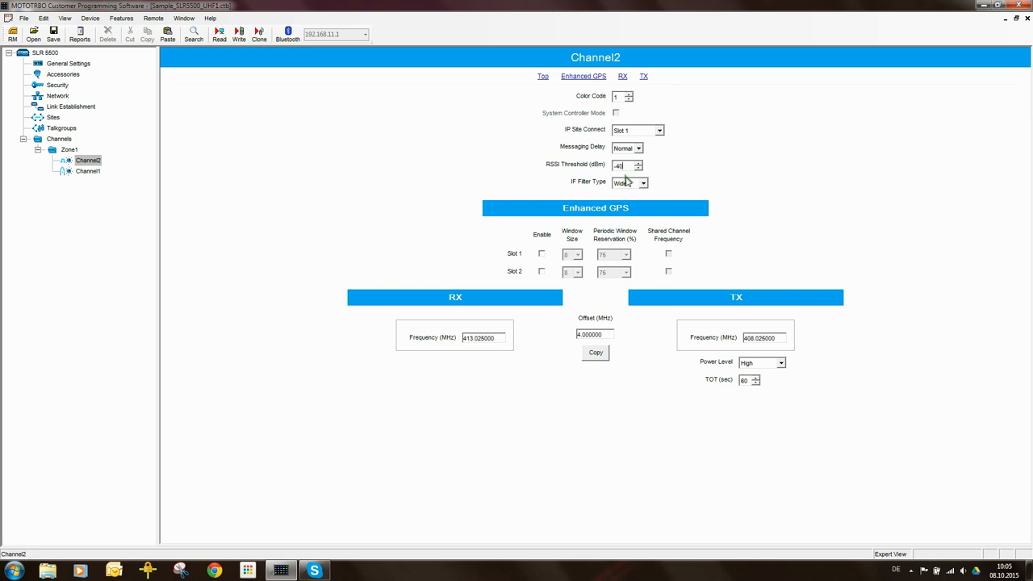
pyautogui.moveTo(555, 171)
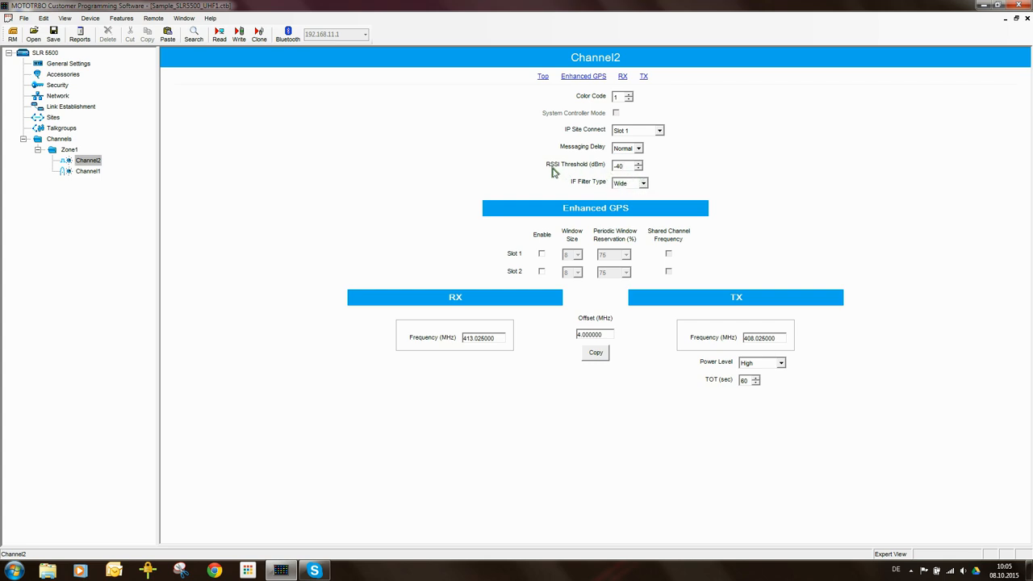
pyautogui.moveTo(568, 175)
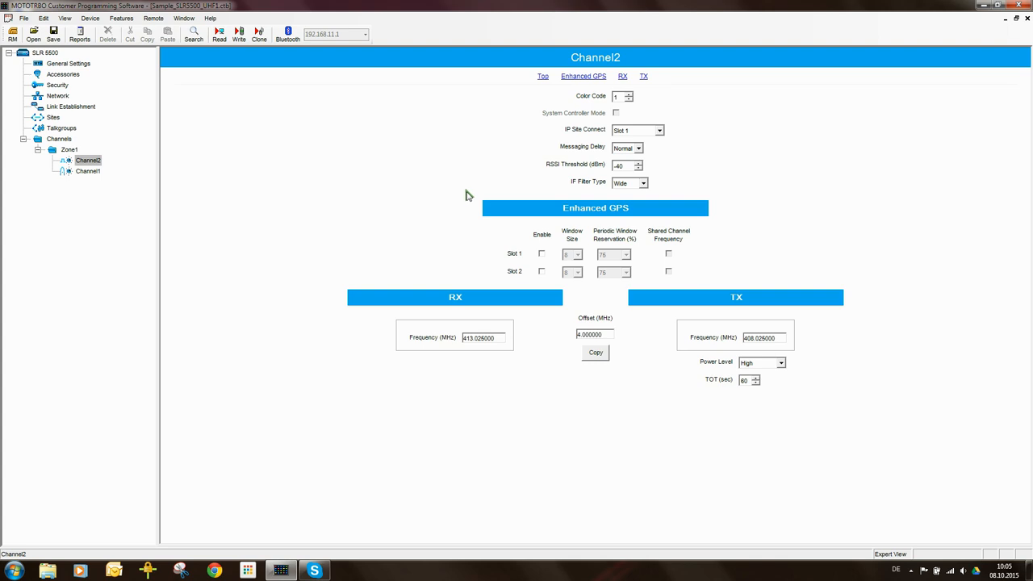
pyautogui.moveTo(475, 188)
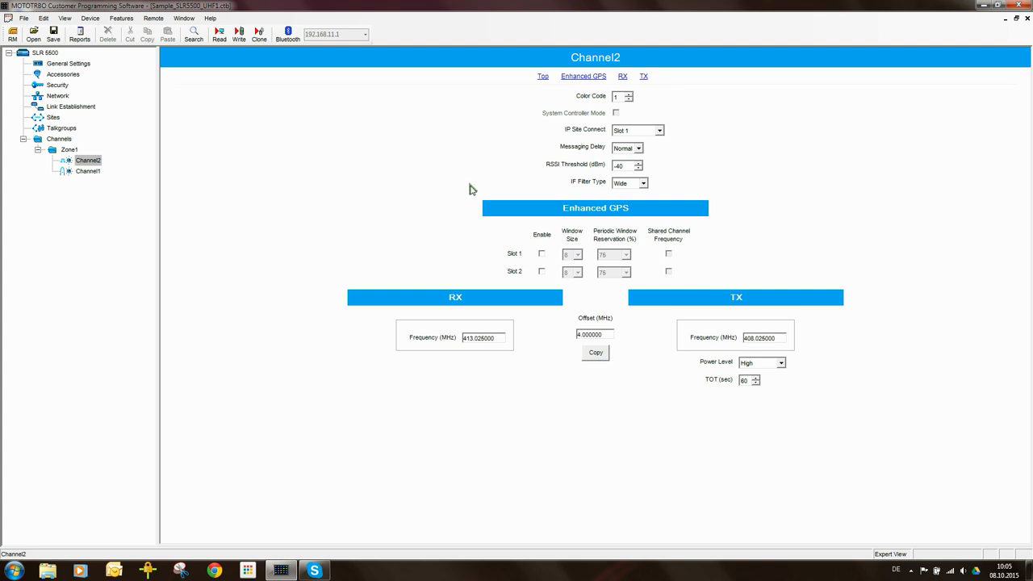
pyautogui.moveTo(474, 191)
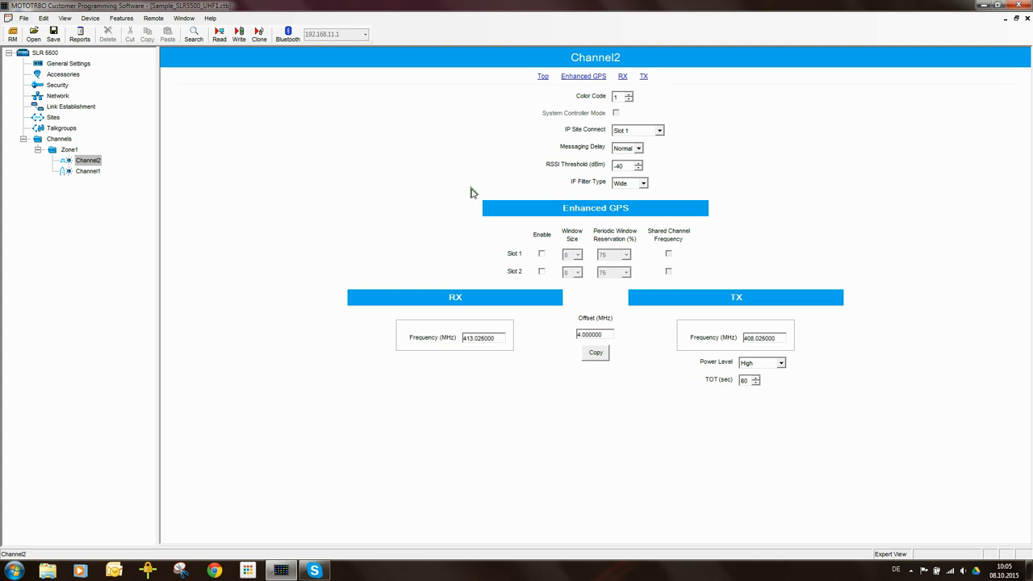
pyautogui.moveTo(465, 205)
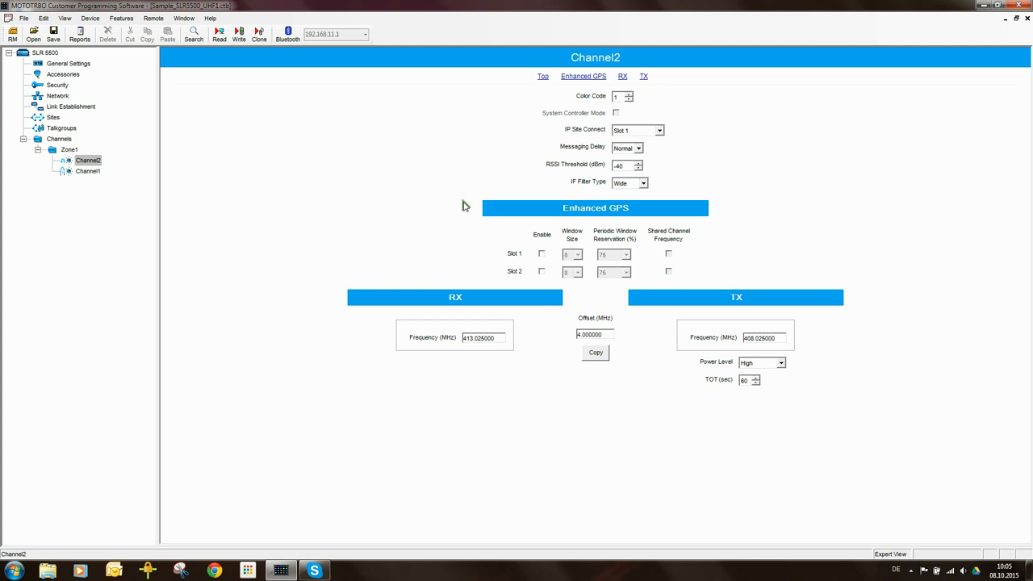
pyautogui.moveTo(468, 210)
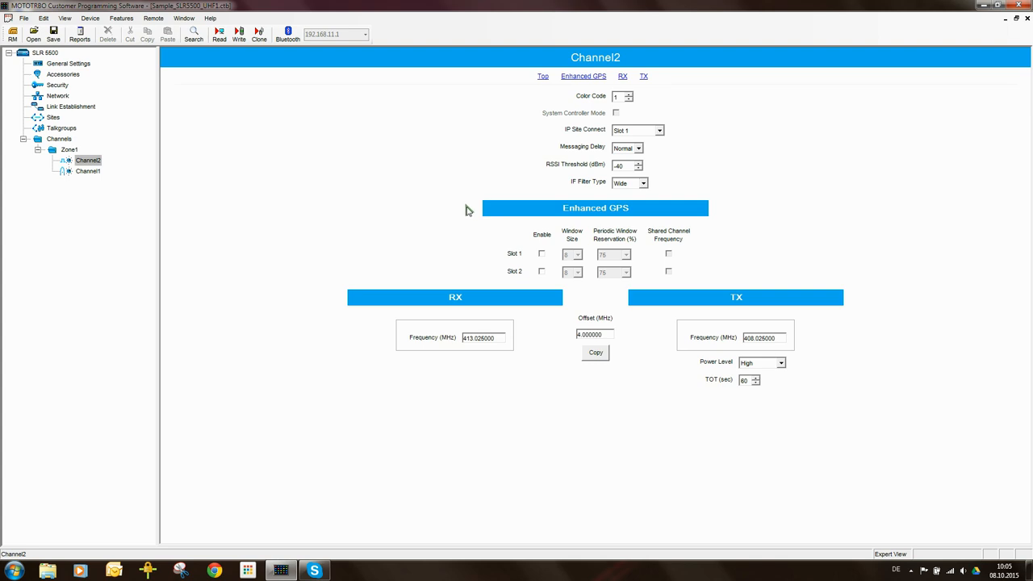
pyautogui.moveTo(464, 200)
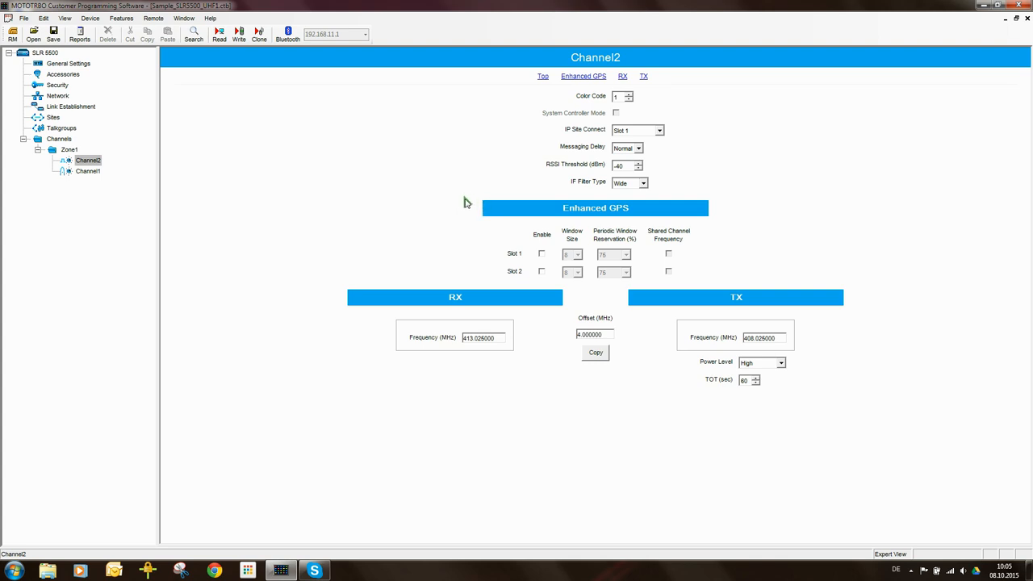
pyautogui.moveTo(452, 223)
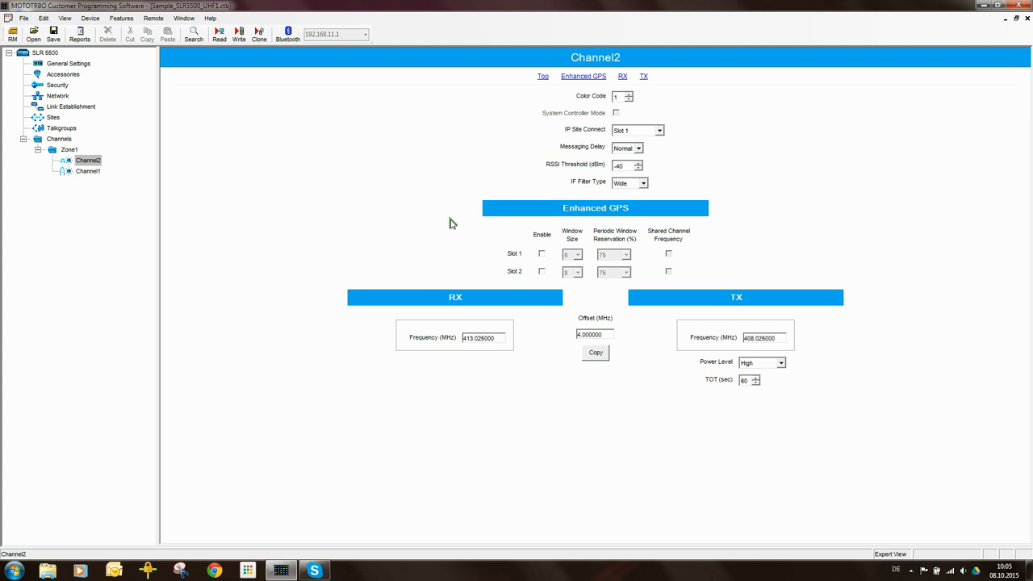
pyautogui.moveTo(366, 233)
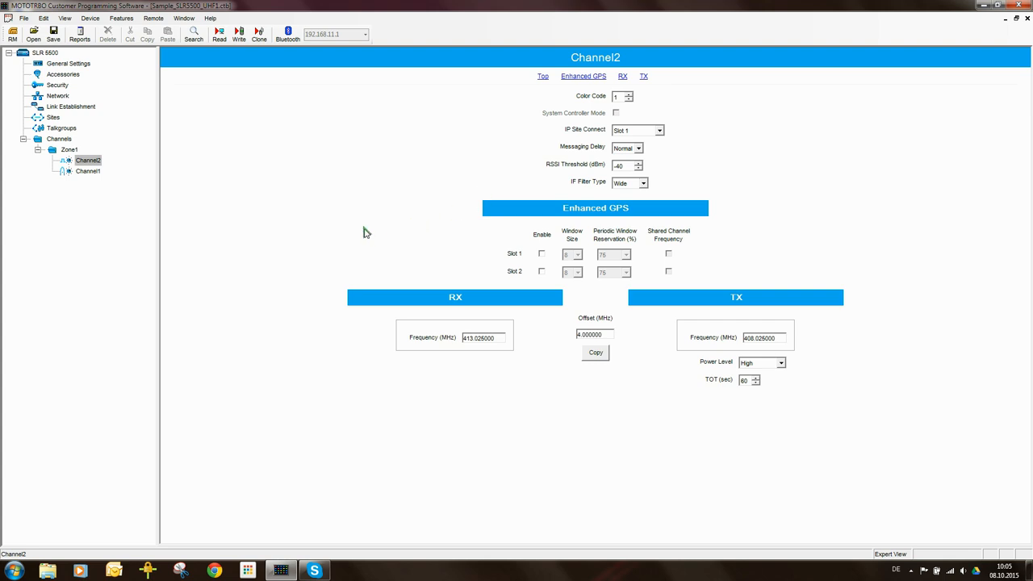
pyautogui.moveTo(392, 258)
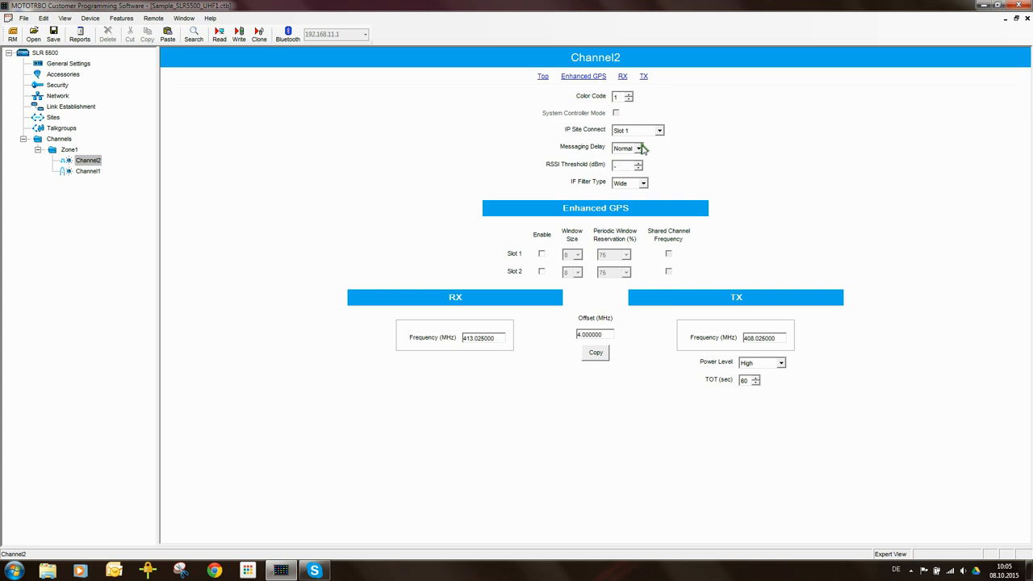
pyautogui.click(632, 165)
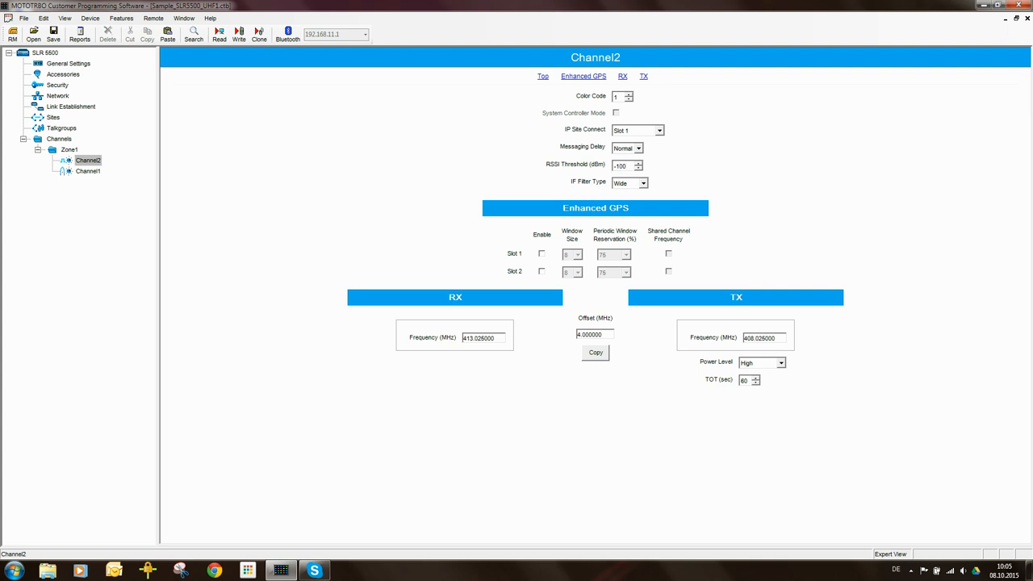
pyautogui.moveTo(665, 165)
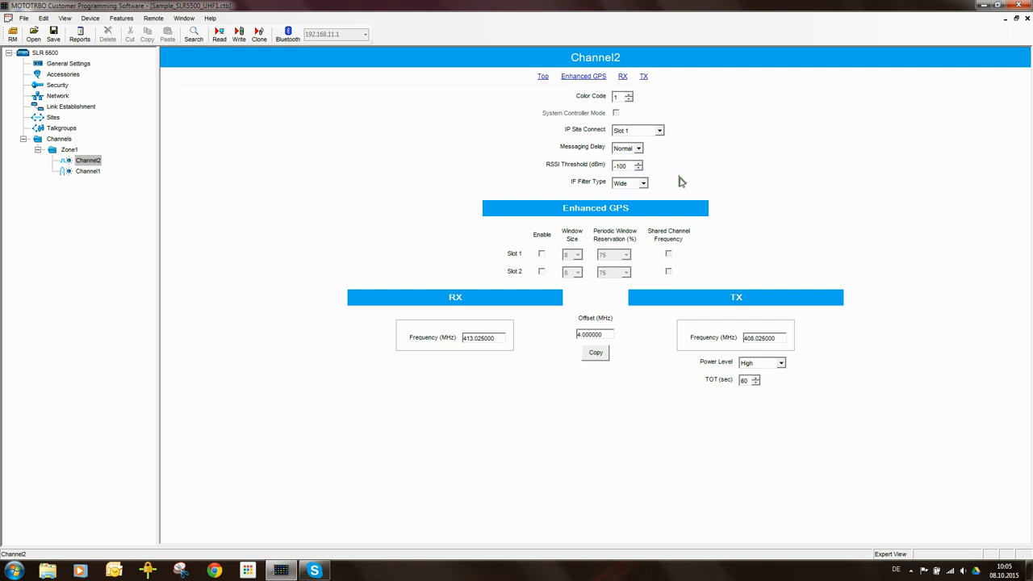
pyautogui.moveTo(689, 201)
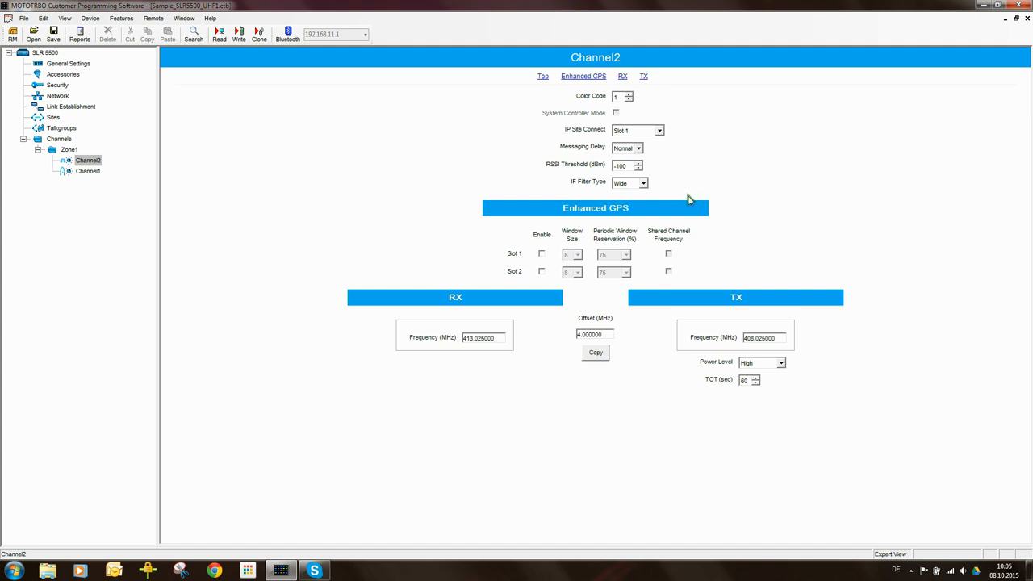
pyautogui.moveTo(387, 152)
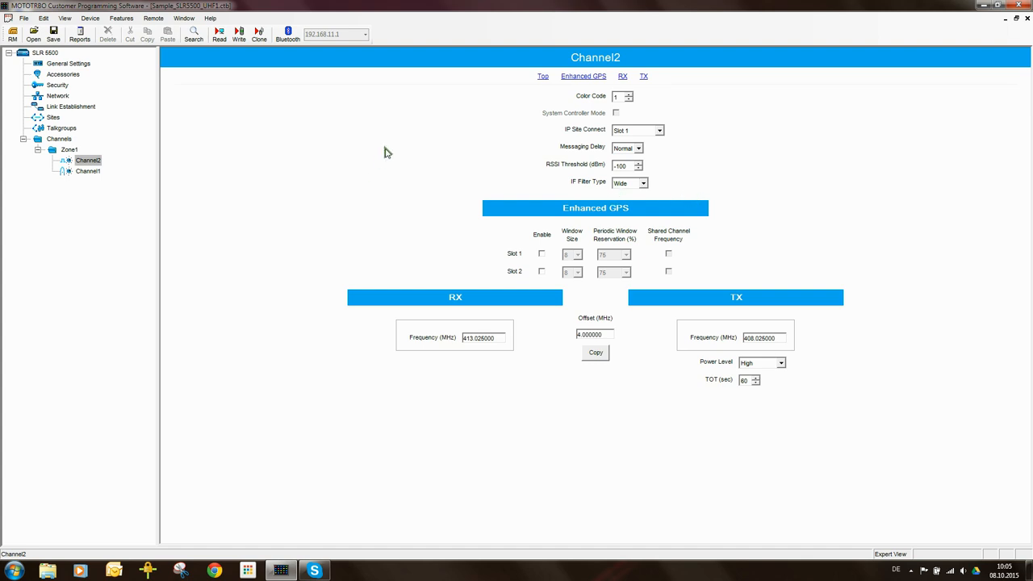
pyautogui.moveTo(546, 175)
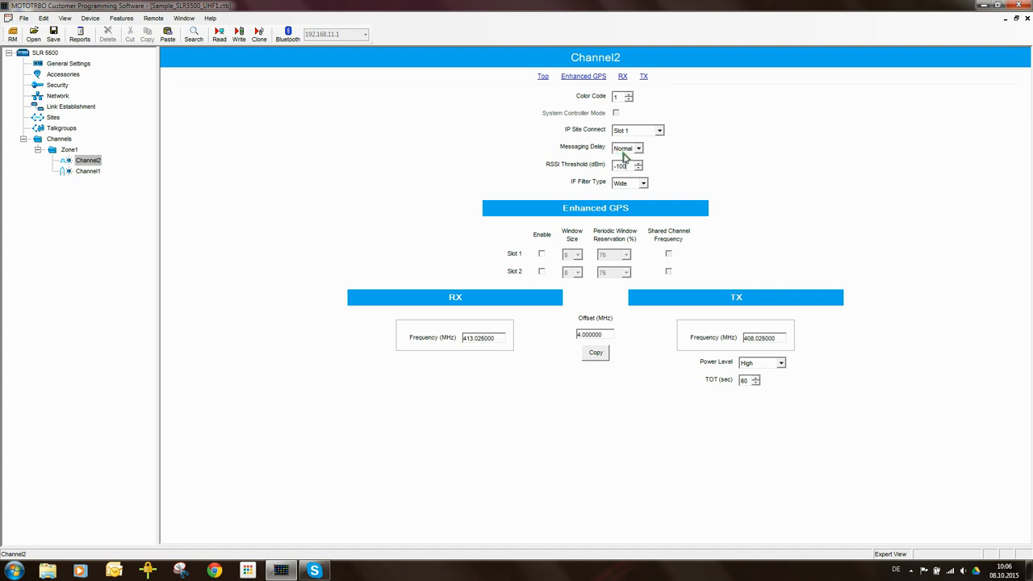
pyautogui.moveTo(560, 176)
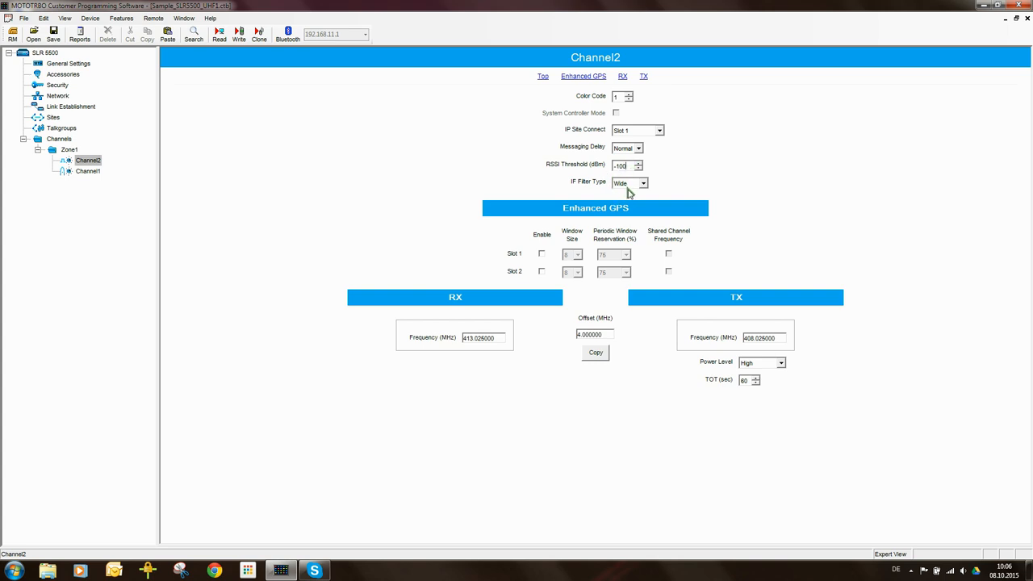
pyautogui.moveTo(633, 184)
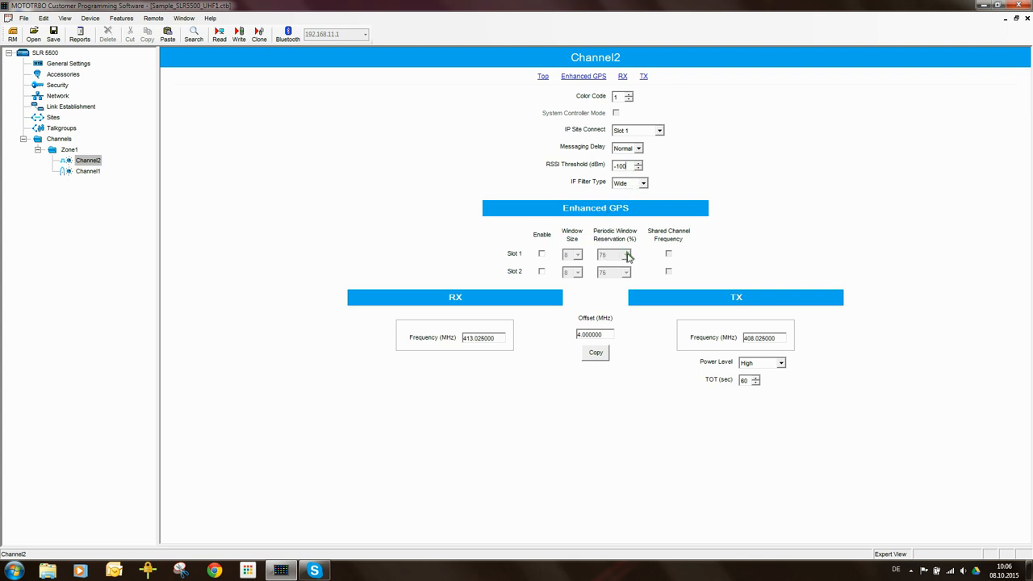
pyautogui.moveTo(496, 327)
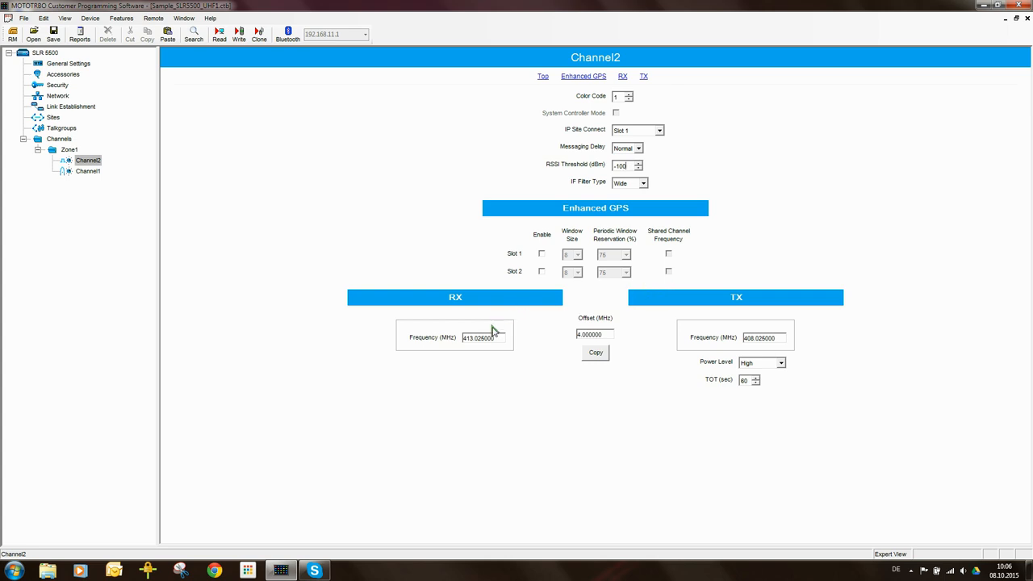
# Step: Set Channel2's transmit Power Level to Low
pyautogui.click(499, 336)
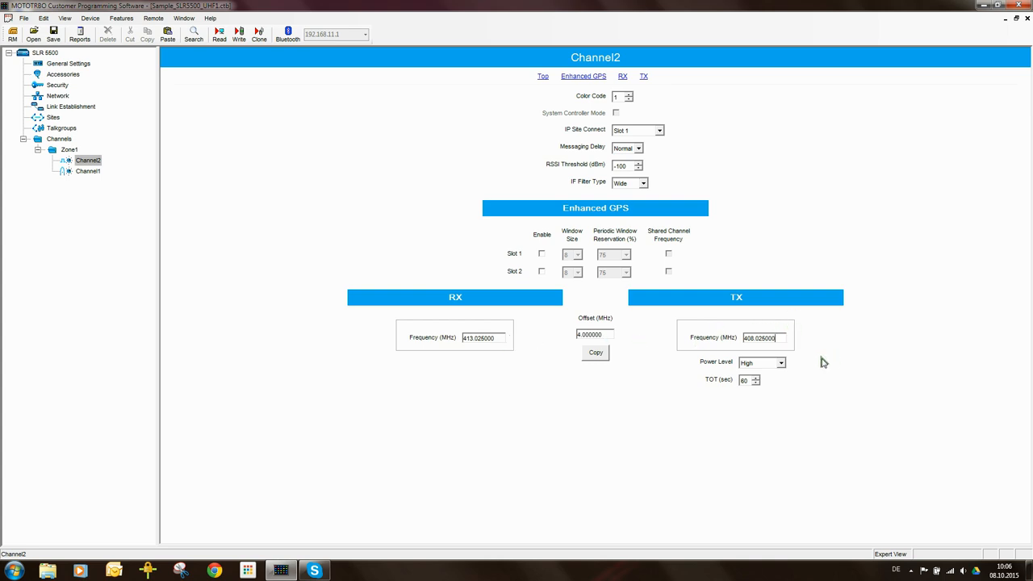
pyautogui.moveTo(740, 361)
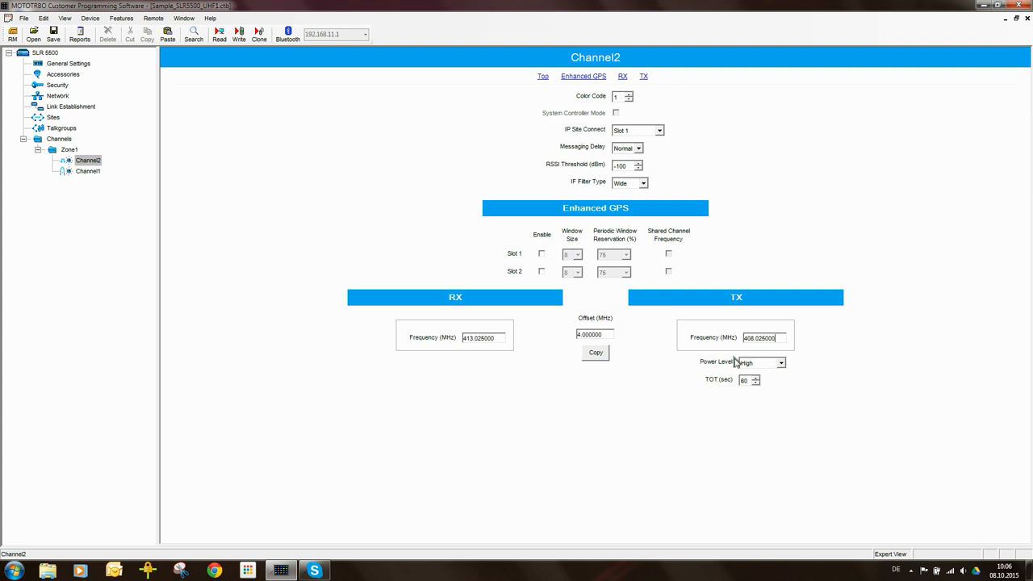
pyautogui.click(787, 362)
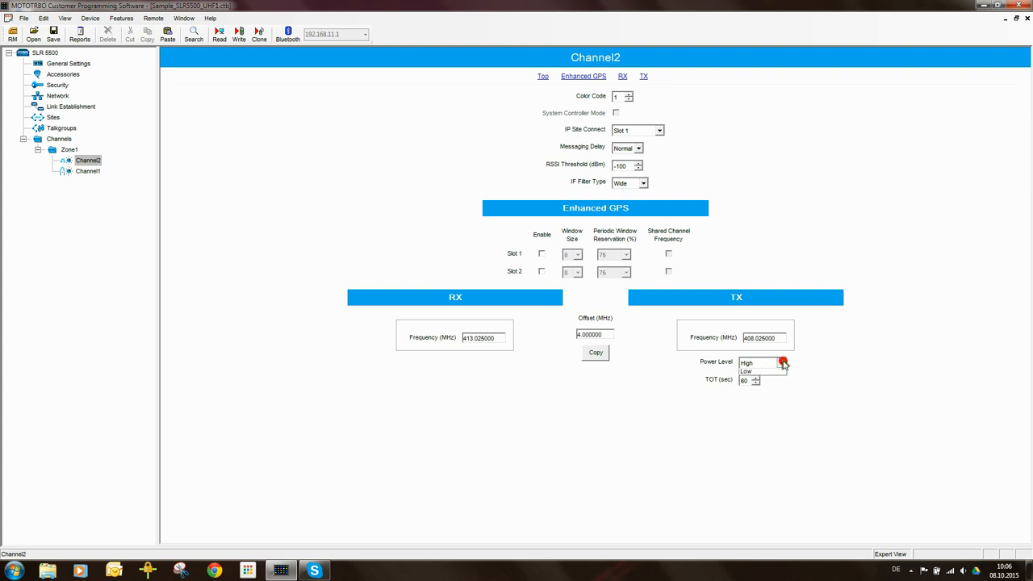
pyautogui.click(751, 370)
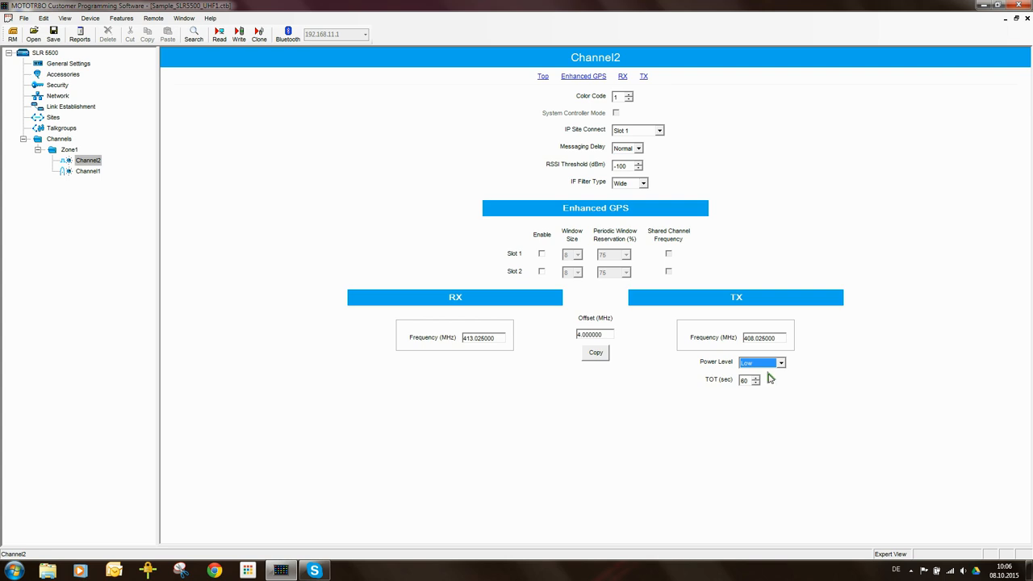
pyautogui.moveTo(723, 331)
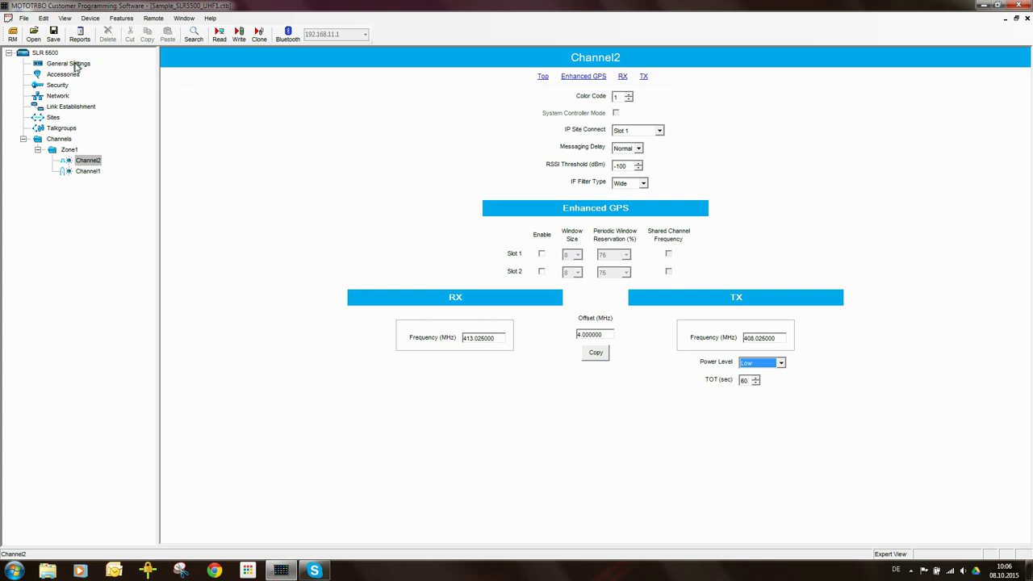
# Step: Review the TX Low/High Power values in General Settings
pyautogui.click(68, 63)
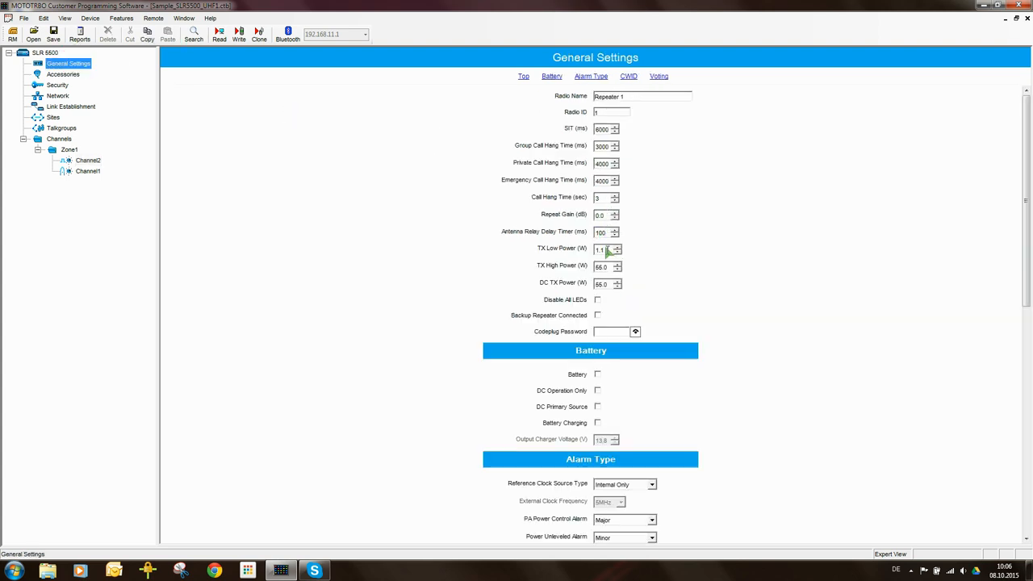
pyautogui.moveTo(554, 255)
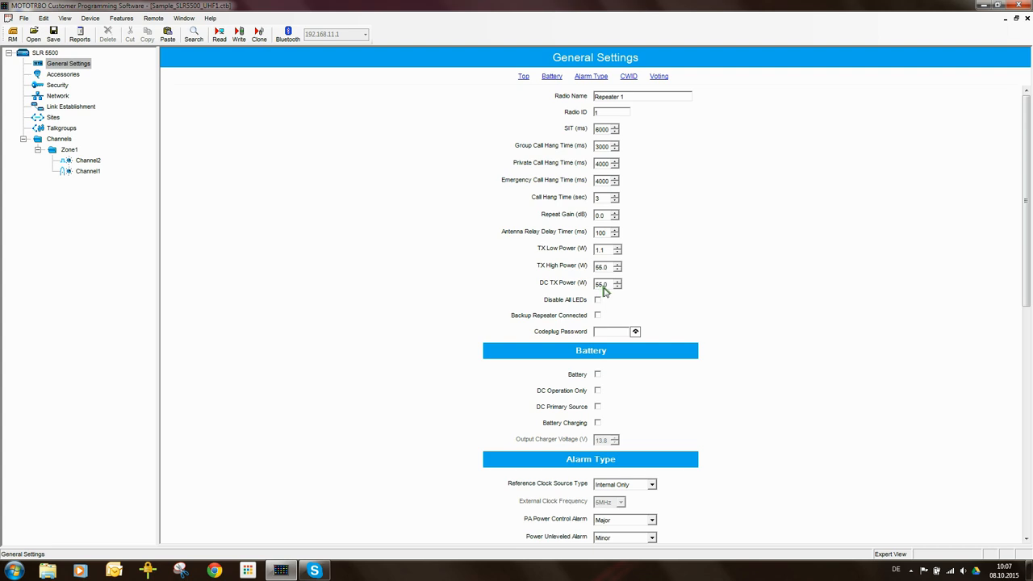
pyautogui.moveTo(707, 297)
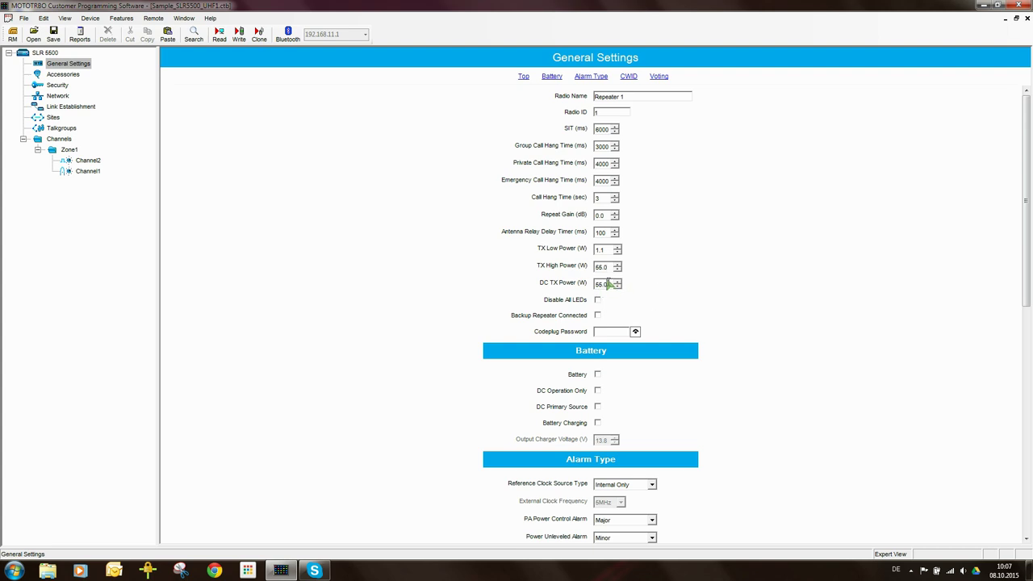
pyautogui.moveTo(610, 284)
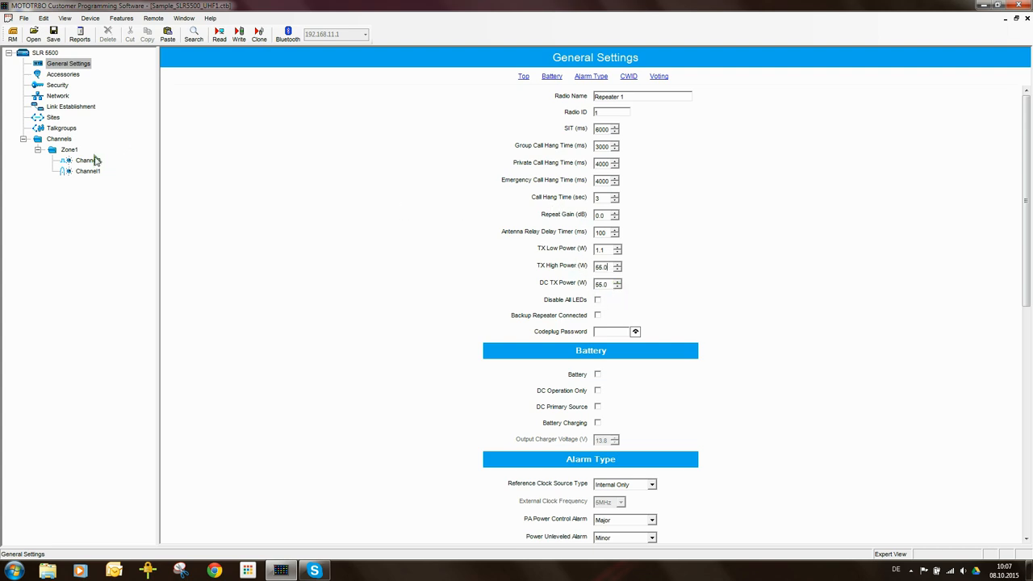
# Step: Select analog Channel1 in Zone1 and bring up its context menu to delete it
pyautogui.click(80, 160)
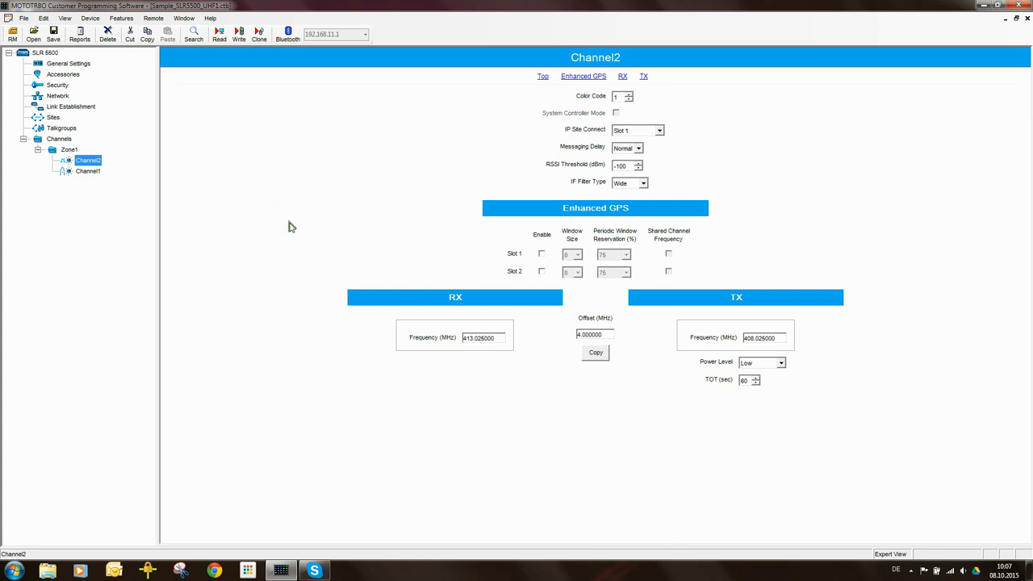
pyautogui.moveTo(303, 230)
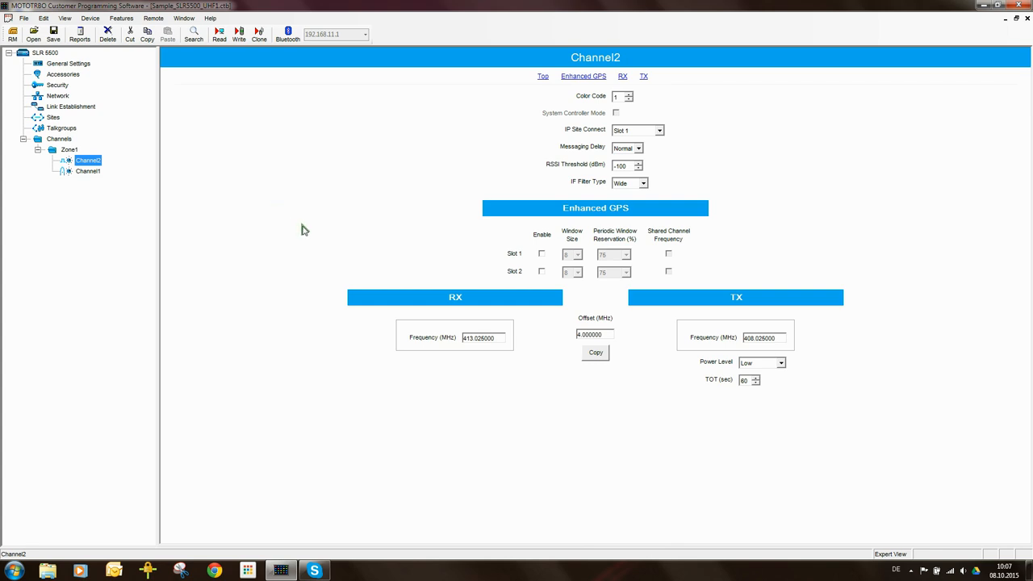
pyautogui.moveTo(261, 236)
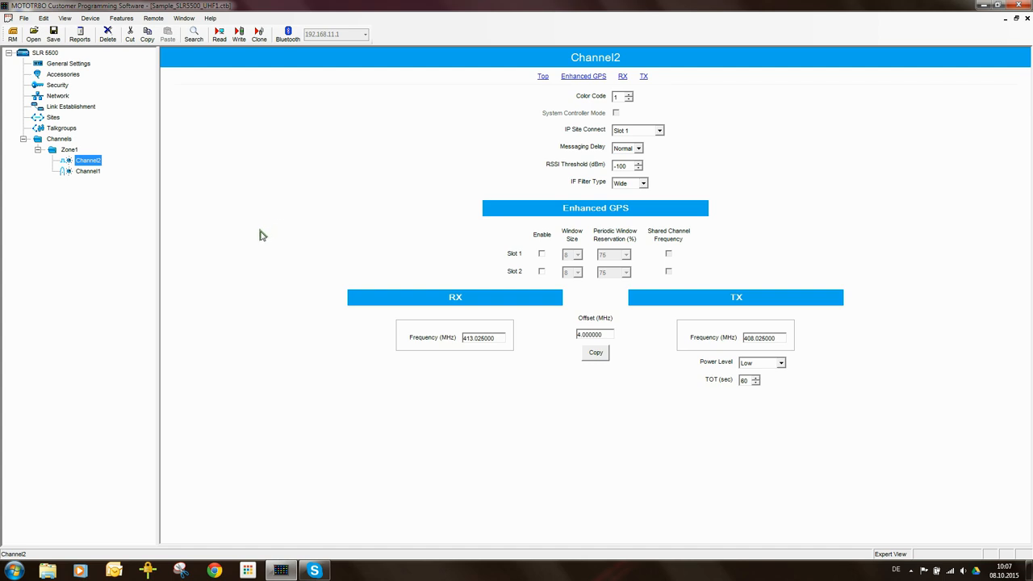
pyautogui.moveTo(197, 159)
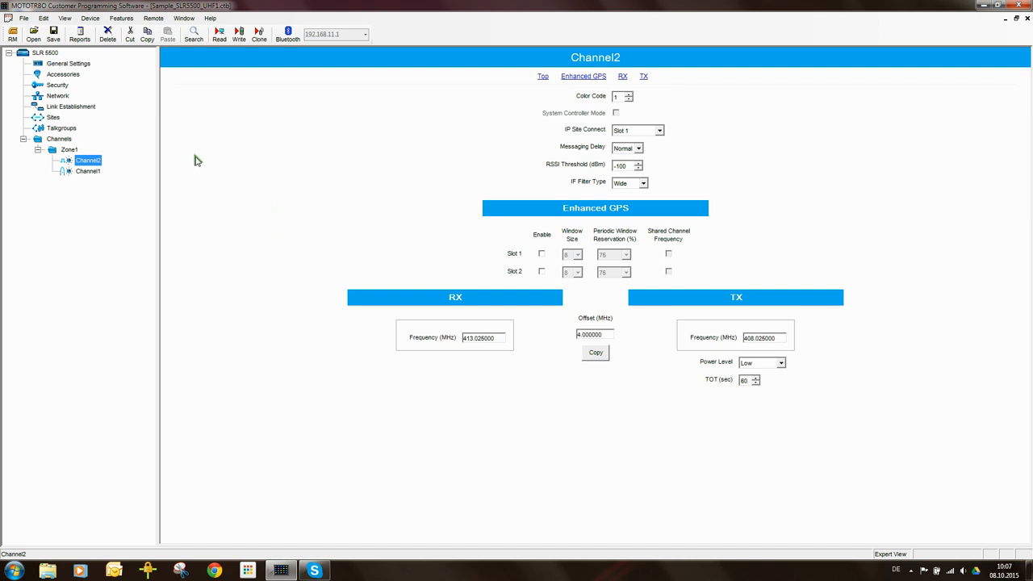
pyautogui.moveTo(90, 174)
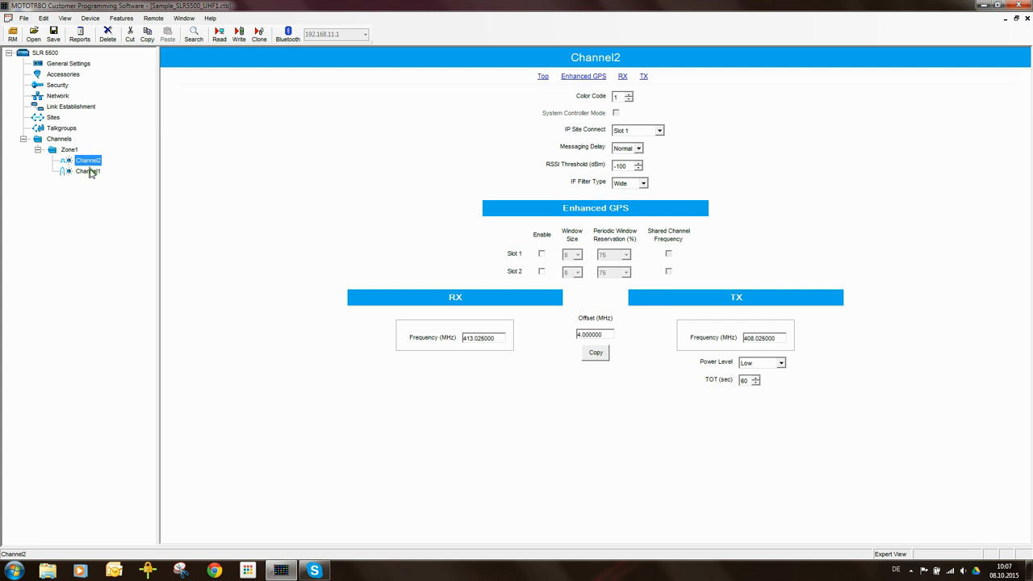
pyautogui.click(79, 173)
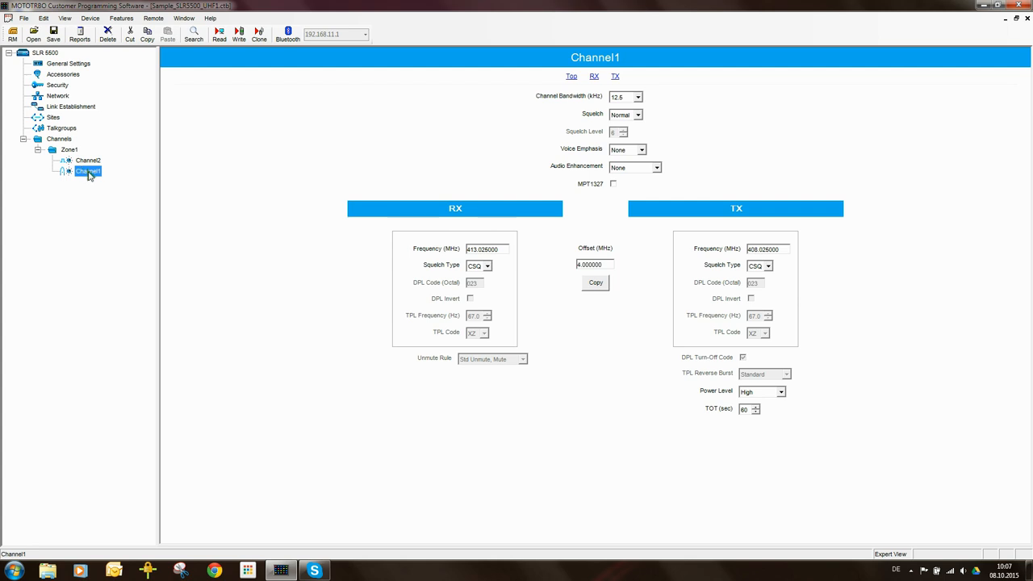
pyautogui.rightClick(84, 171)
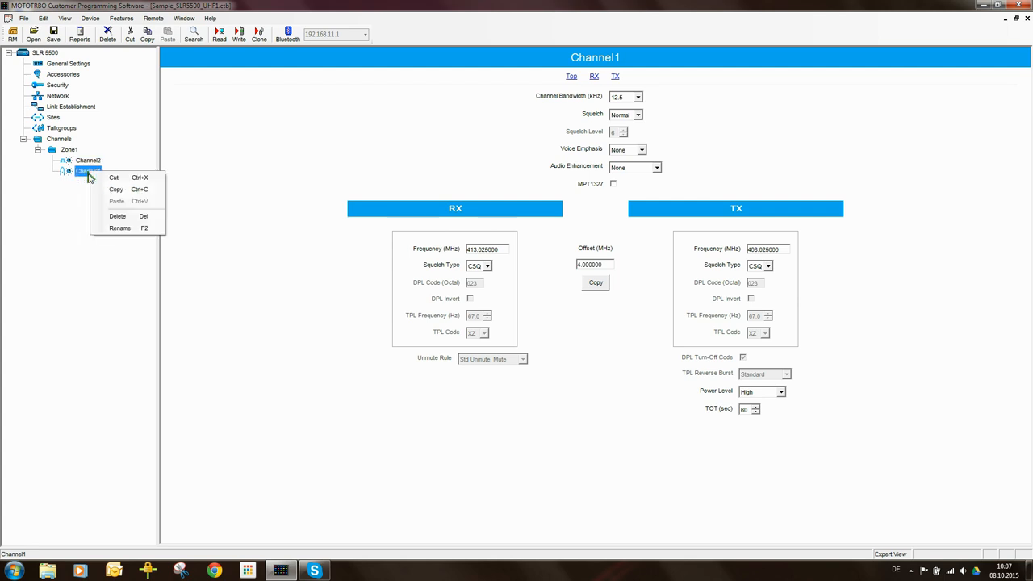
pyautogui.moveTo(117, 216)
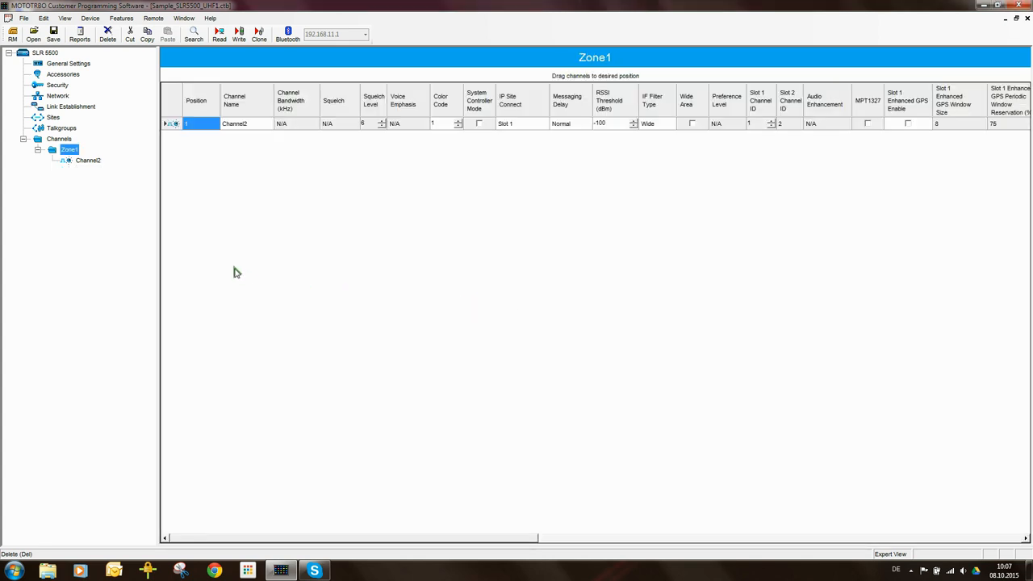
pyautogui.moveTo(257, 261)
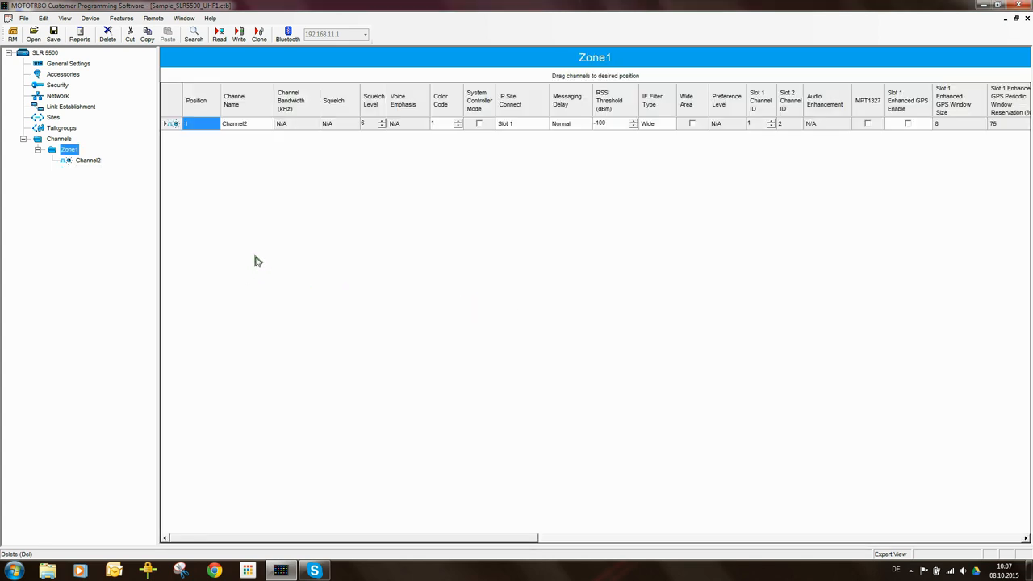
pyautogui.moveTo(243, 216)
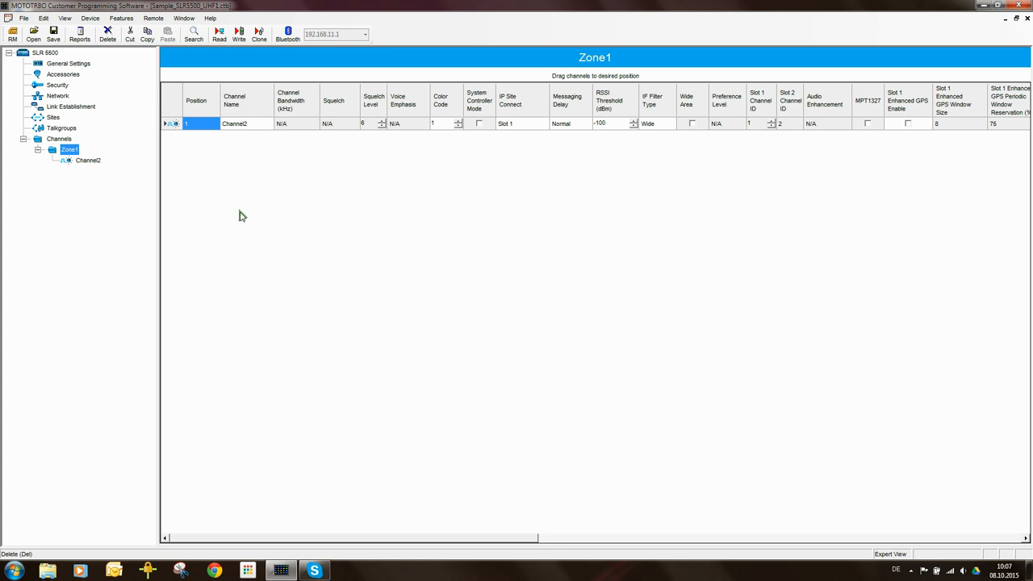
pyautogui.moveTo(237, 224)
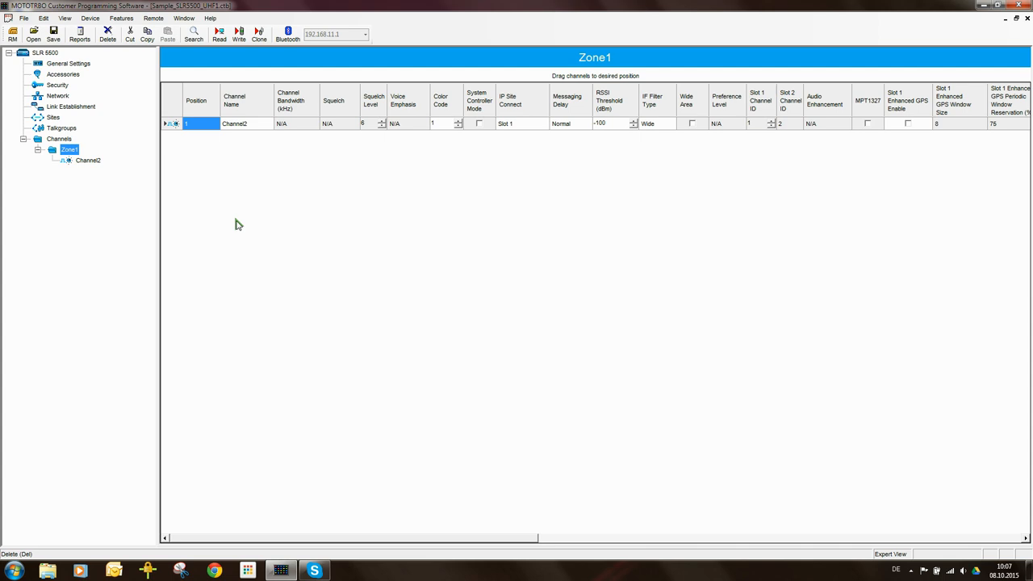
pyautogui.moveTo(232, 226)
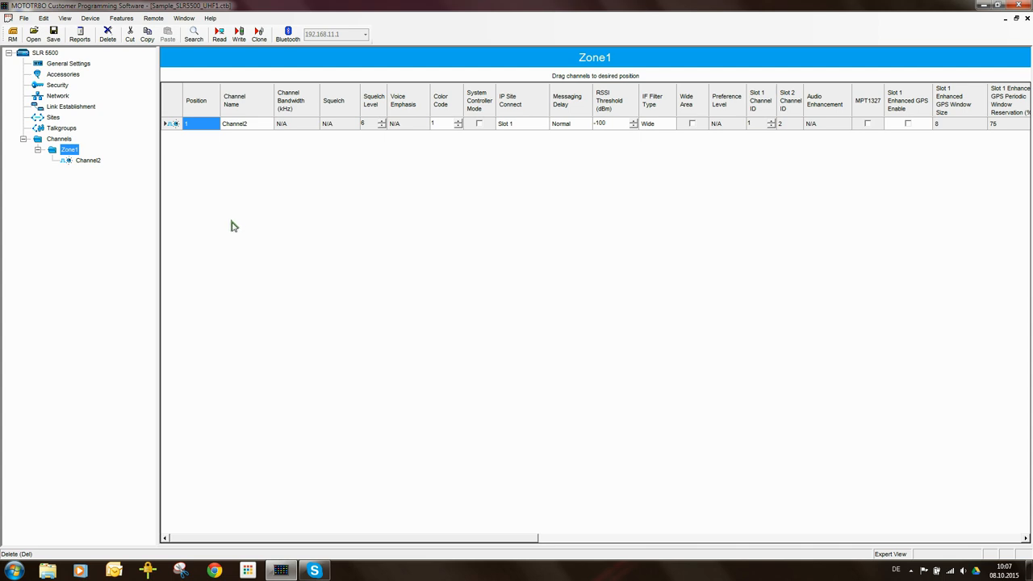